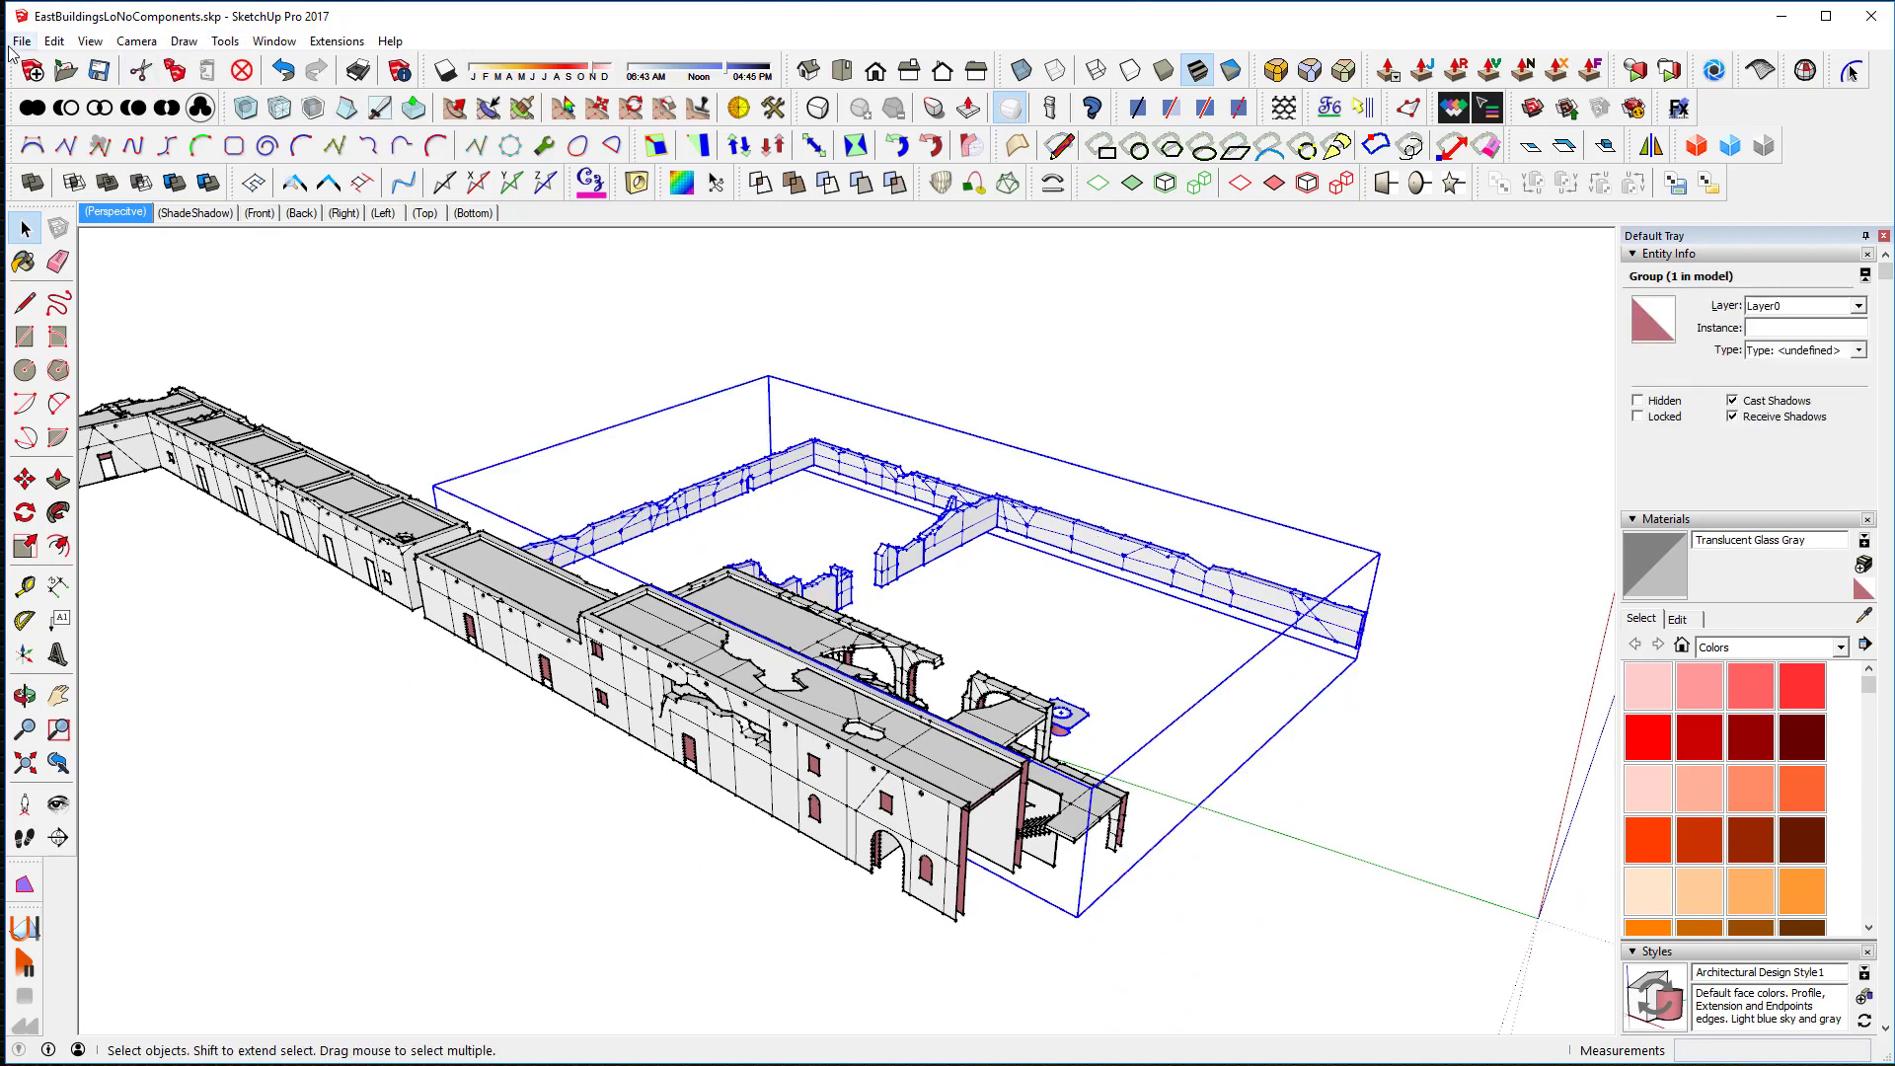
# Export the fence group from SketchUp as EastFenceLo.obj, replacing the existing file
pyautogui.click(20, 40)
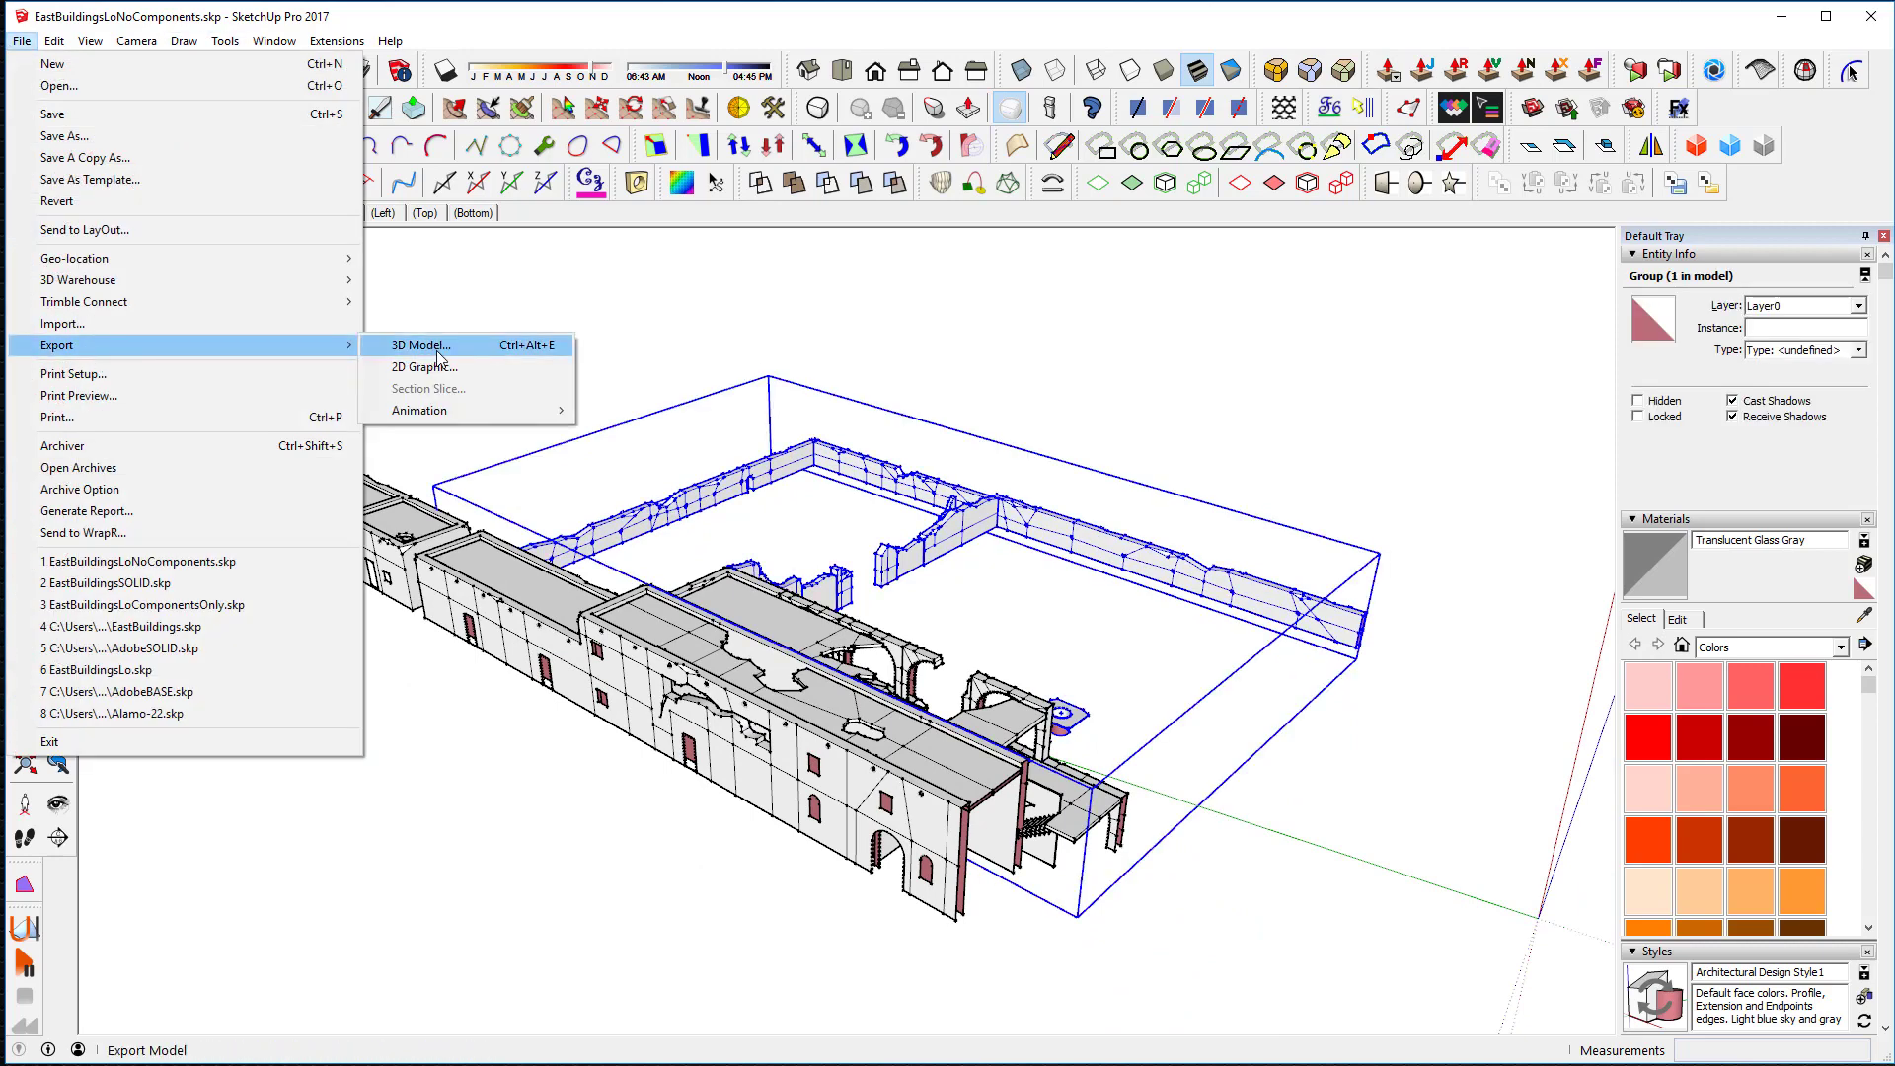
pyautogui.click(419, 344)
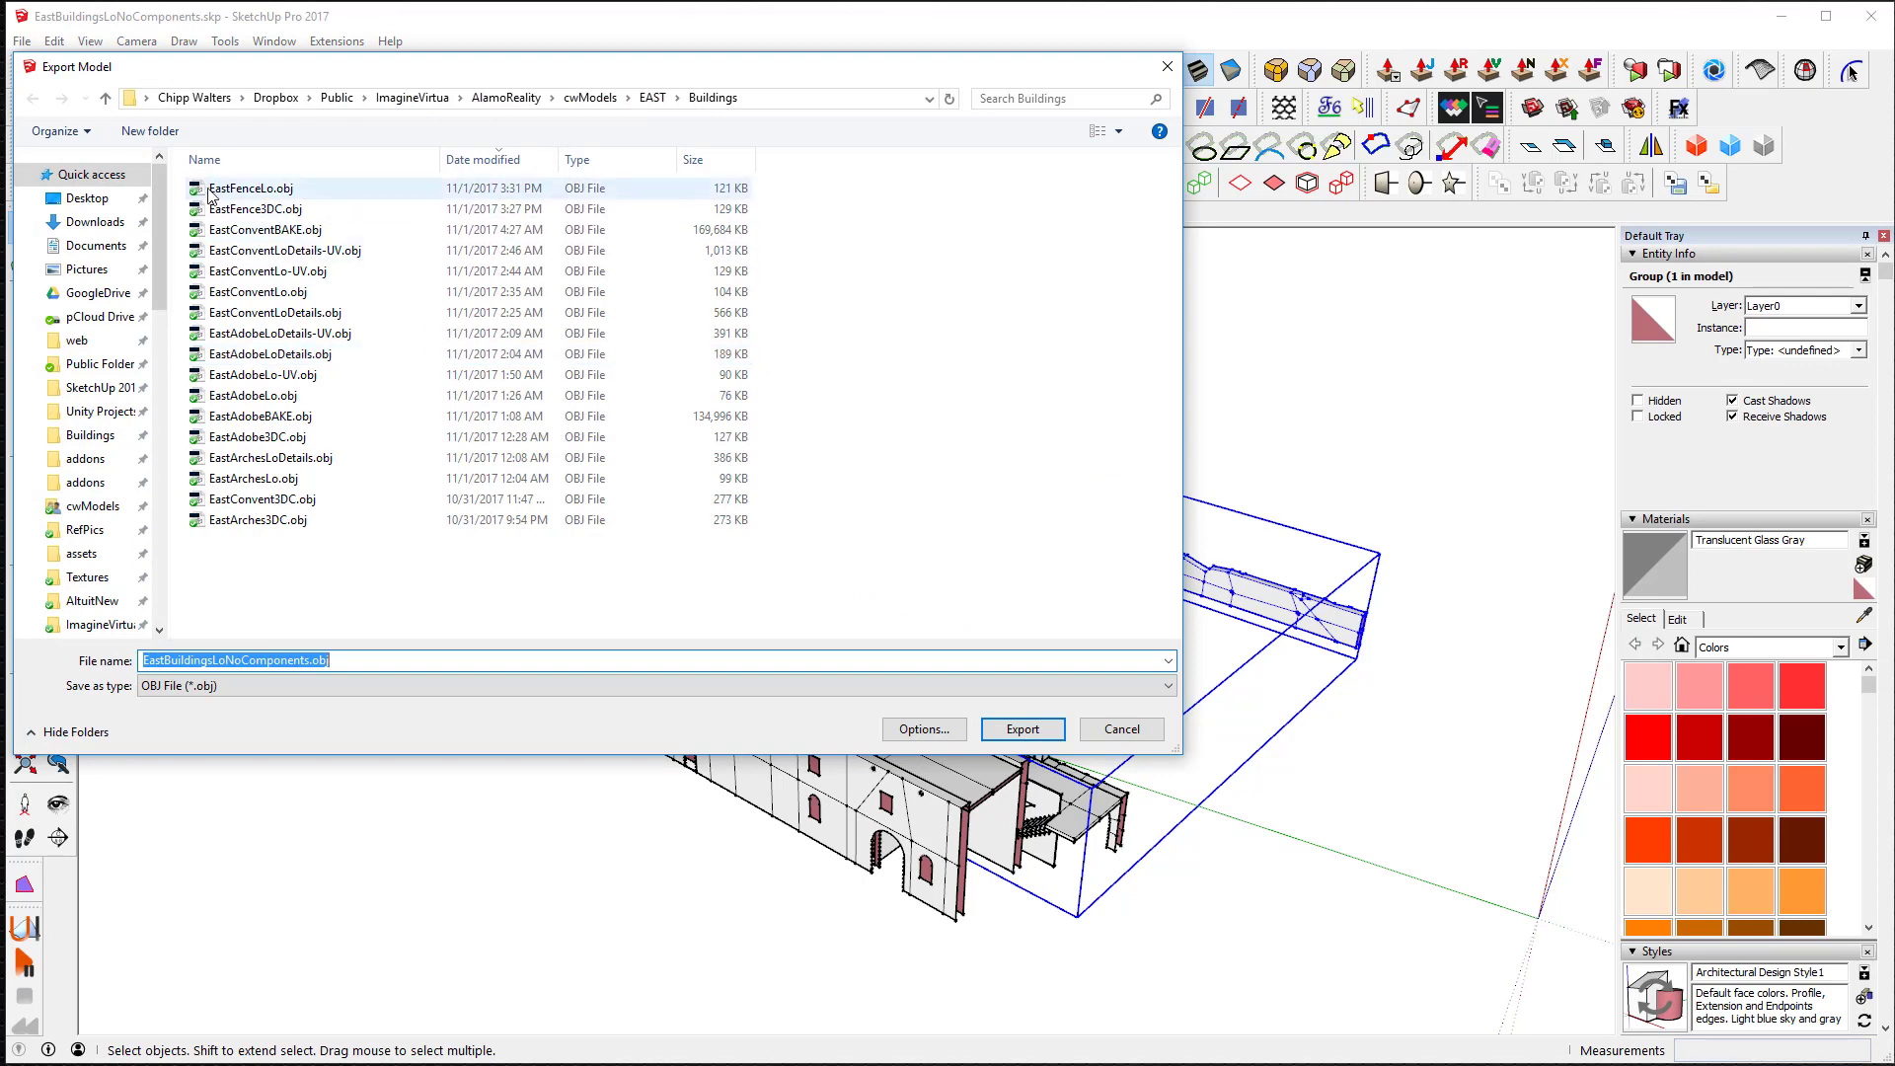
pyautogui.click(248, 188)
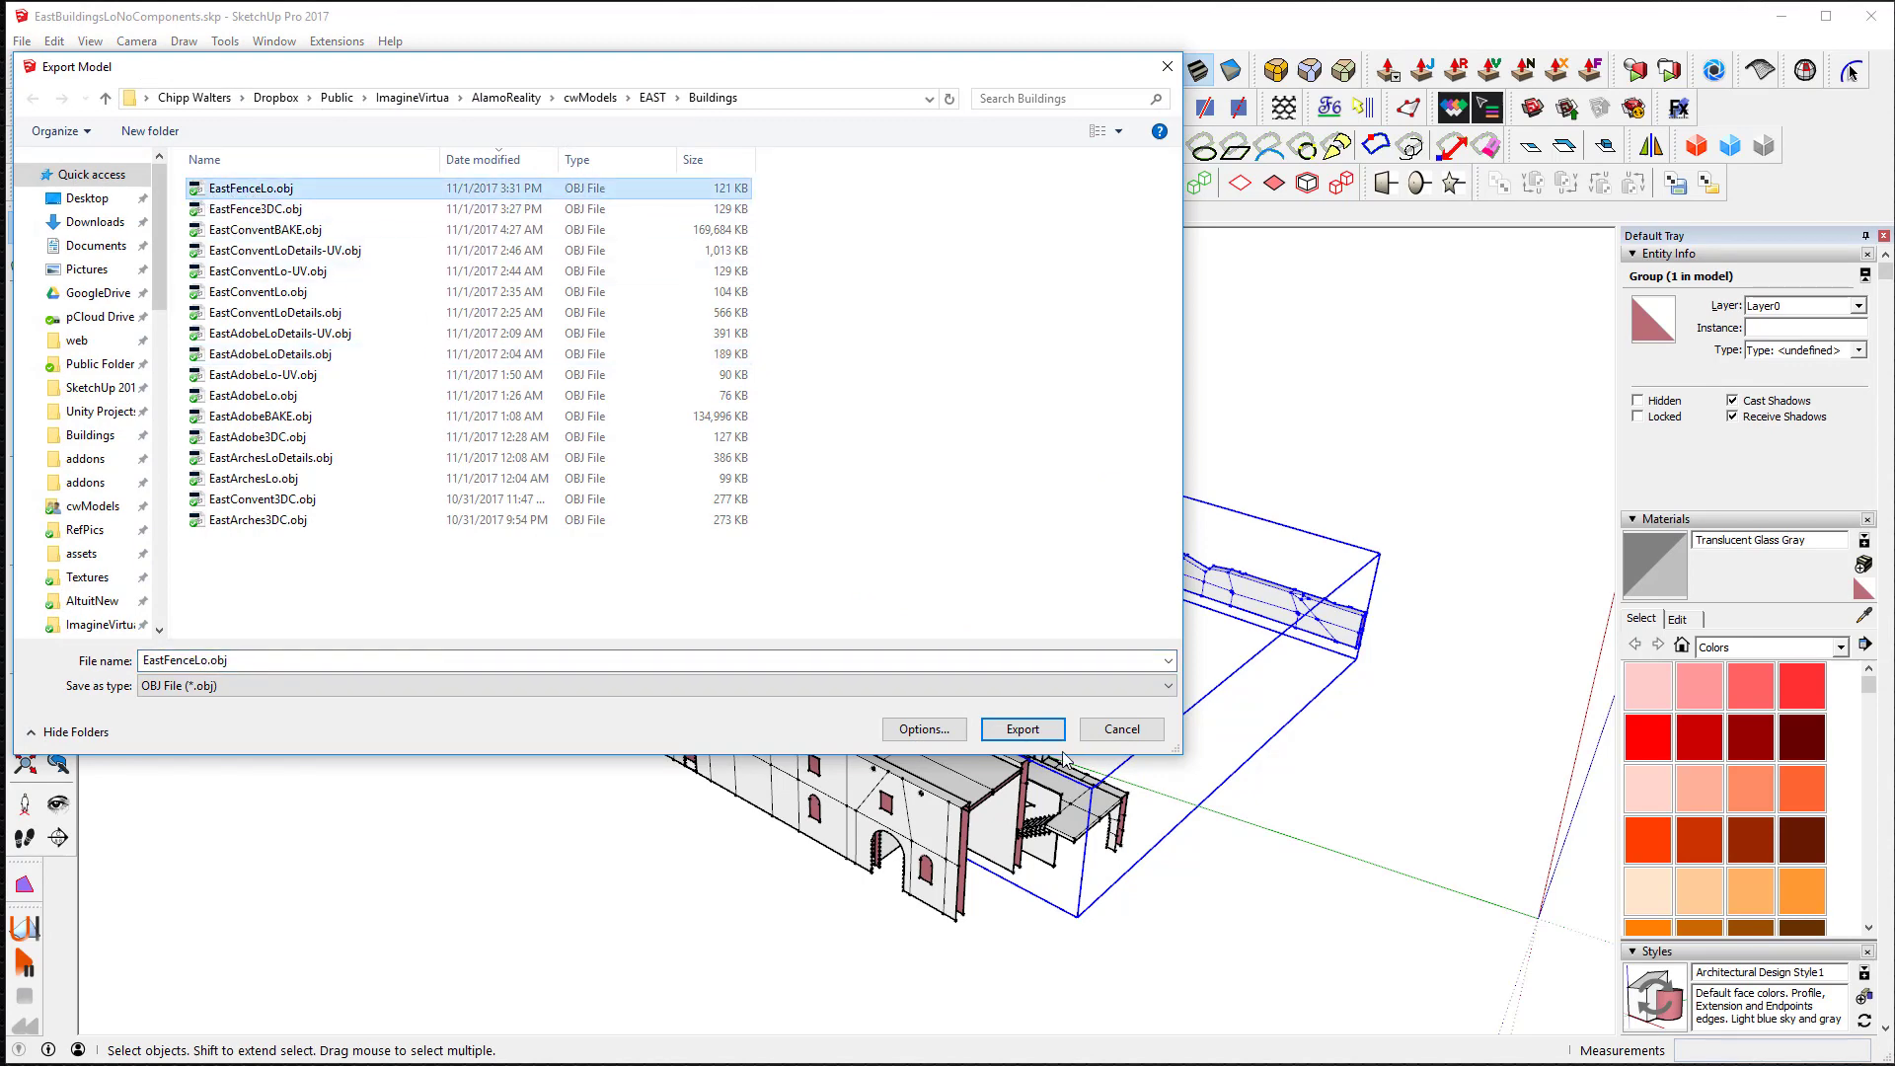
pyautogui.click(1020, 729)
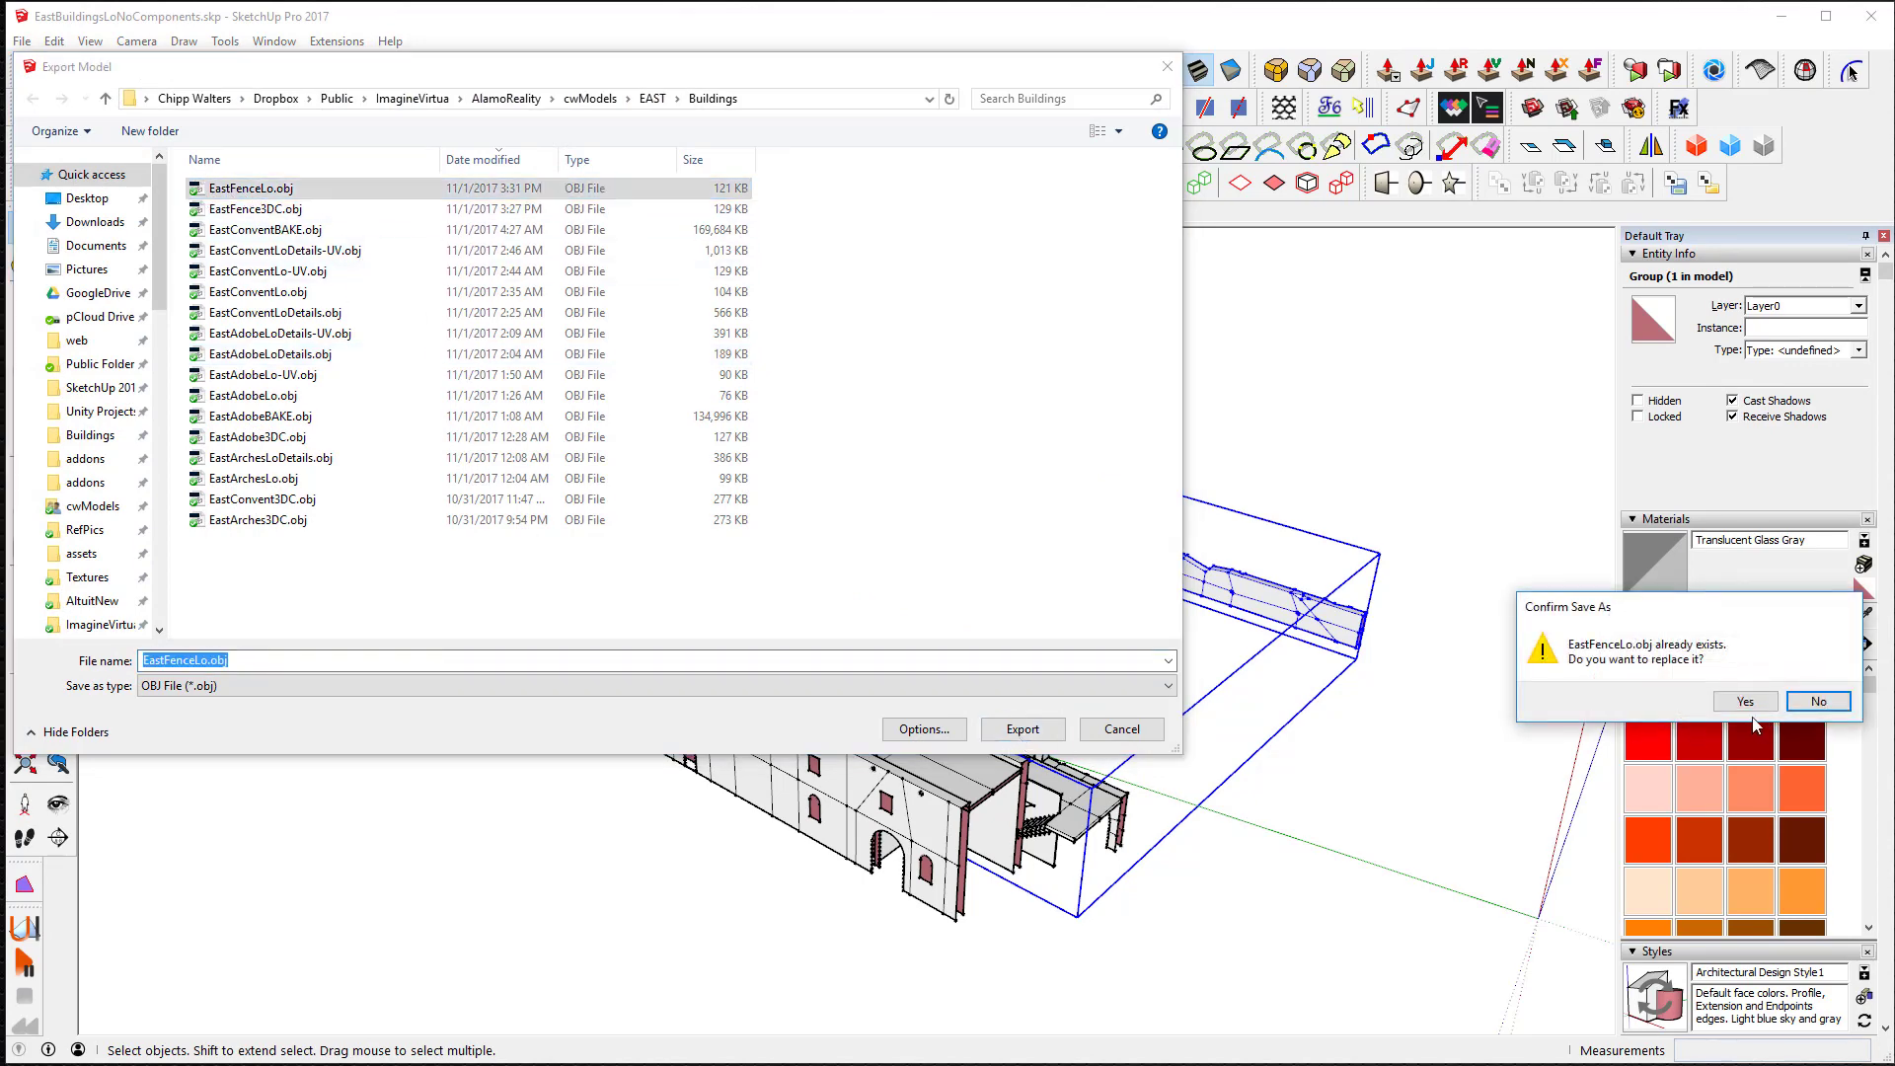
pyautogui.click(1744, 701)
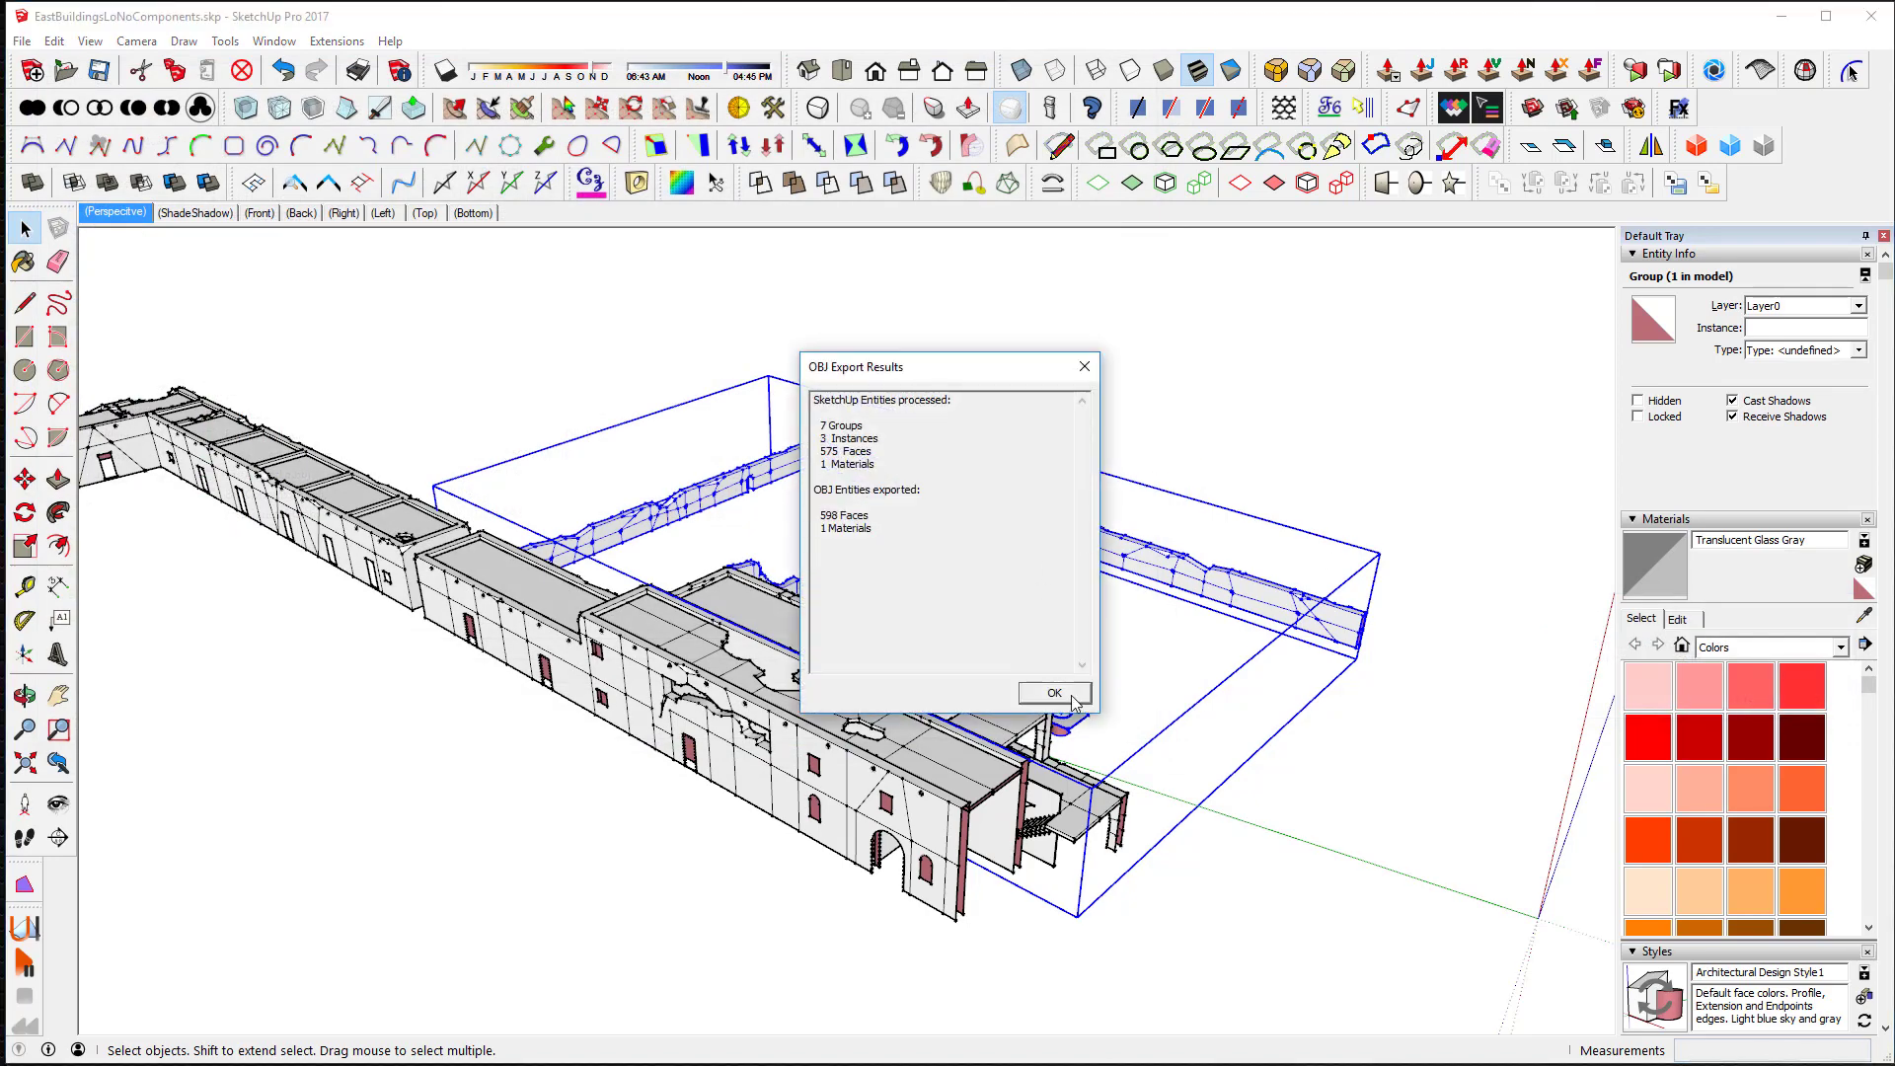
pyautogui.click(1050, 693)
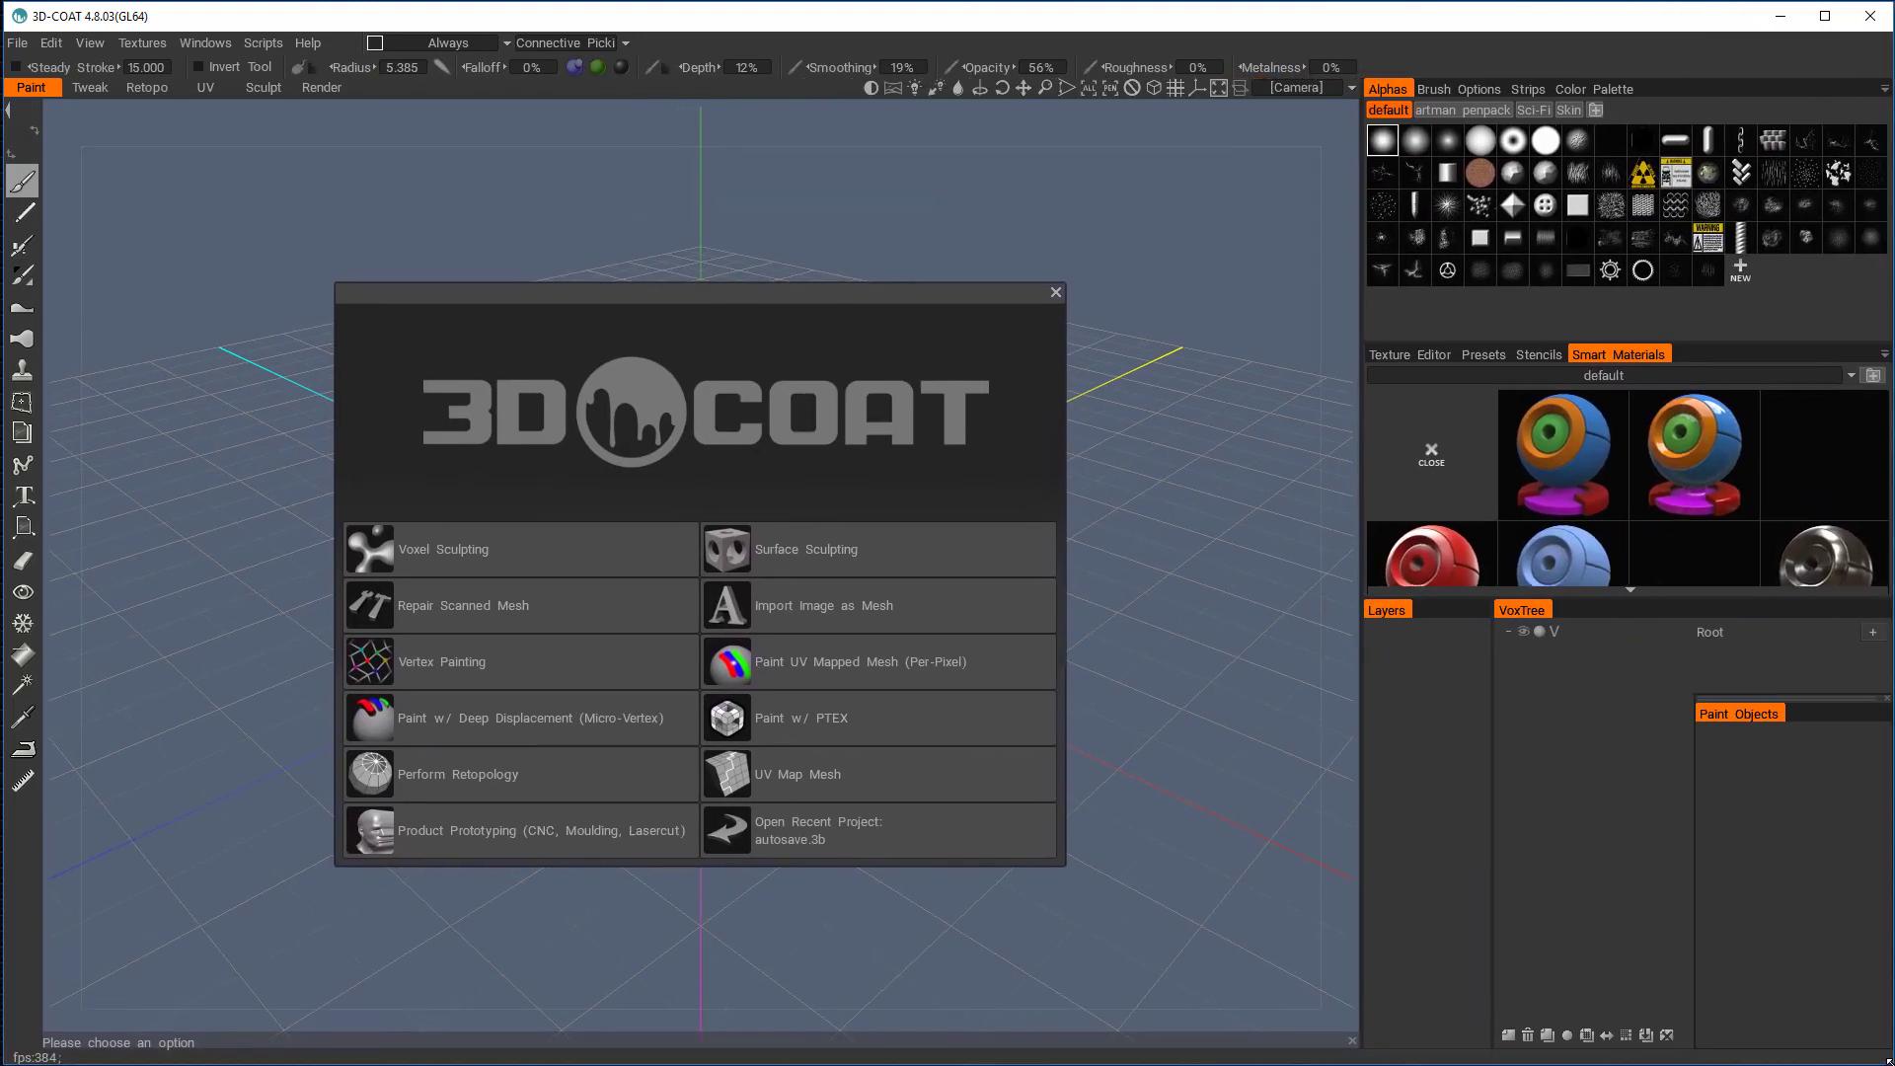
# Start a Paint UV Mapped Mesh (Per-Pixel) import from the 3D-Coat splash screen
pyautogui.click(858, 661)
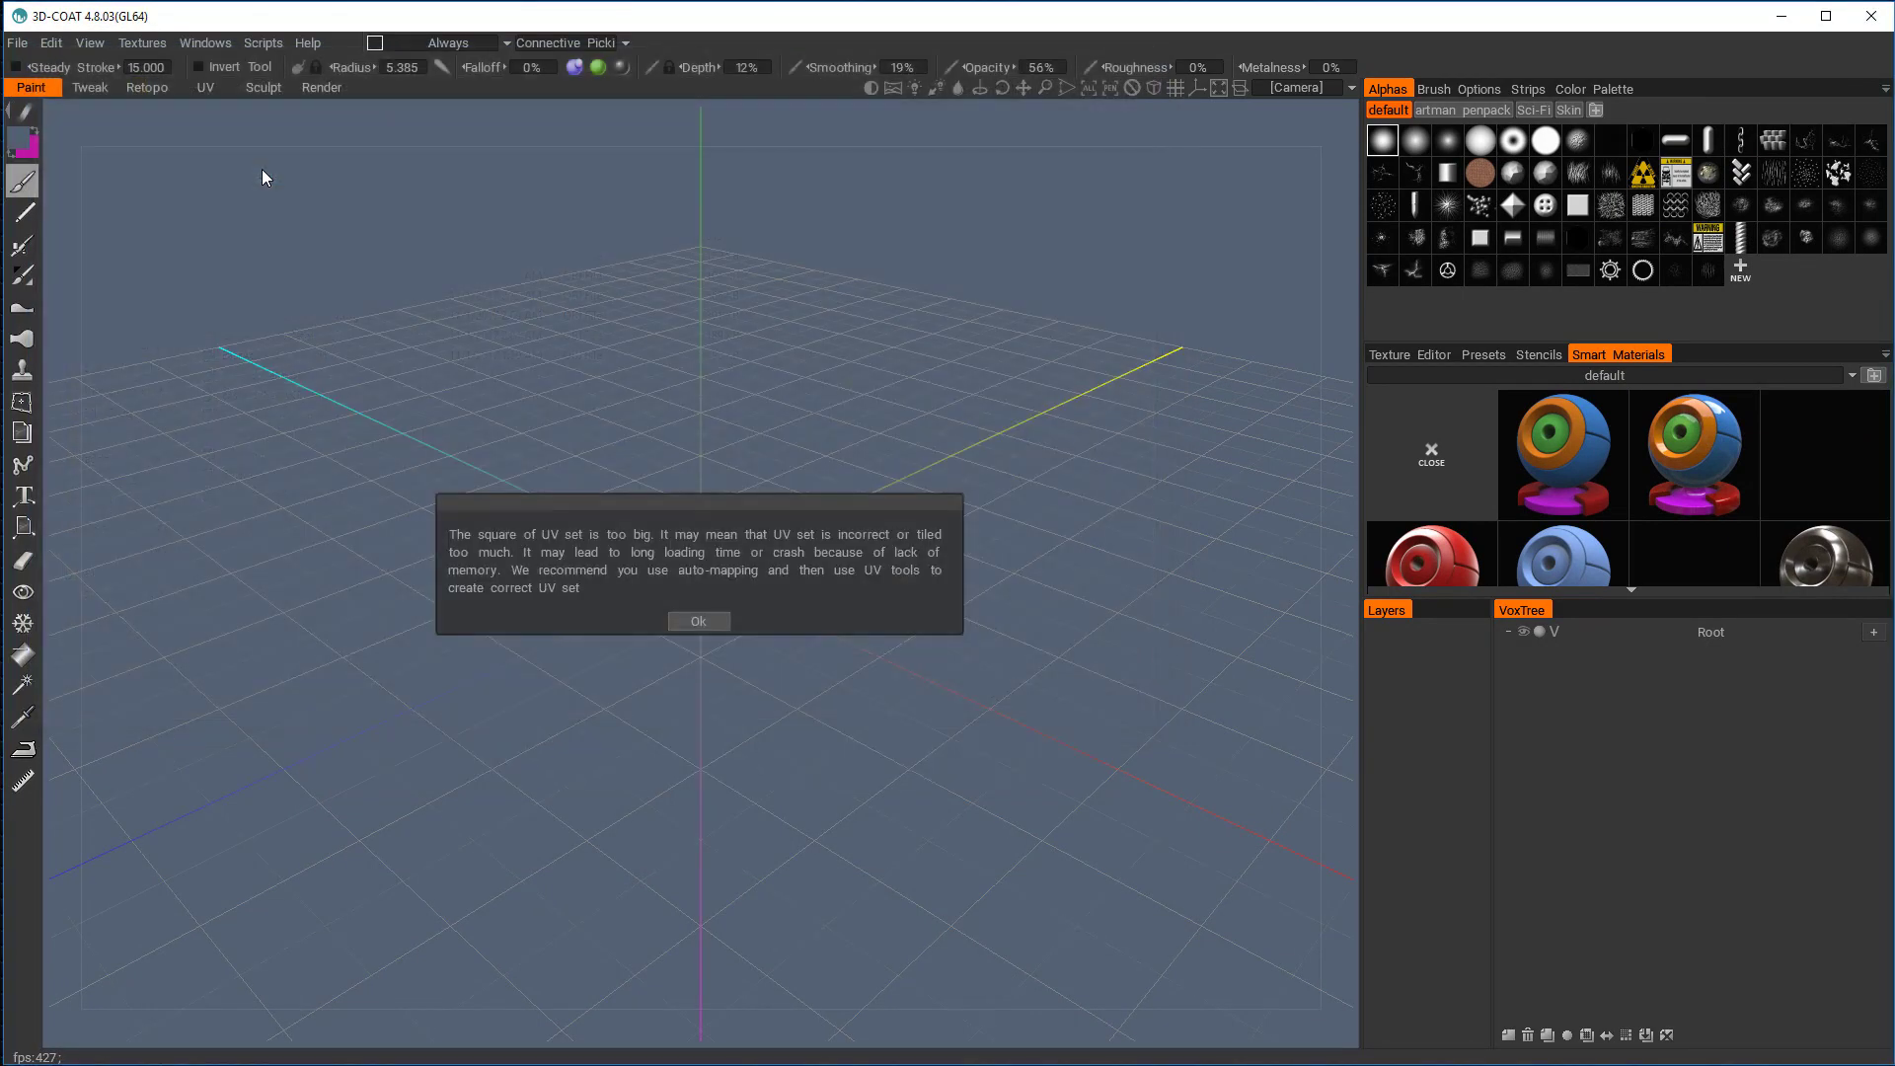
pyautogui.moveTo(696, 620)
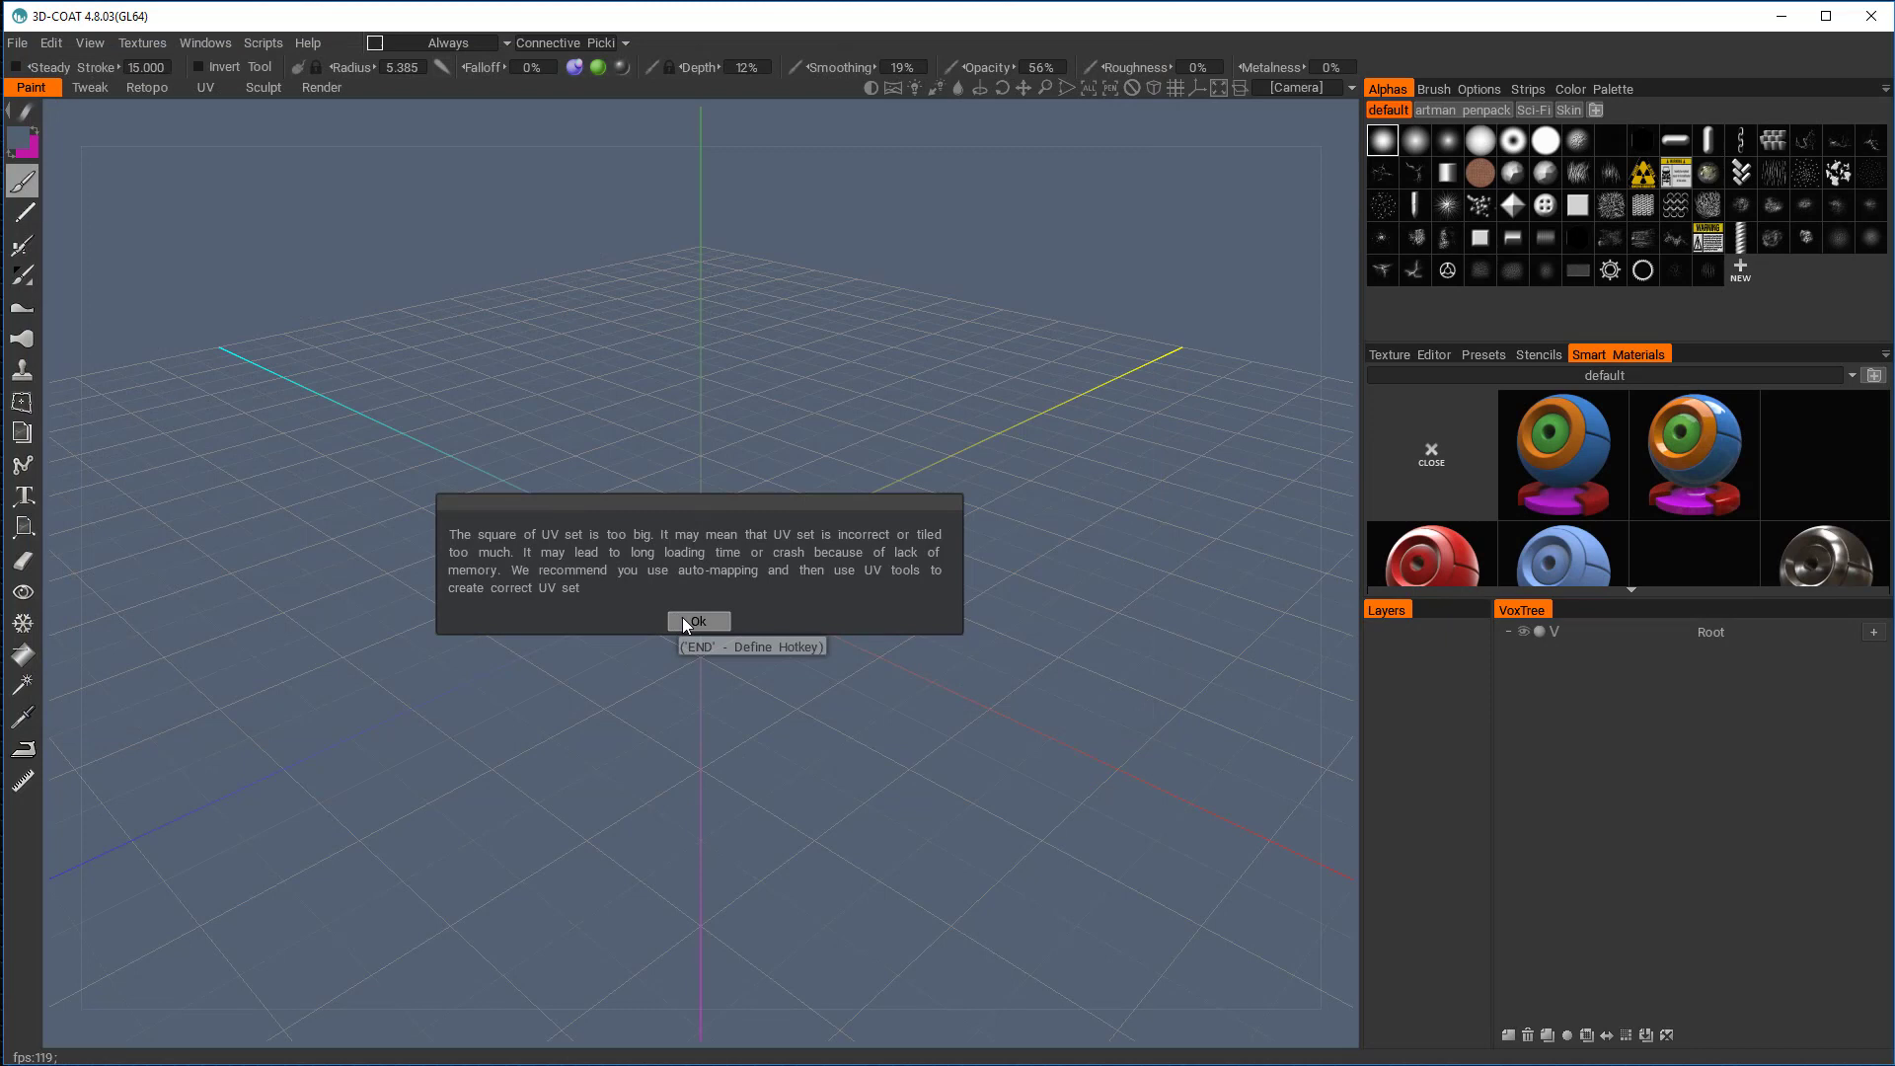
pyautogui.moveTo(733, 604)
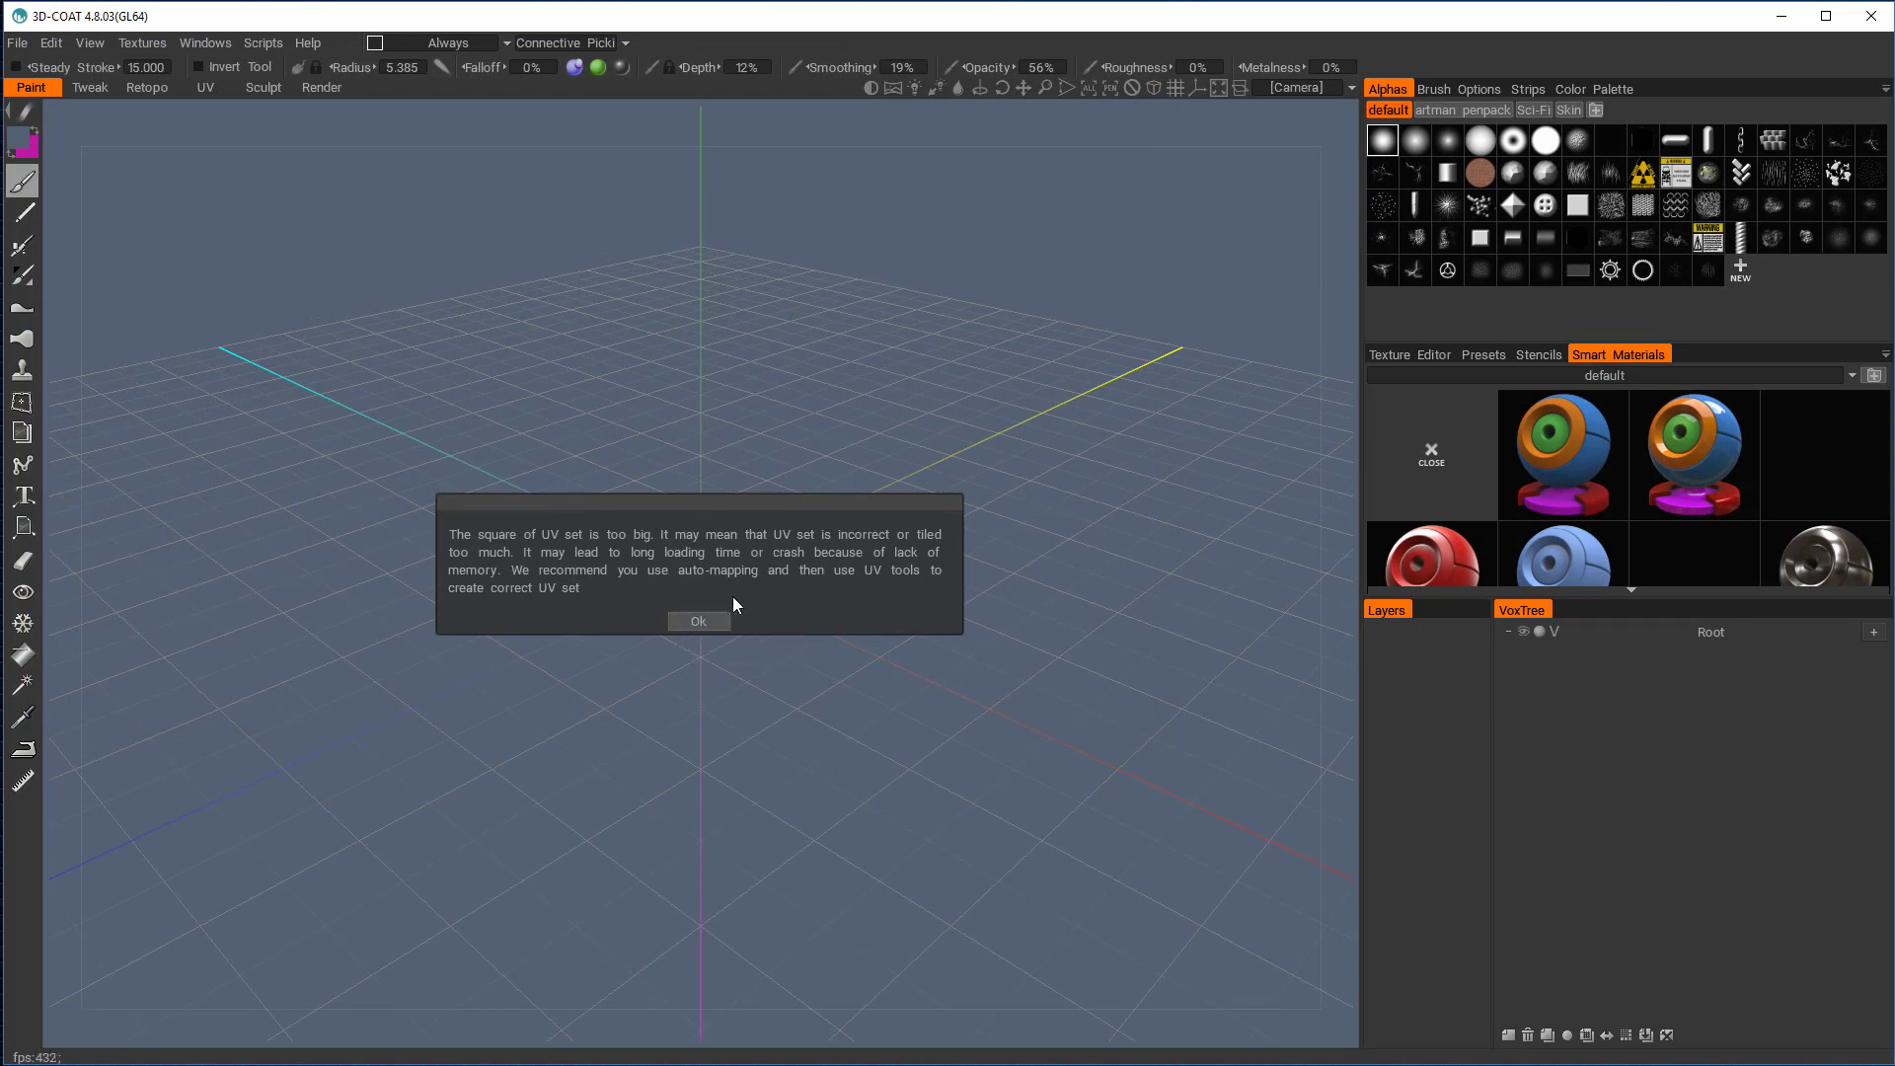
pyautogui.moveTo(615, 550)
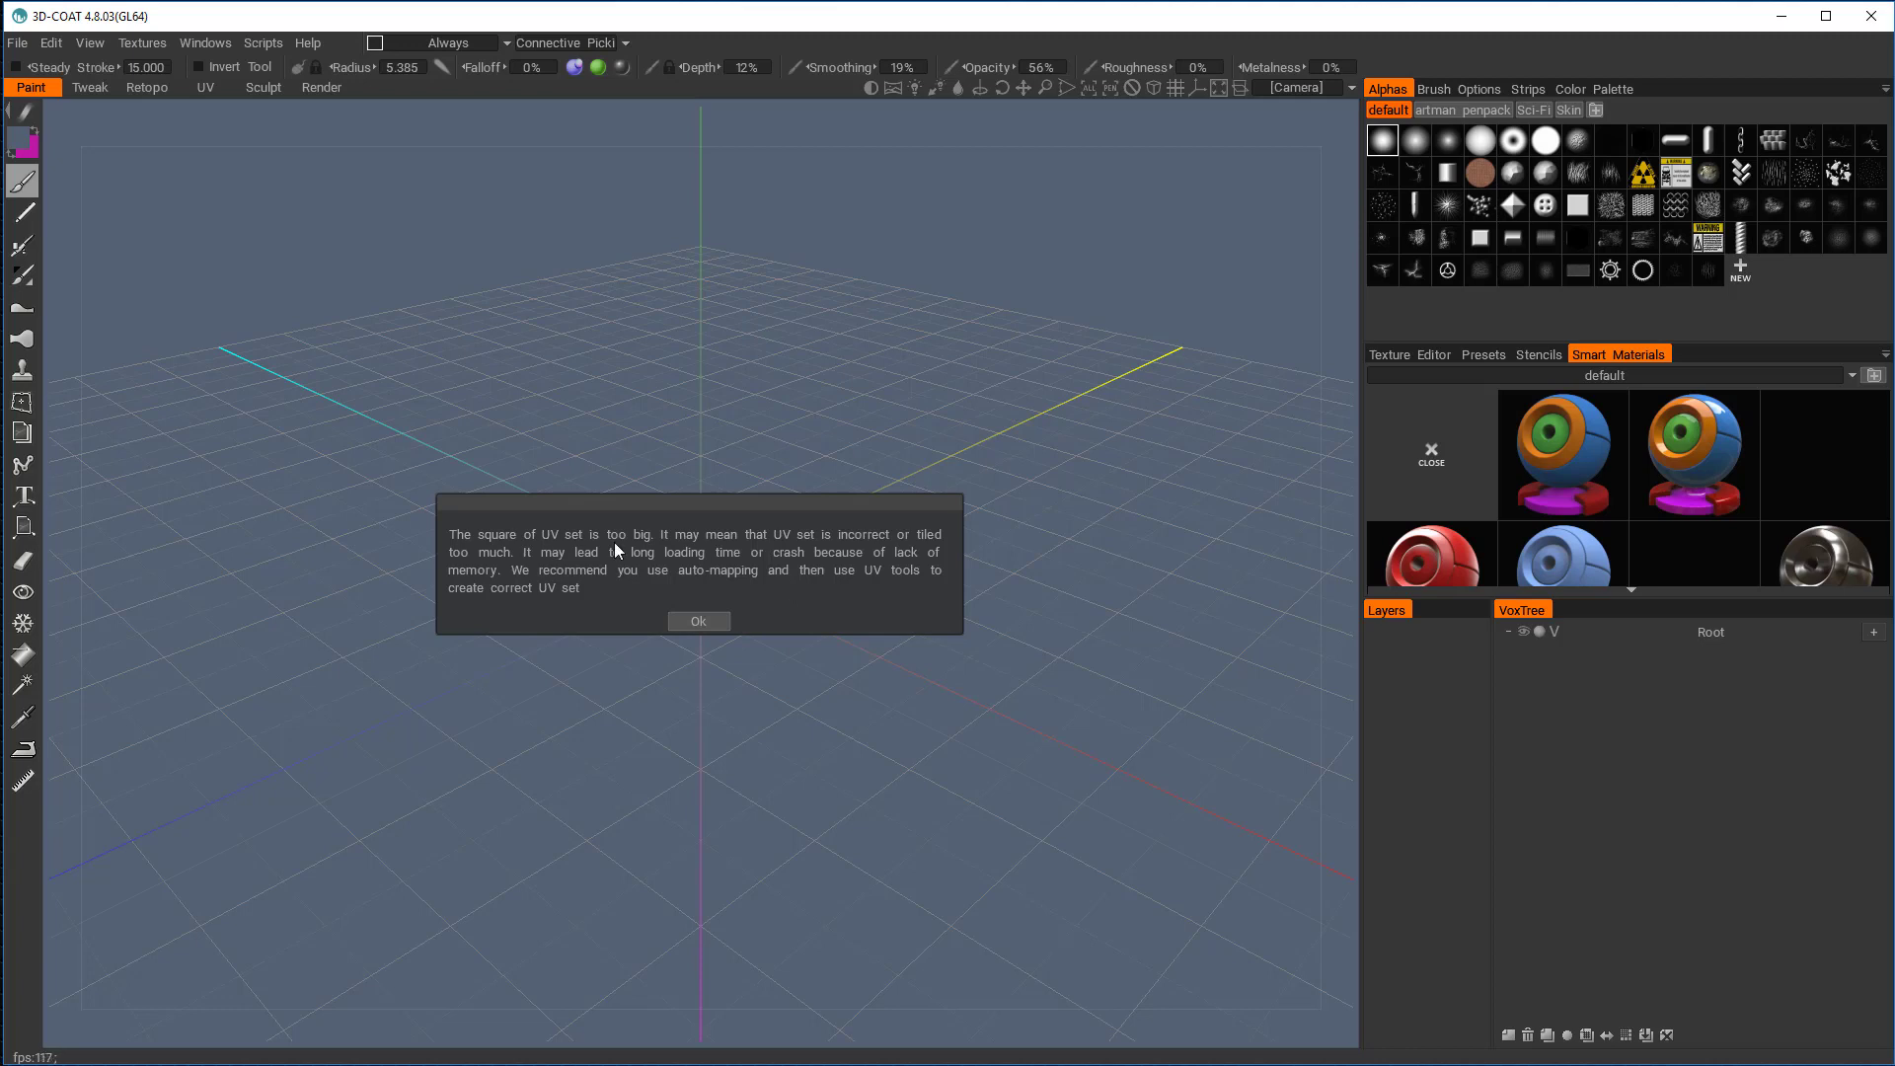
# Dismiss the UV-size warning and enable No Center Snap and Triangulate for import
pyautogui.click(697, 620)
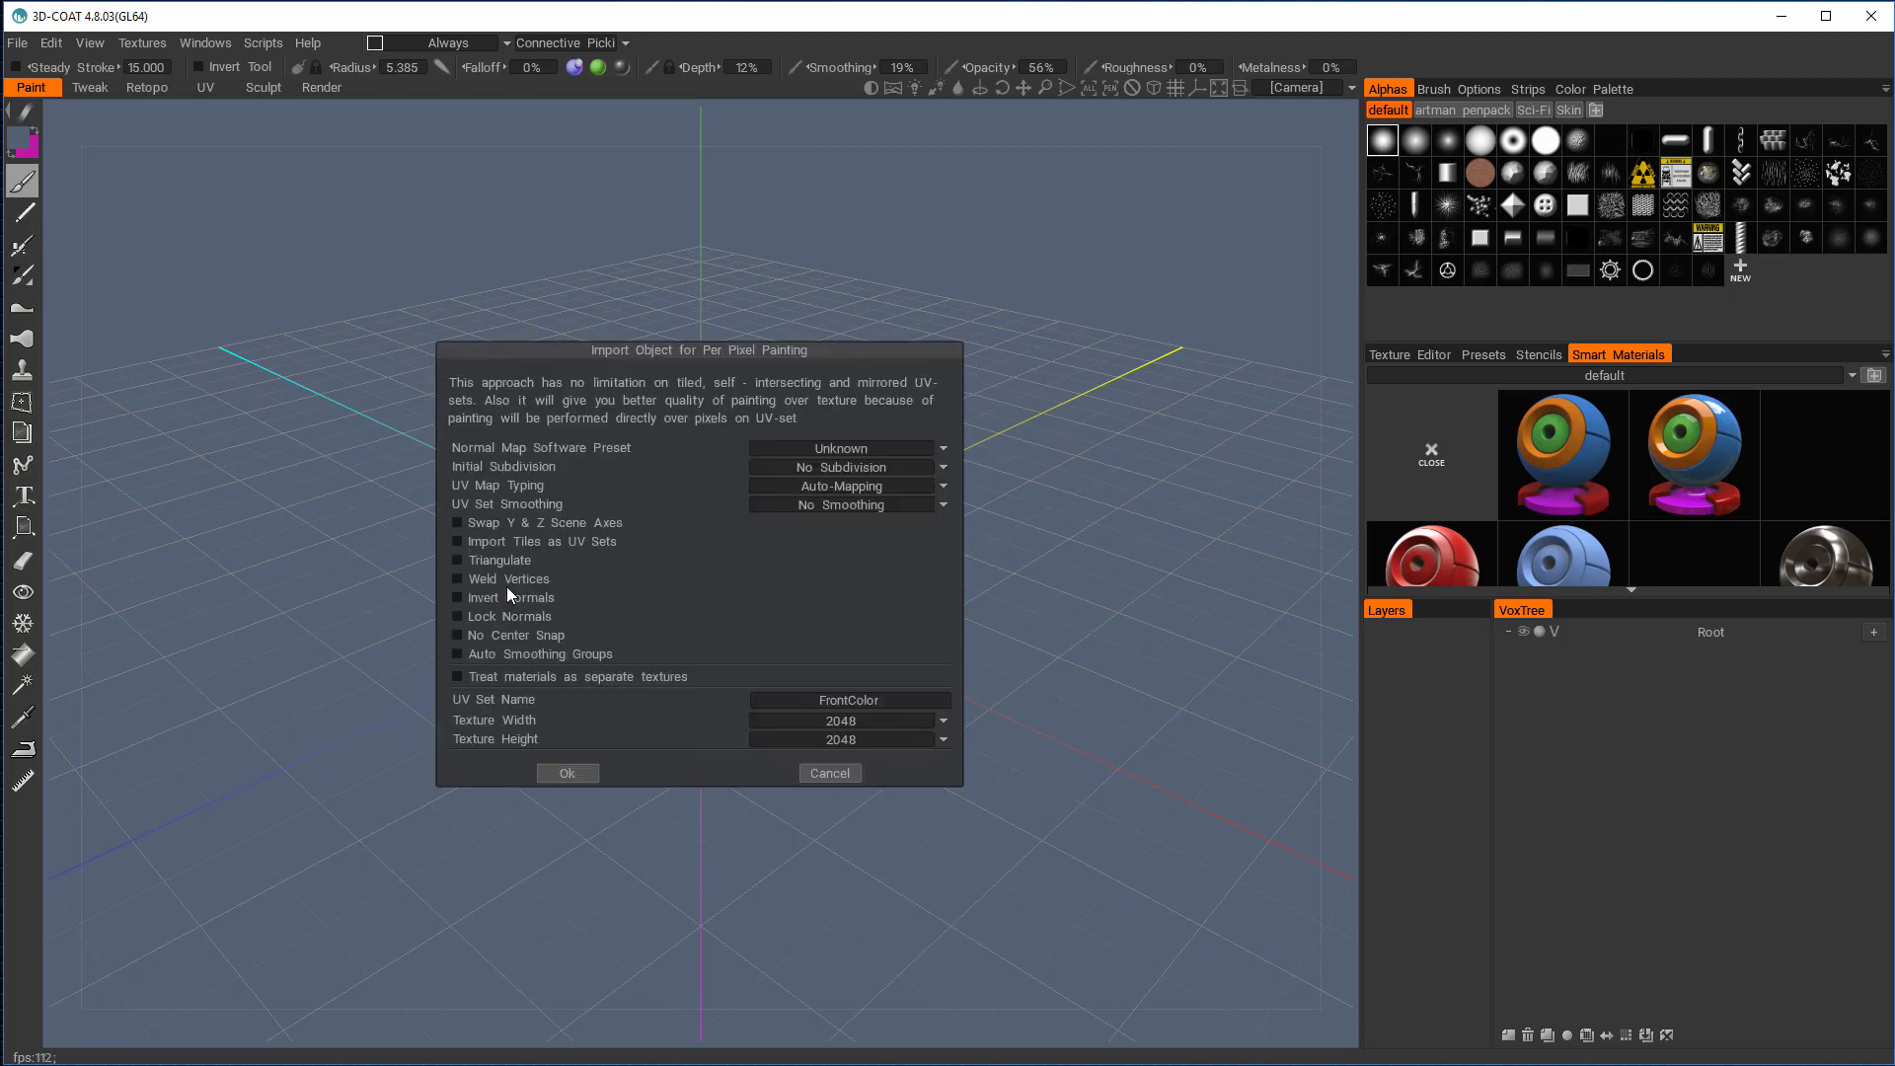
pyautogui.moveTo(461, 652)
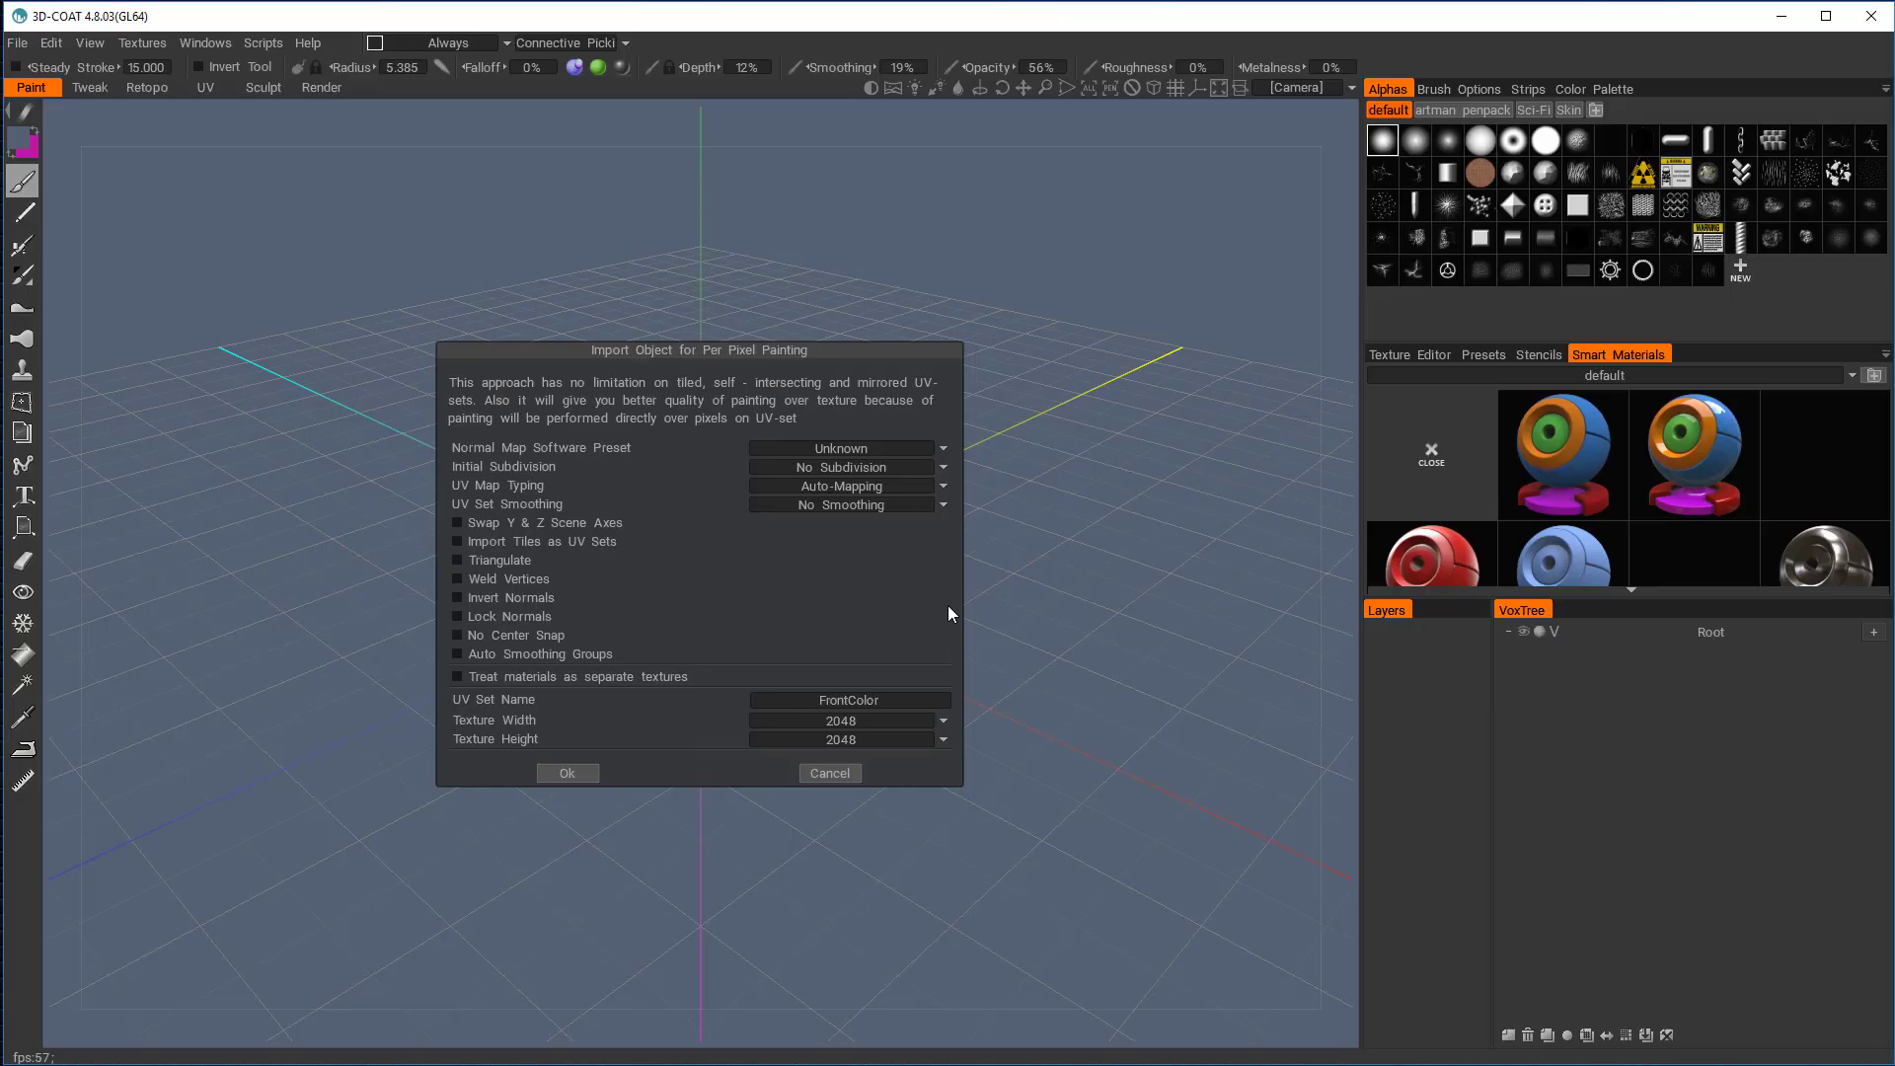
pyautogui.click(457, 635)
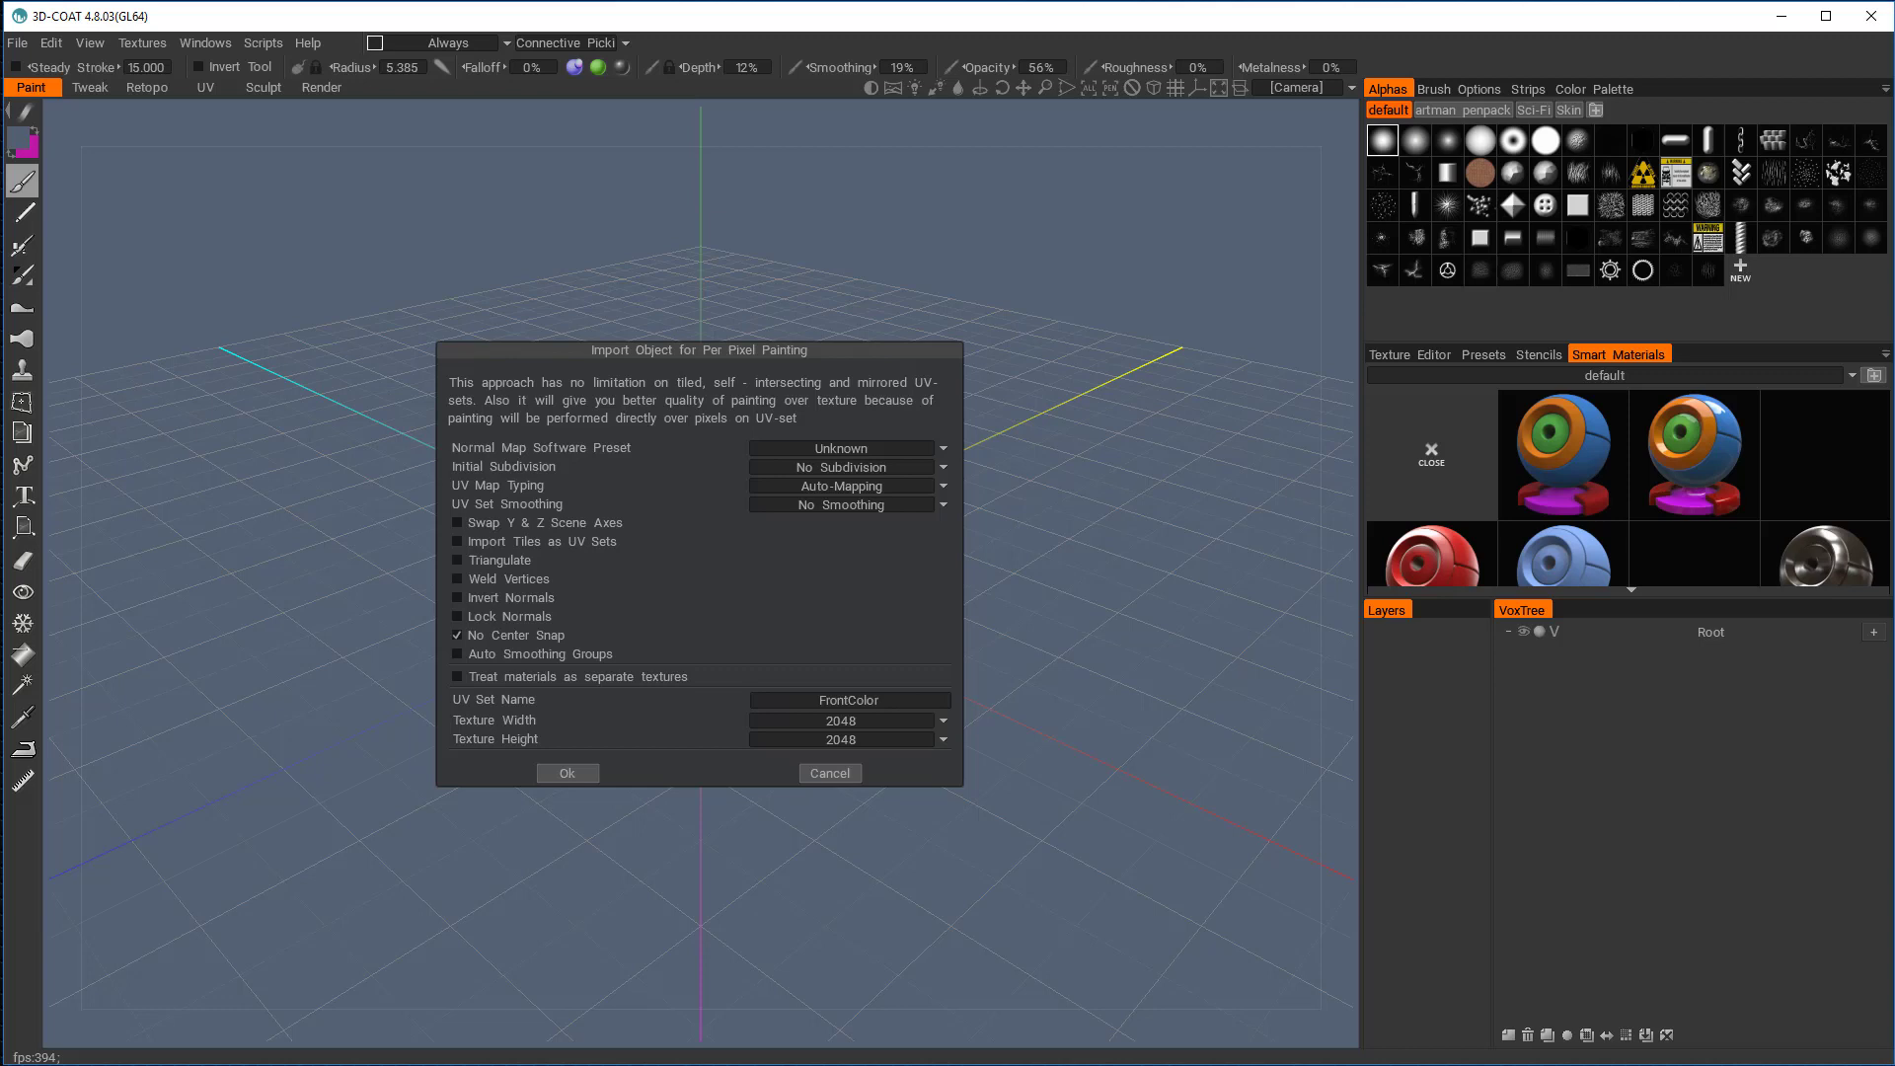
pyautogui.click(457, 560)
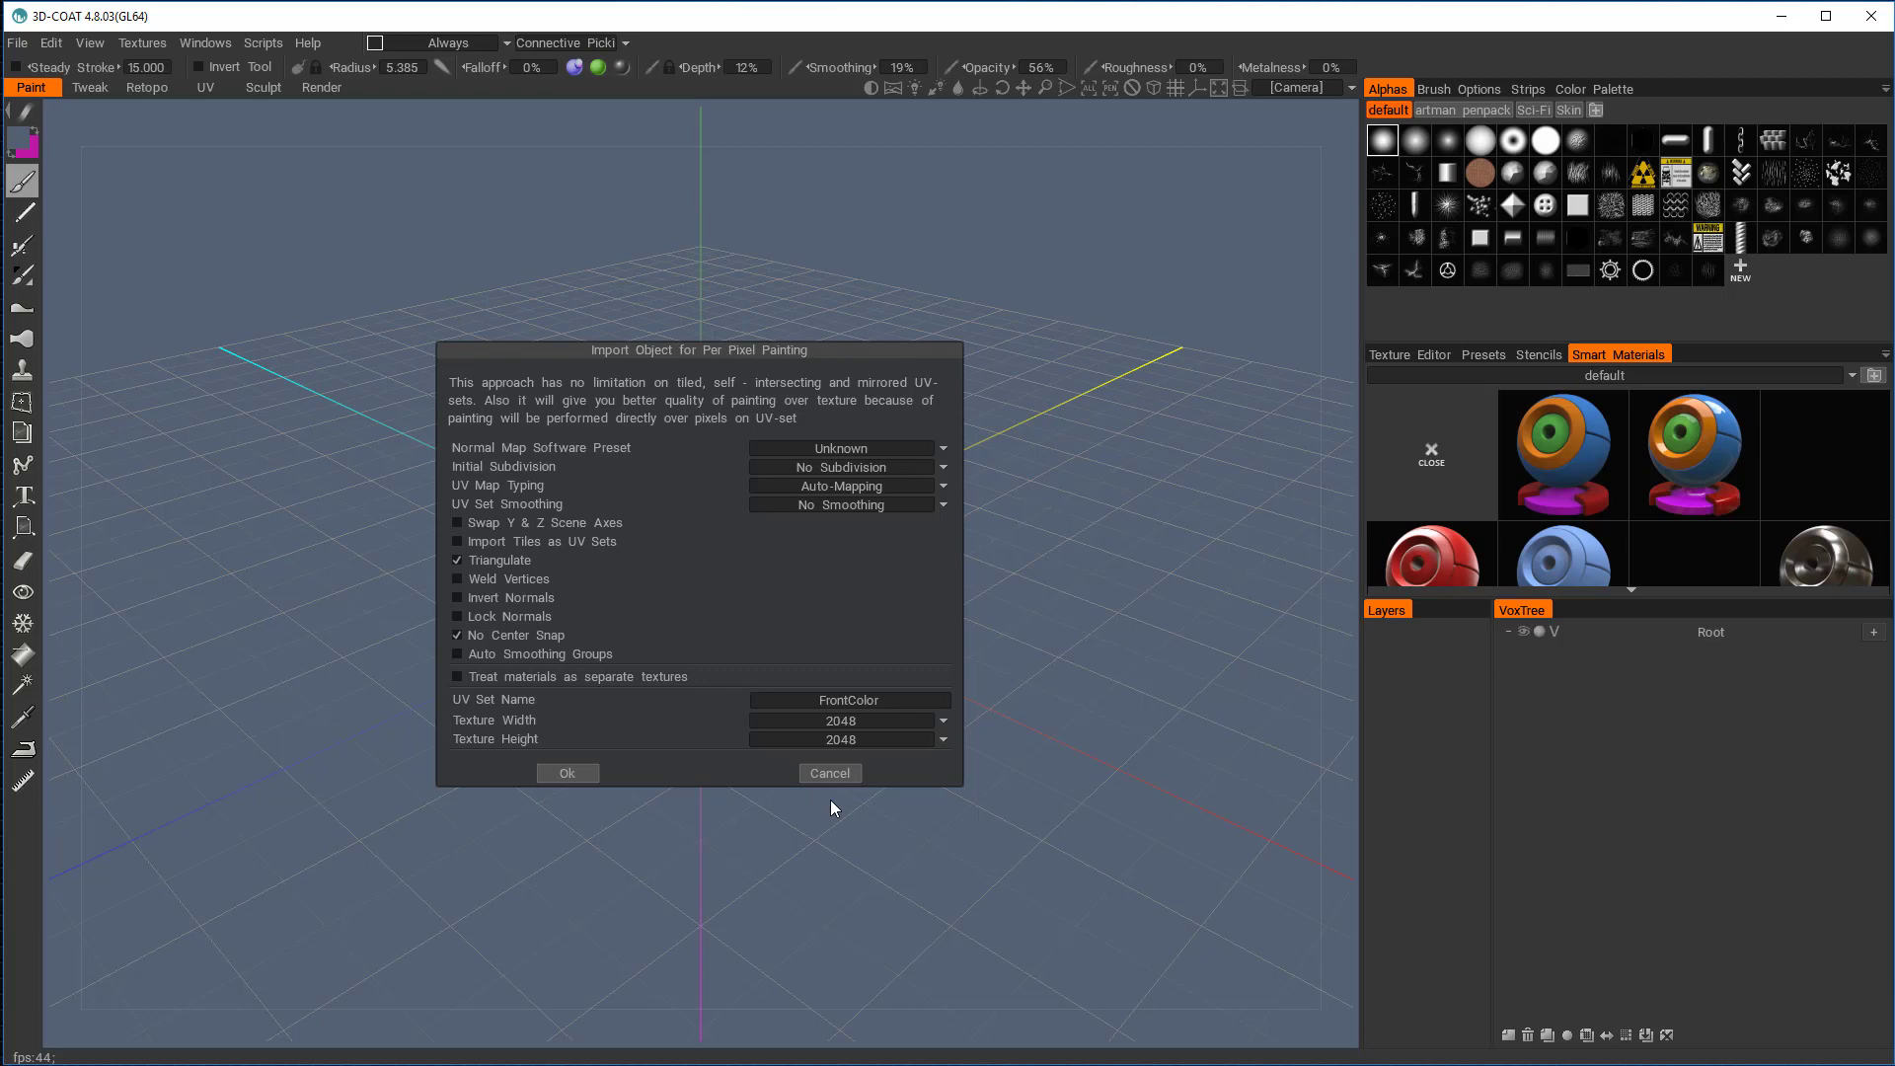
pyautogui.moveTo(591, 534)
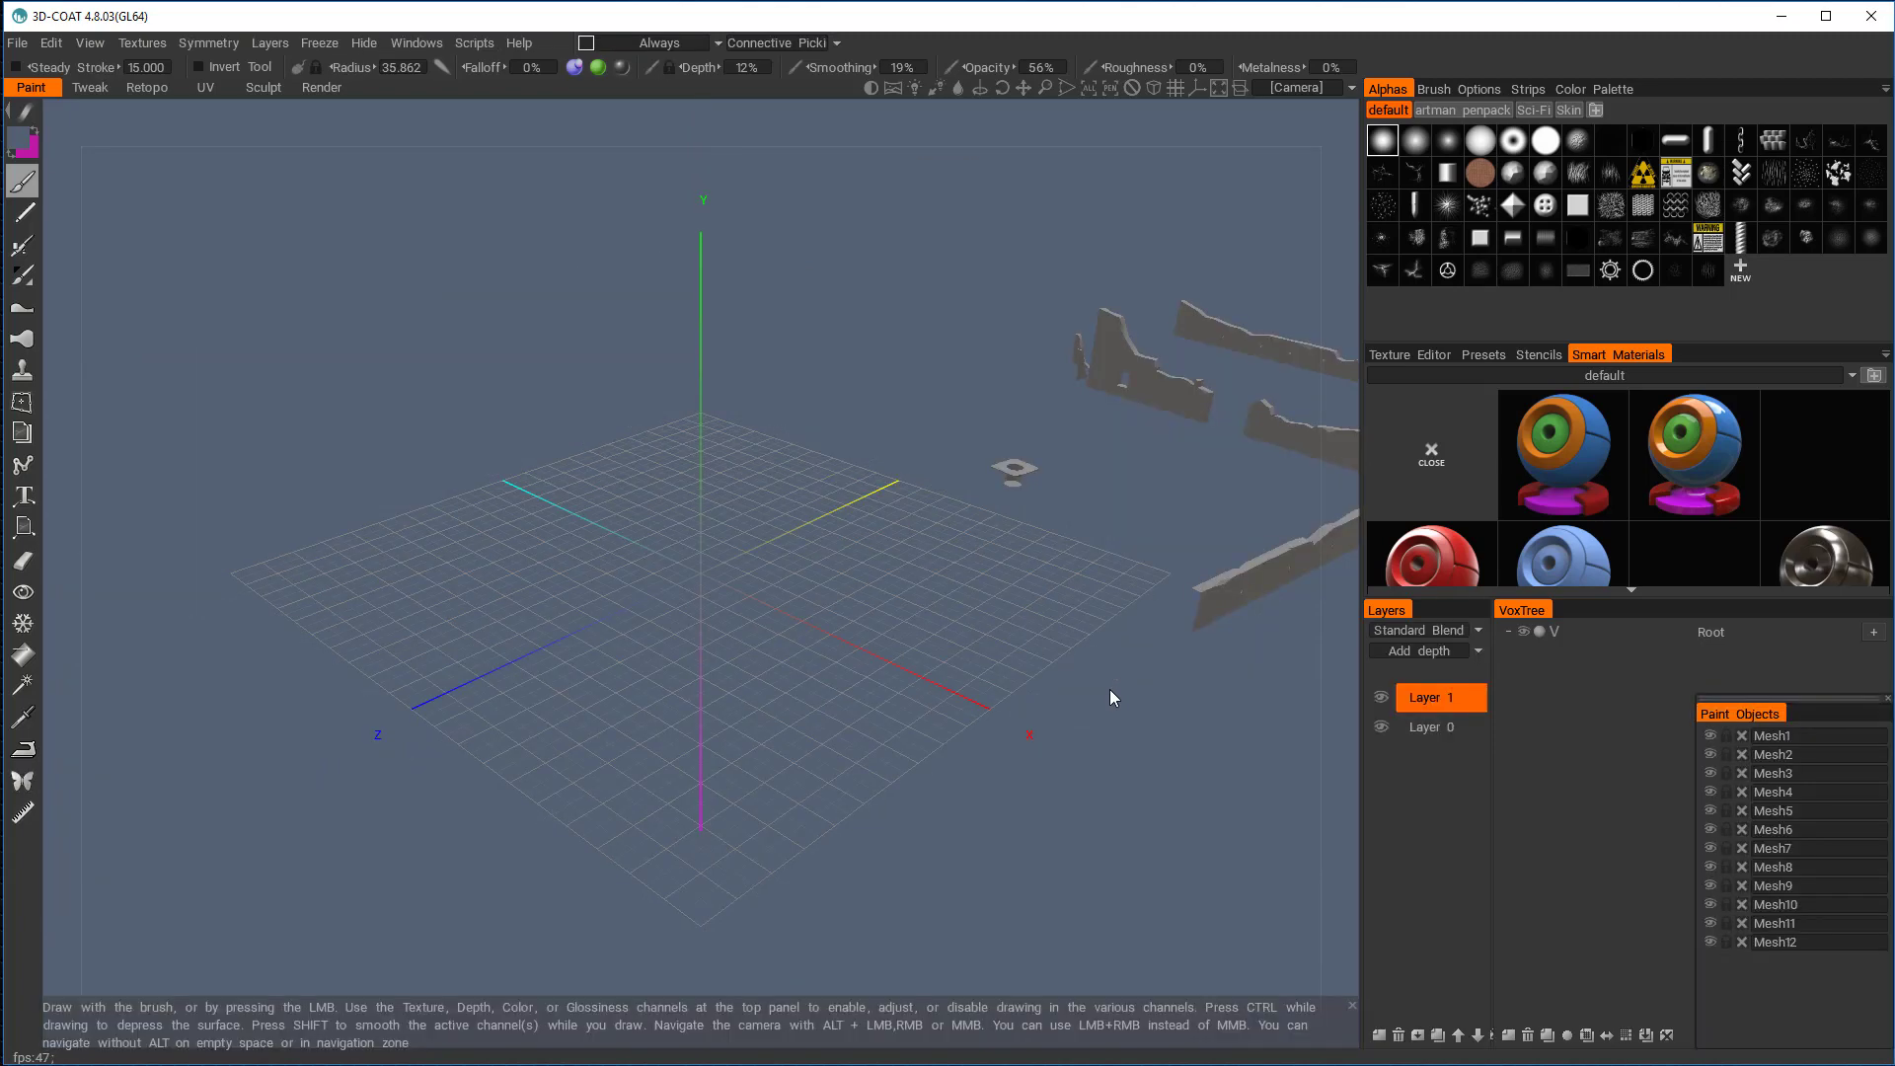
pyautogui.moveTo(1221, 371)
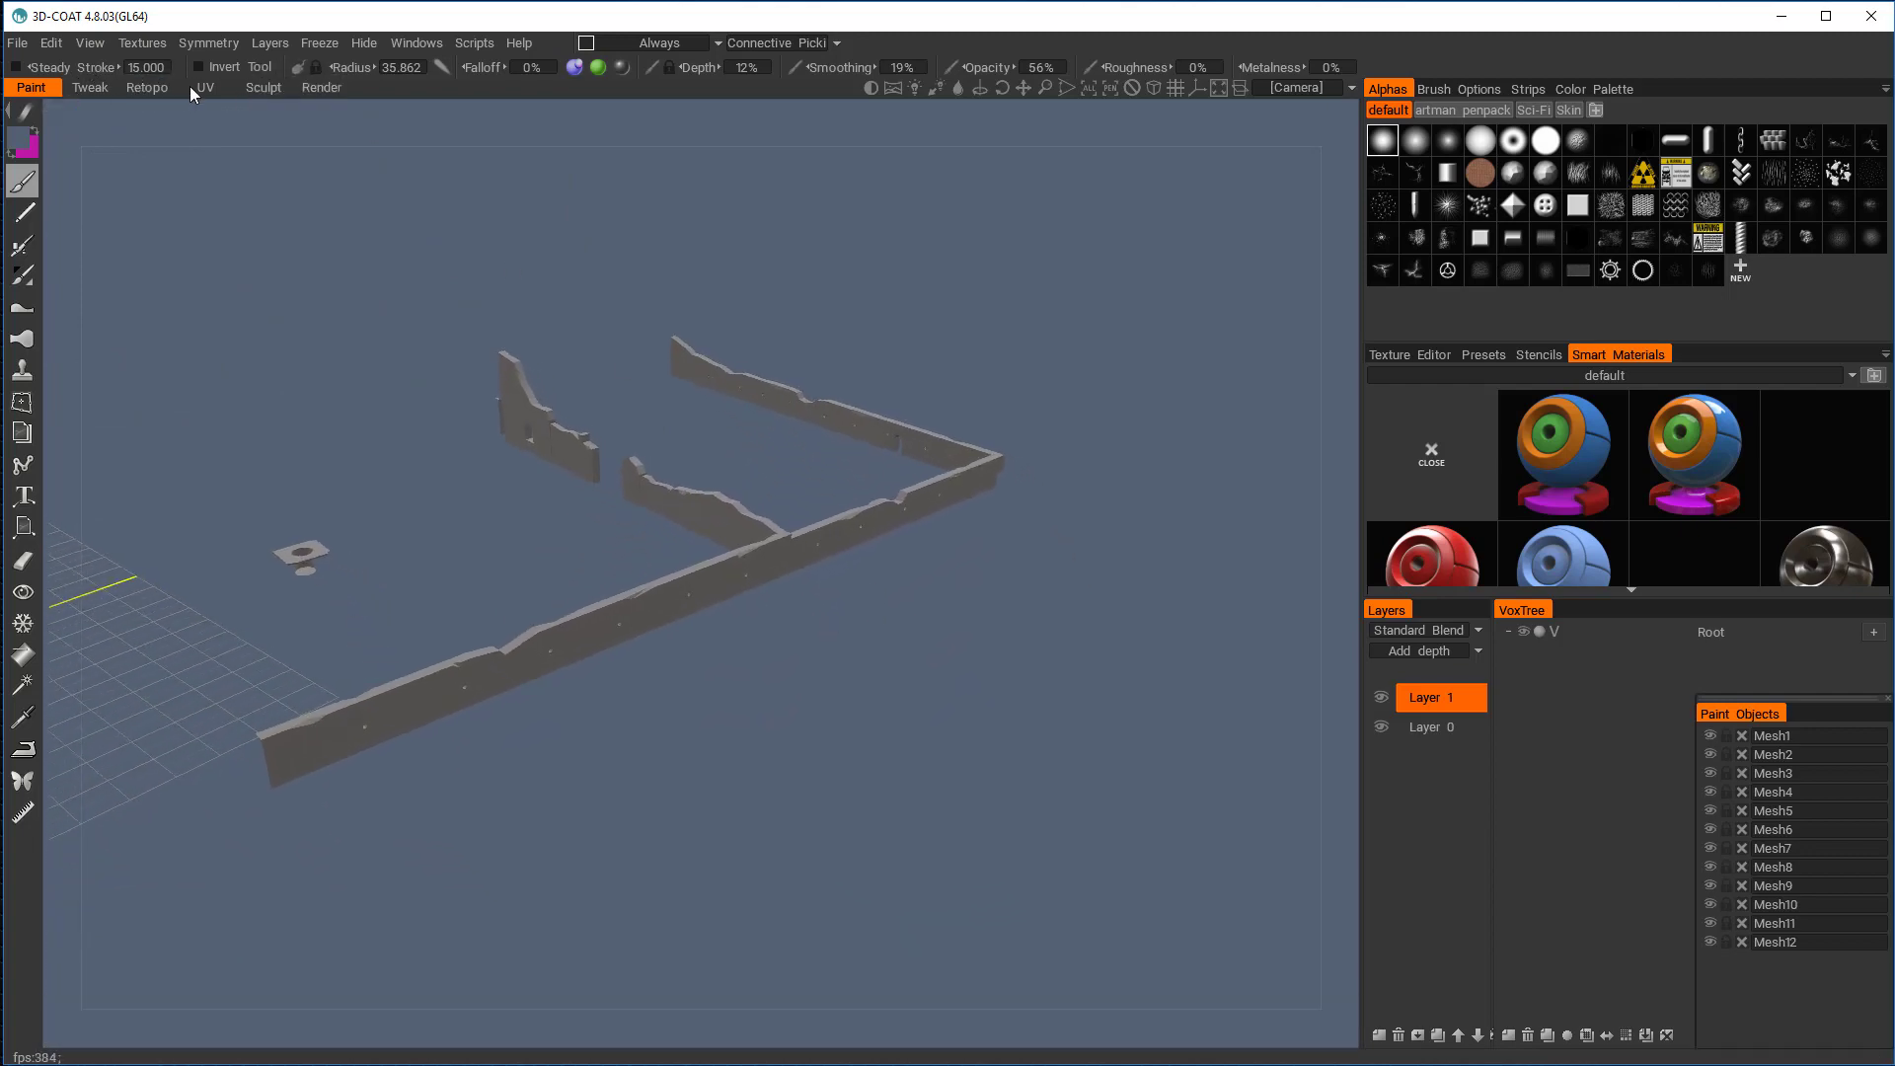
# Switch to the UV room to view the fence's colour-coded islands
pyautogui.click(205, 86)
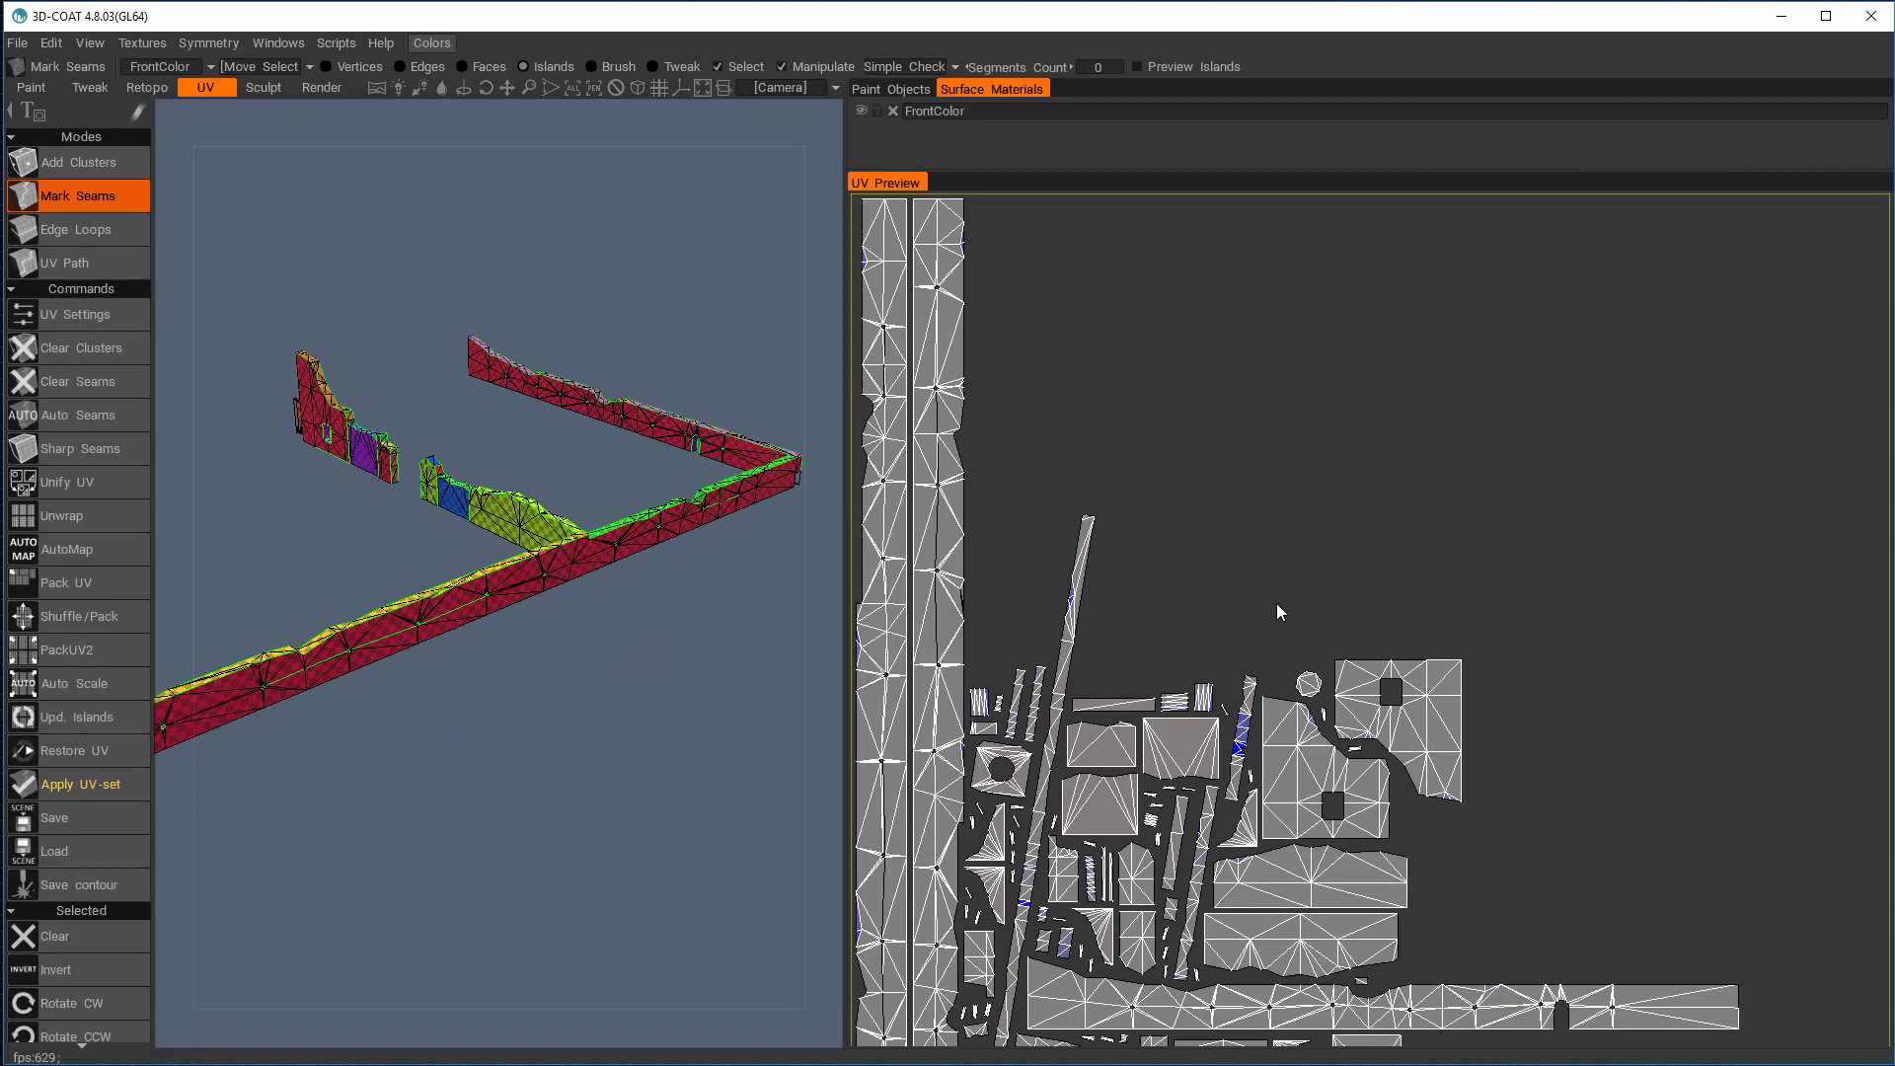
pyautogui.moveTo(1538, 549)
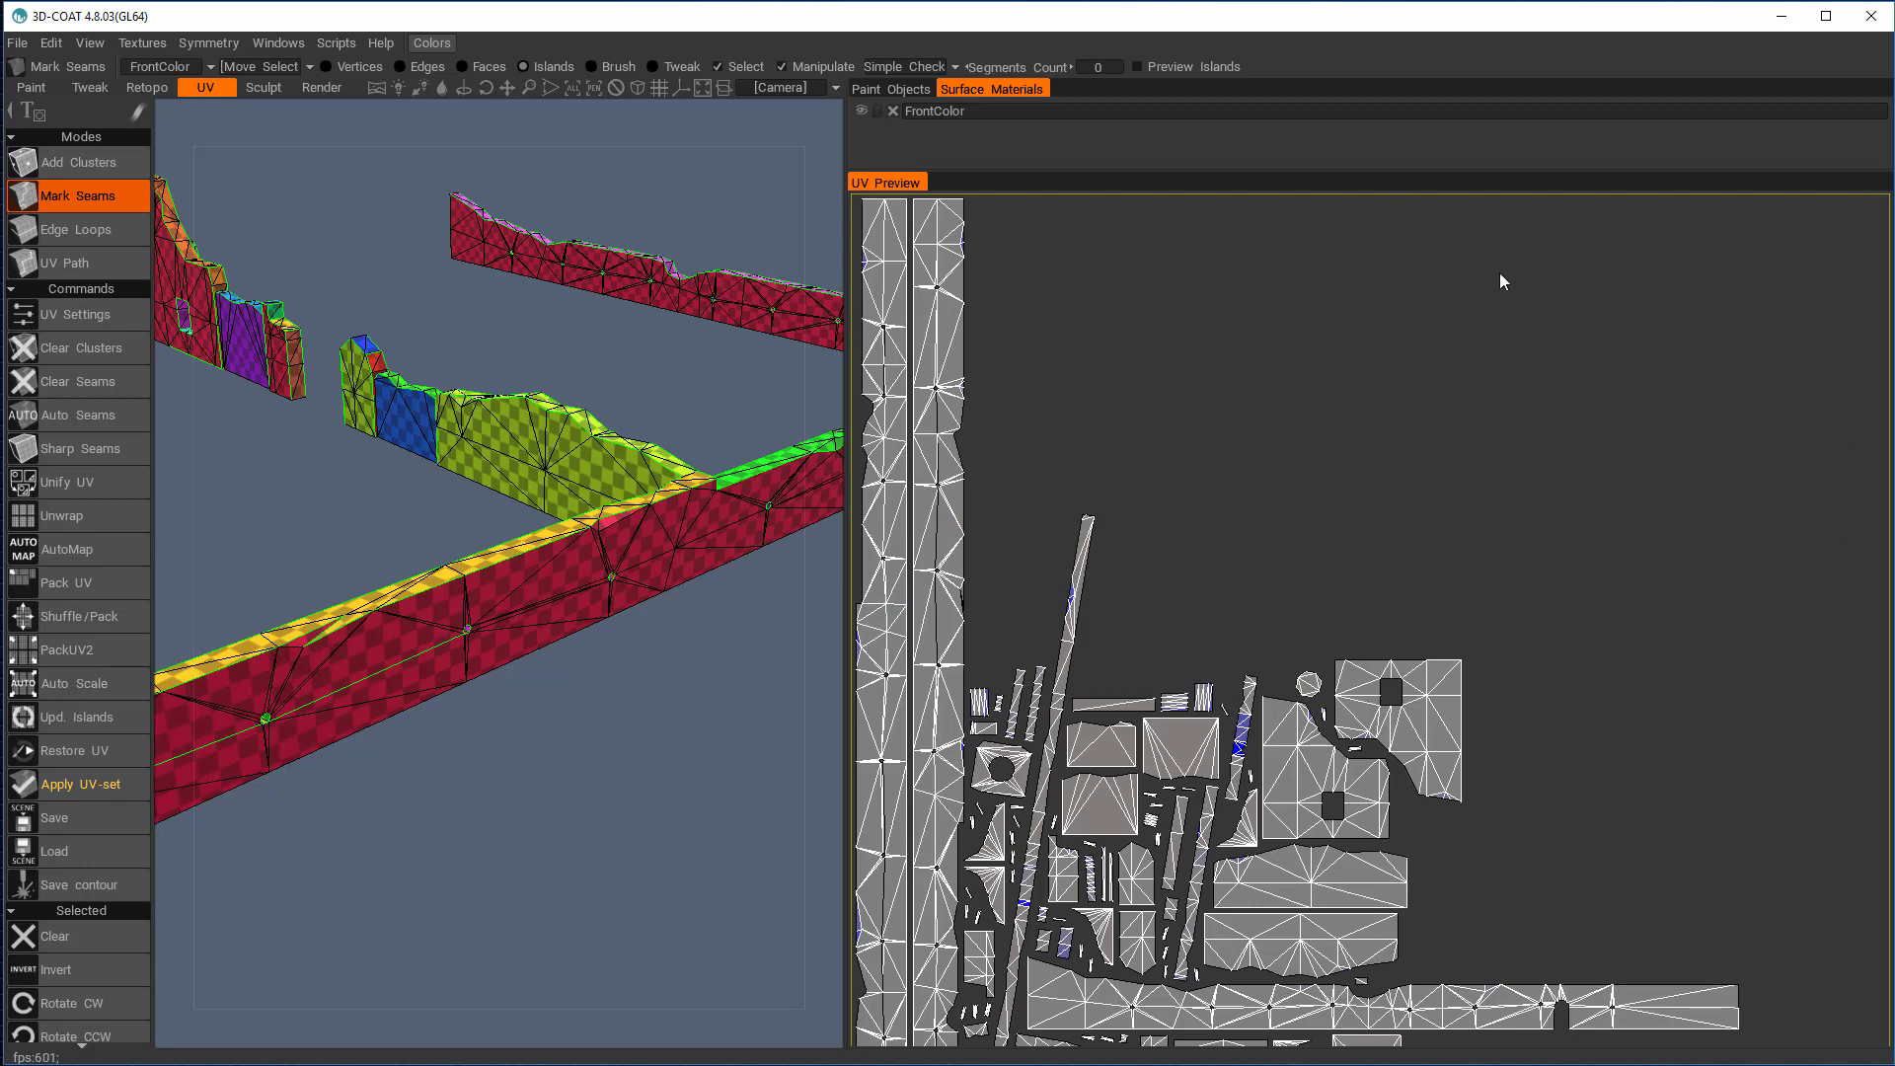
pyautogui.moveTo(915, 528)
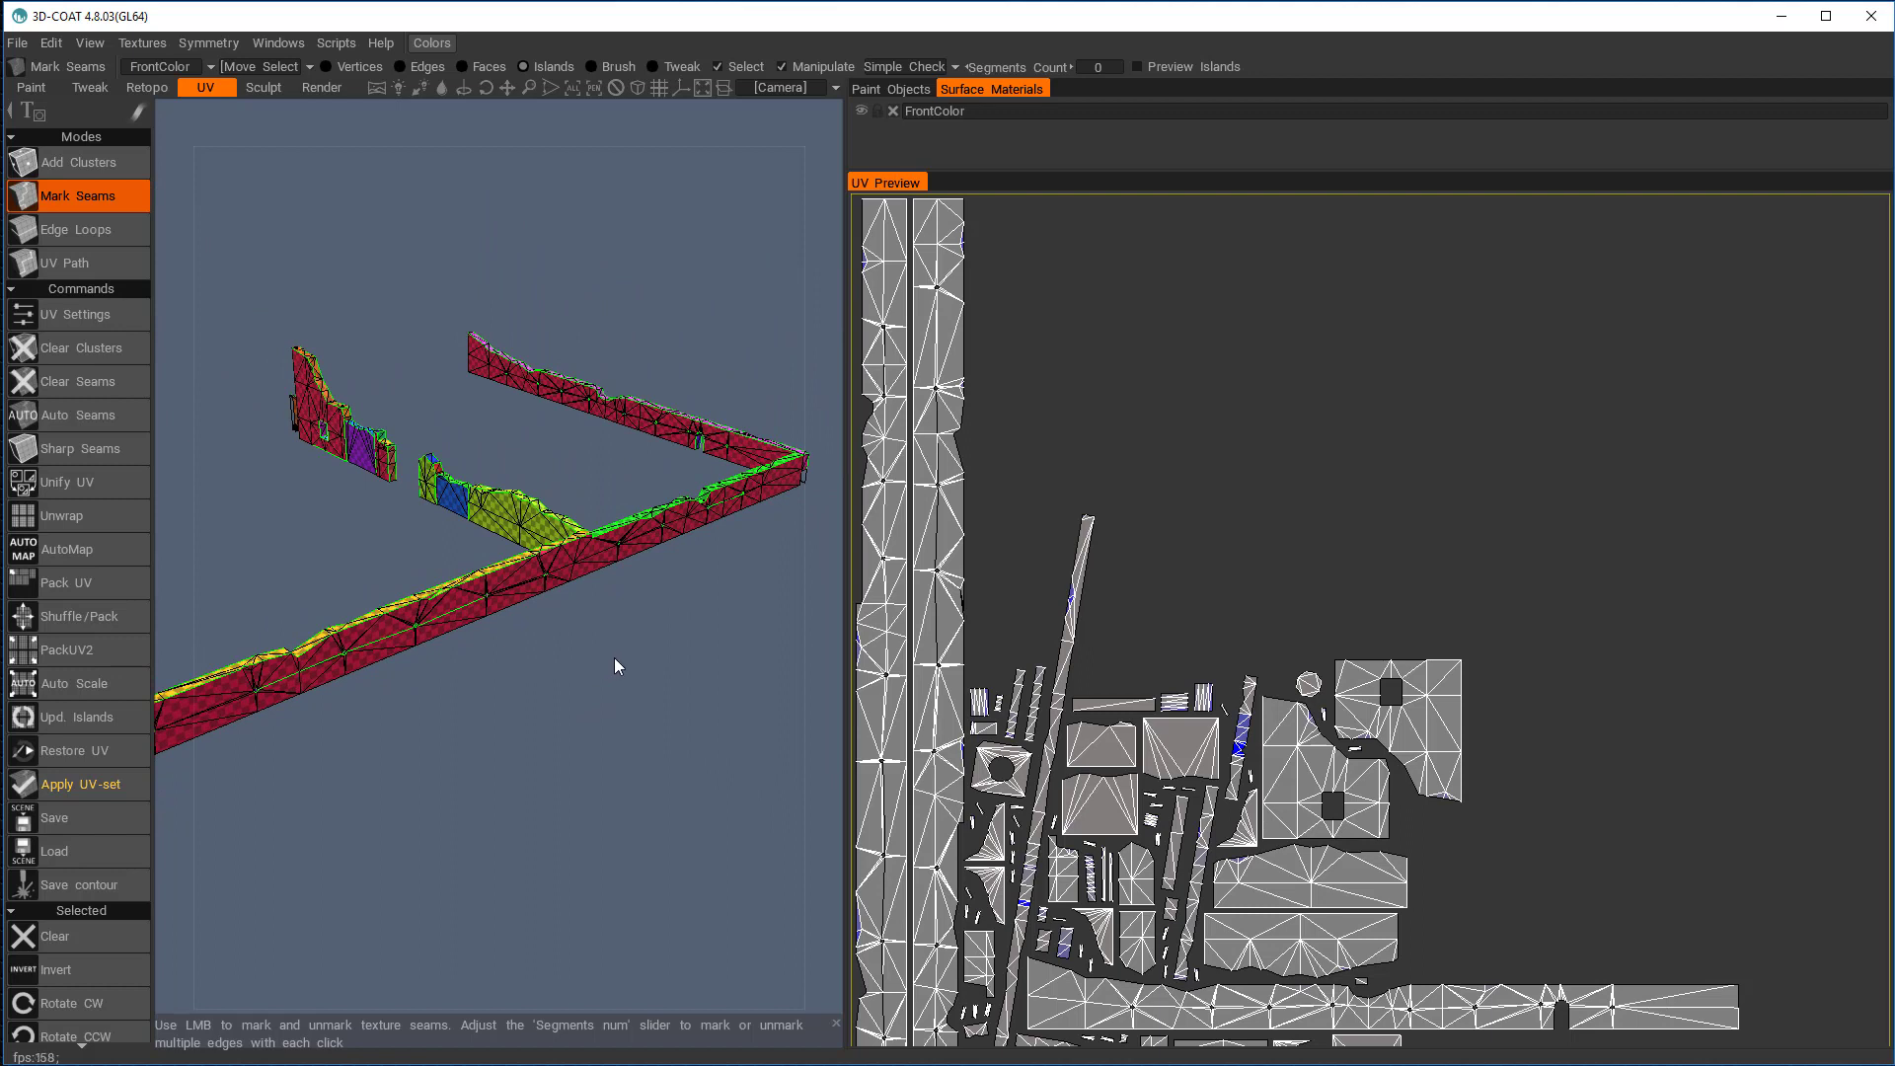
pyautogui.moveTo(1035, 515)
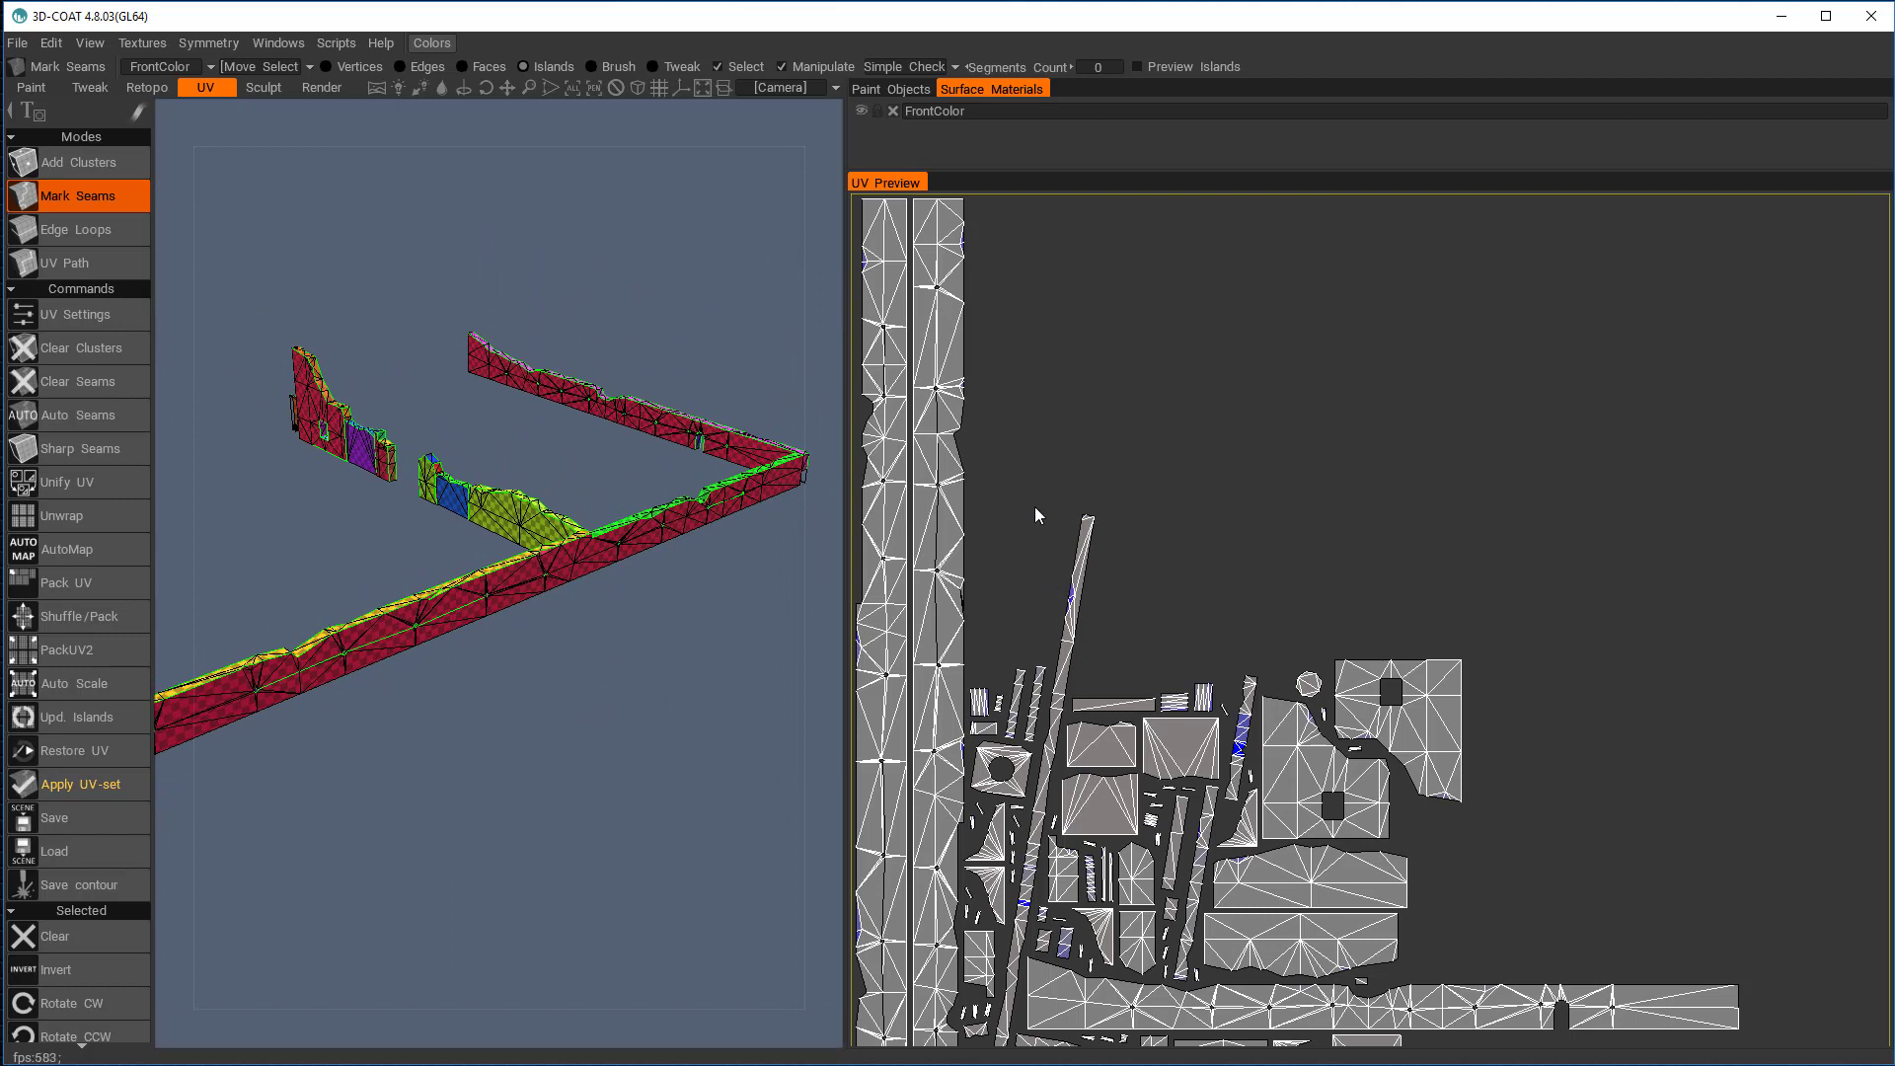
pyautogui.moveTo(991, 553)
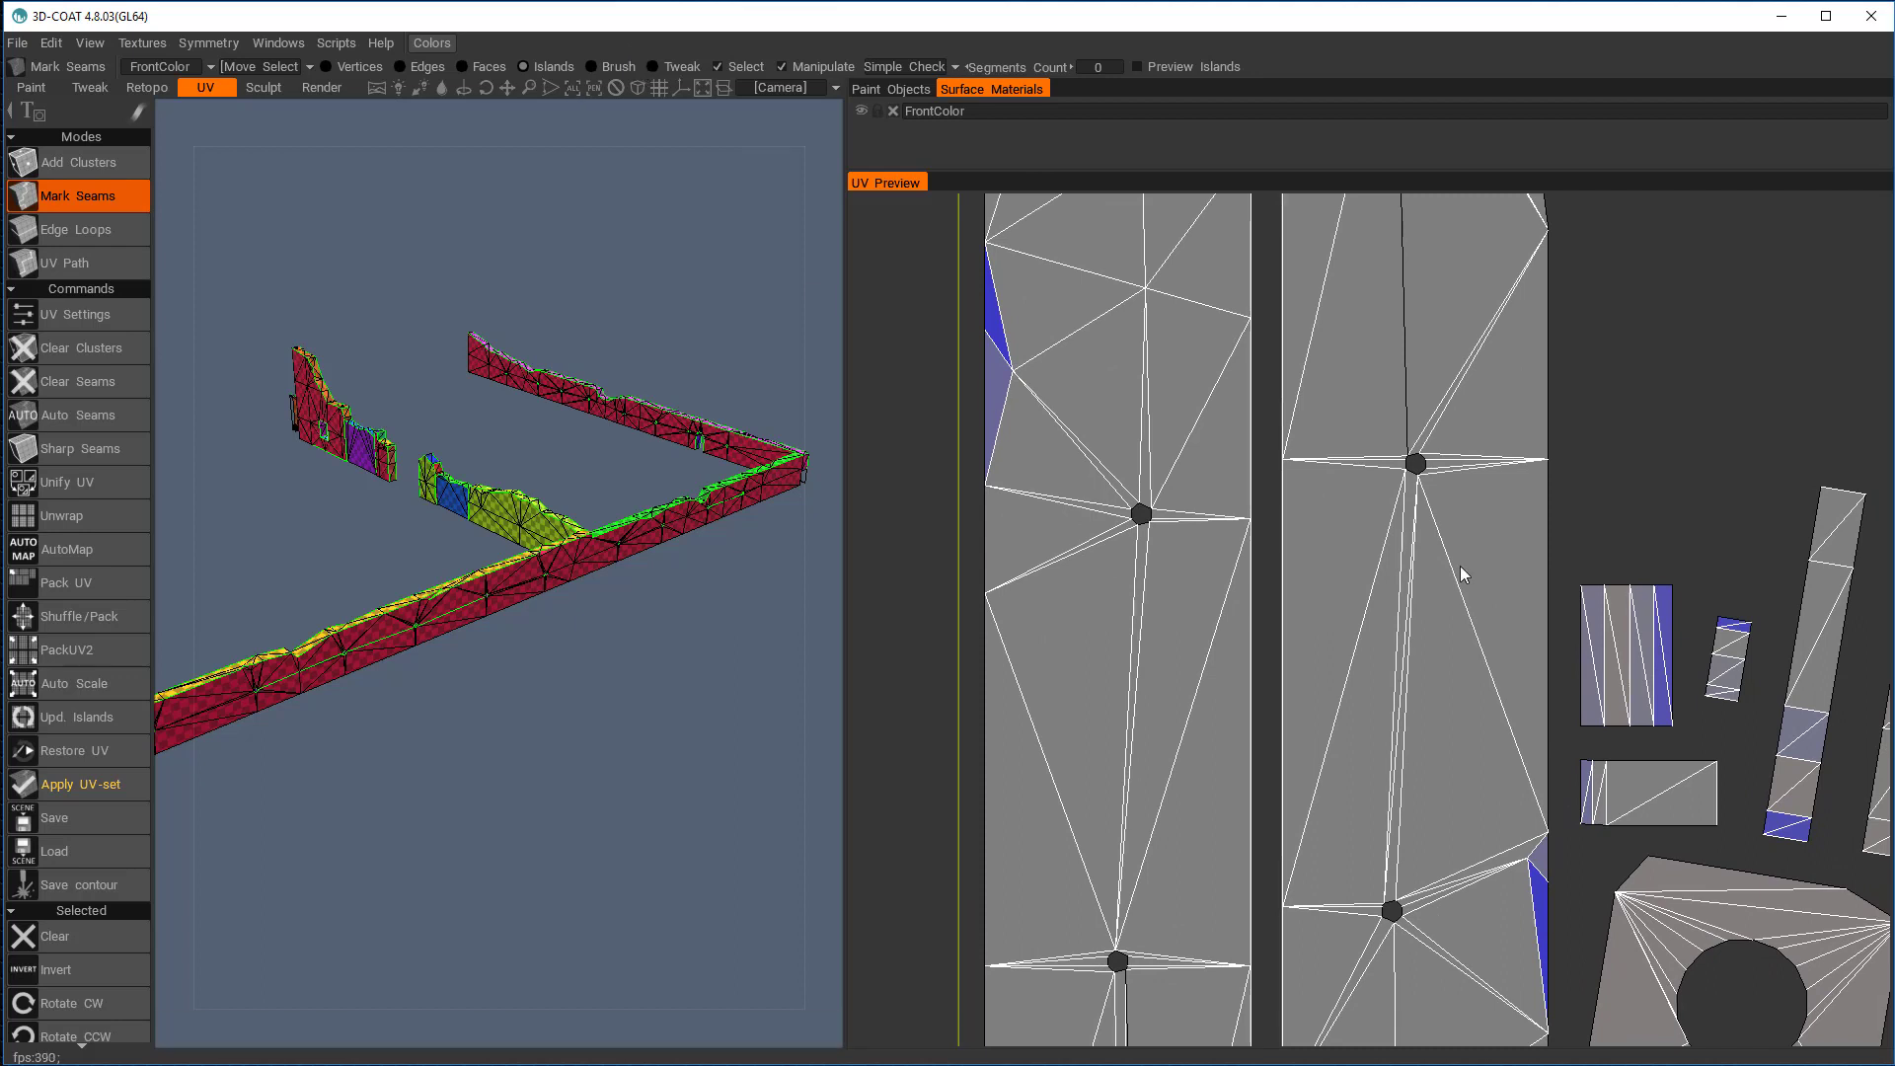
pyautogui.moveTo(1256, 450)
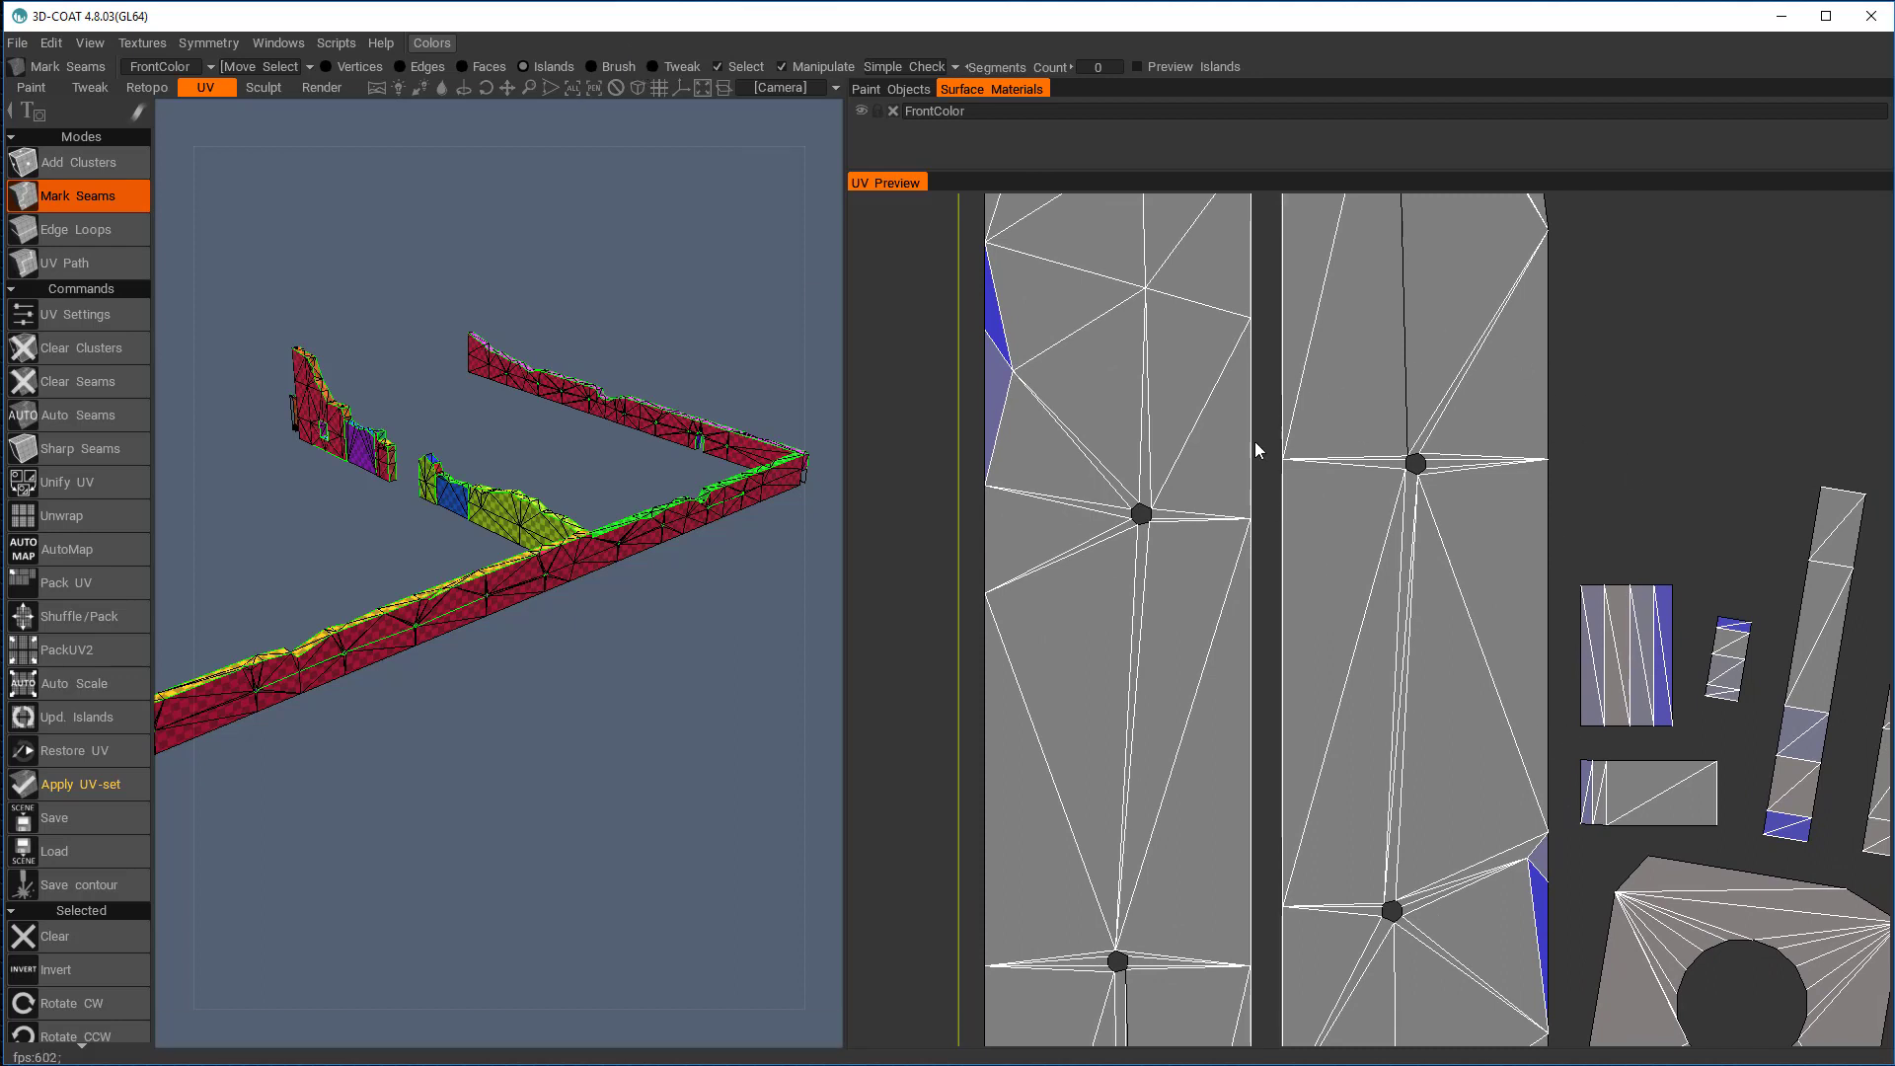
pyautogui.moveTo(1692, 692)
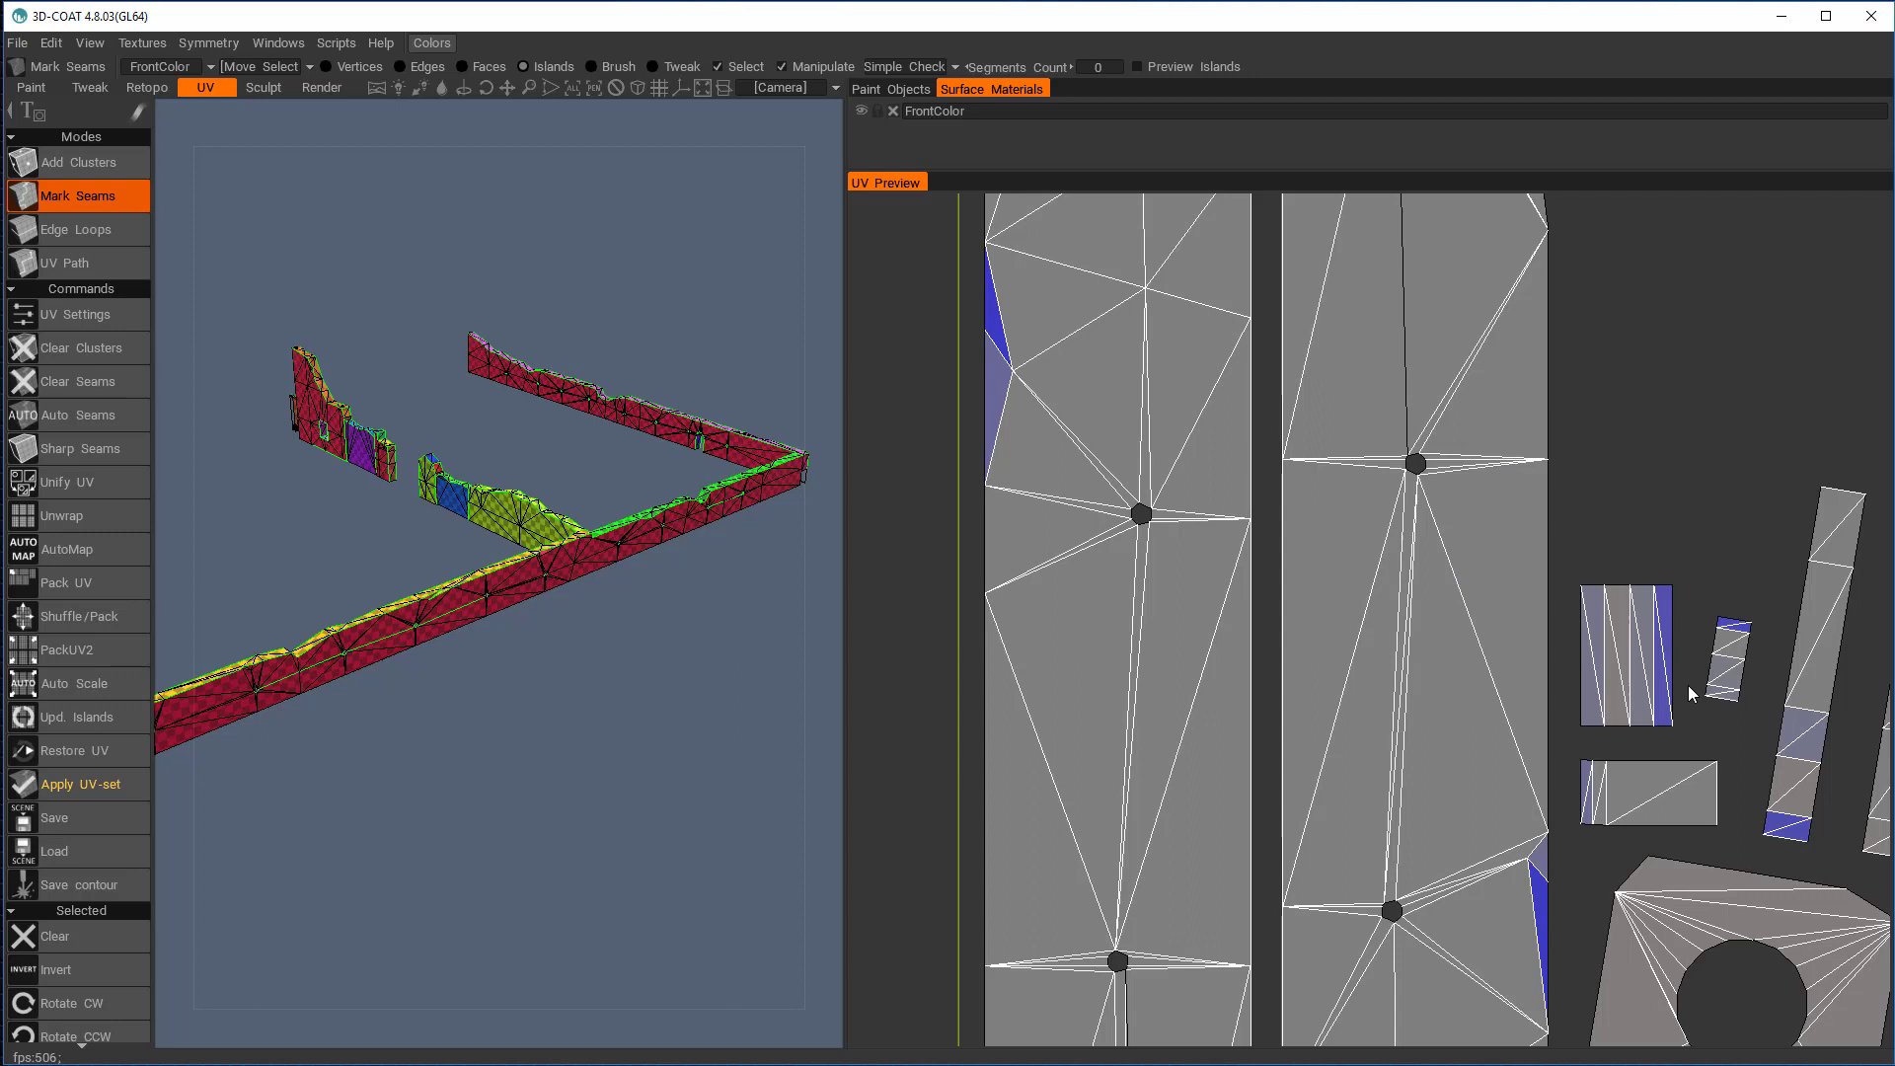
pyautogui.moveTo(459, 287)
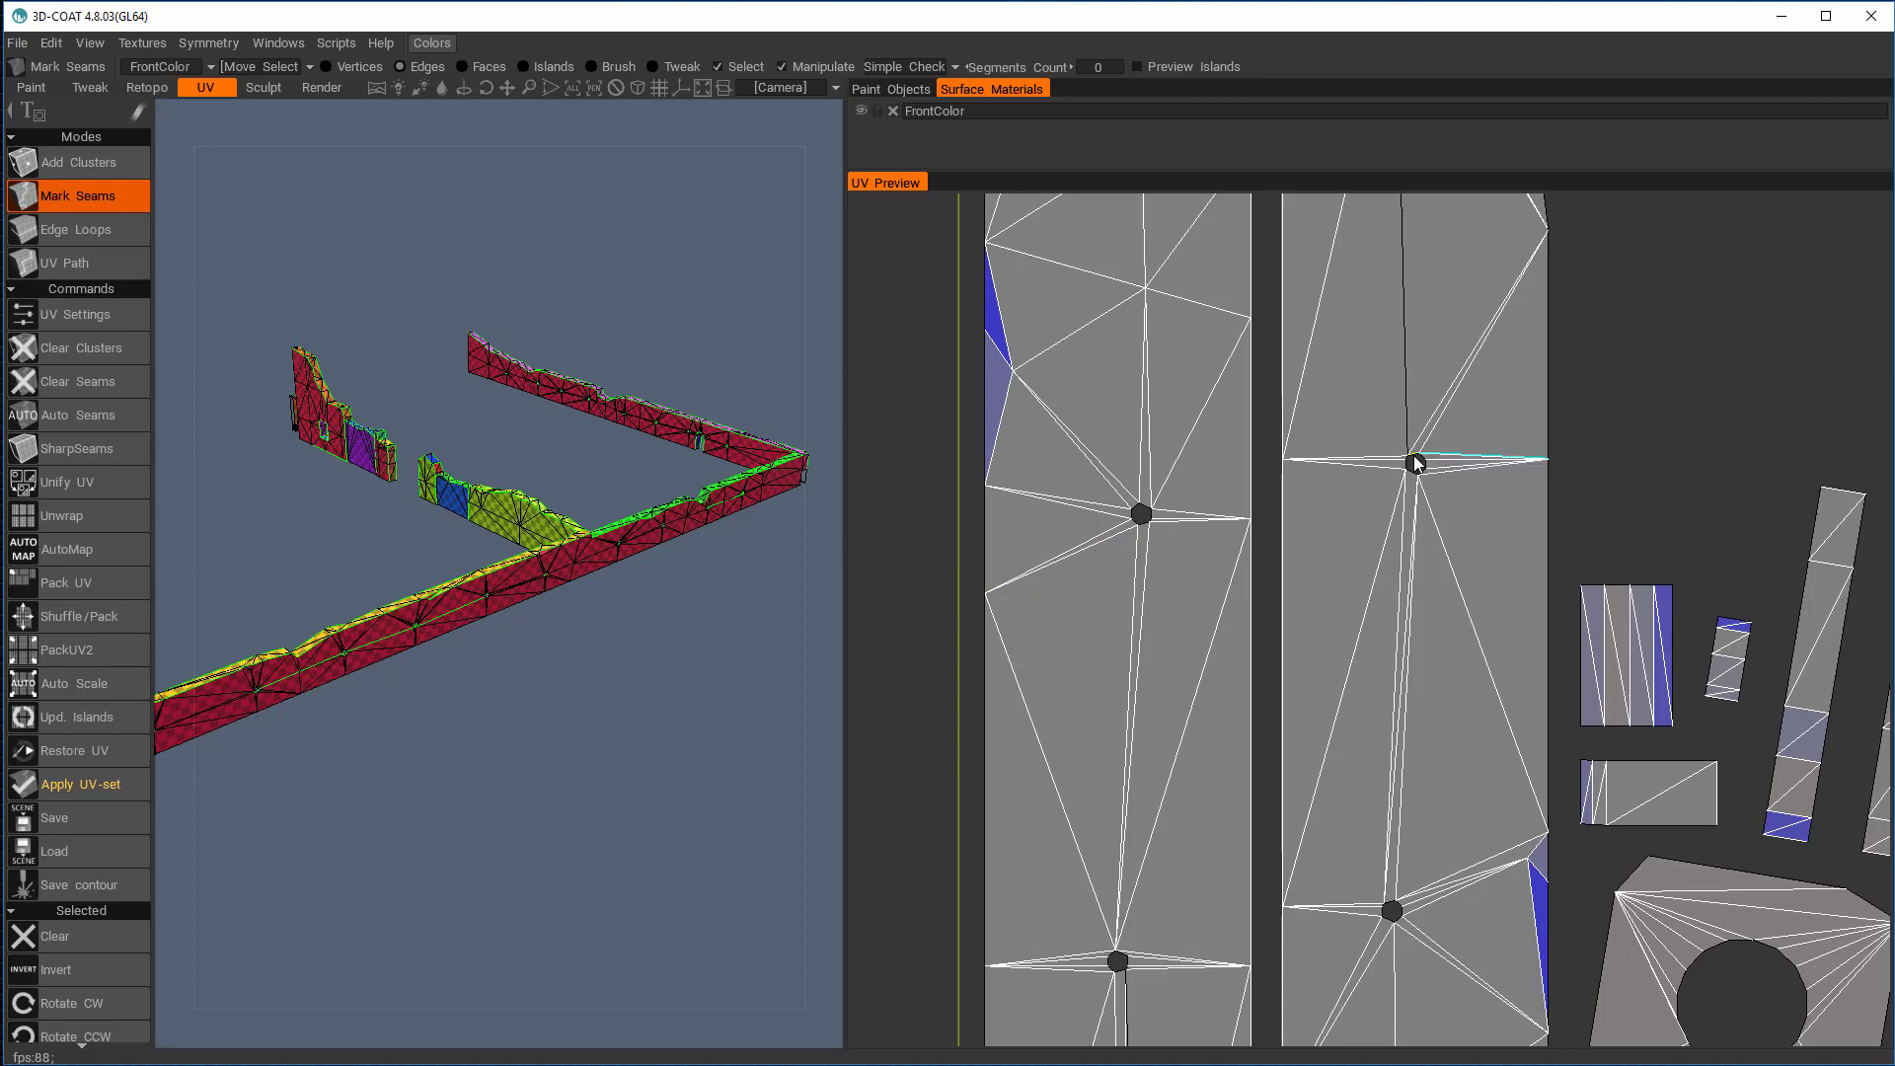
# Select three edges of the long wall island in the UV Preview
pyautogui.click(1347, 461)
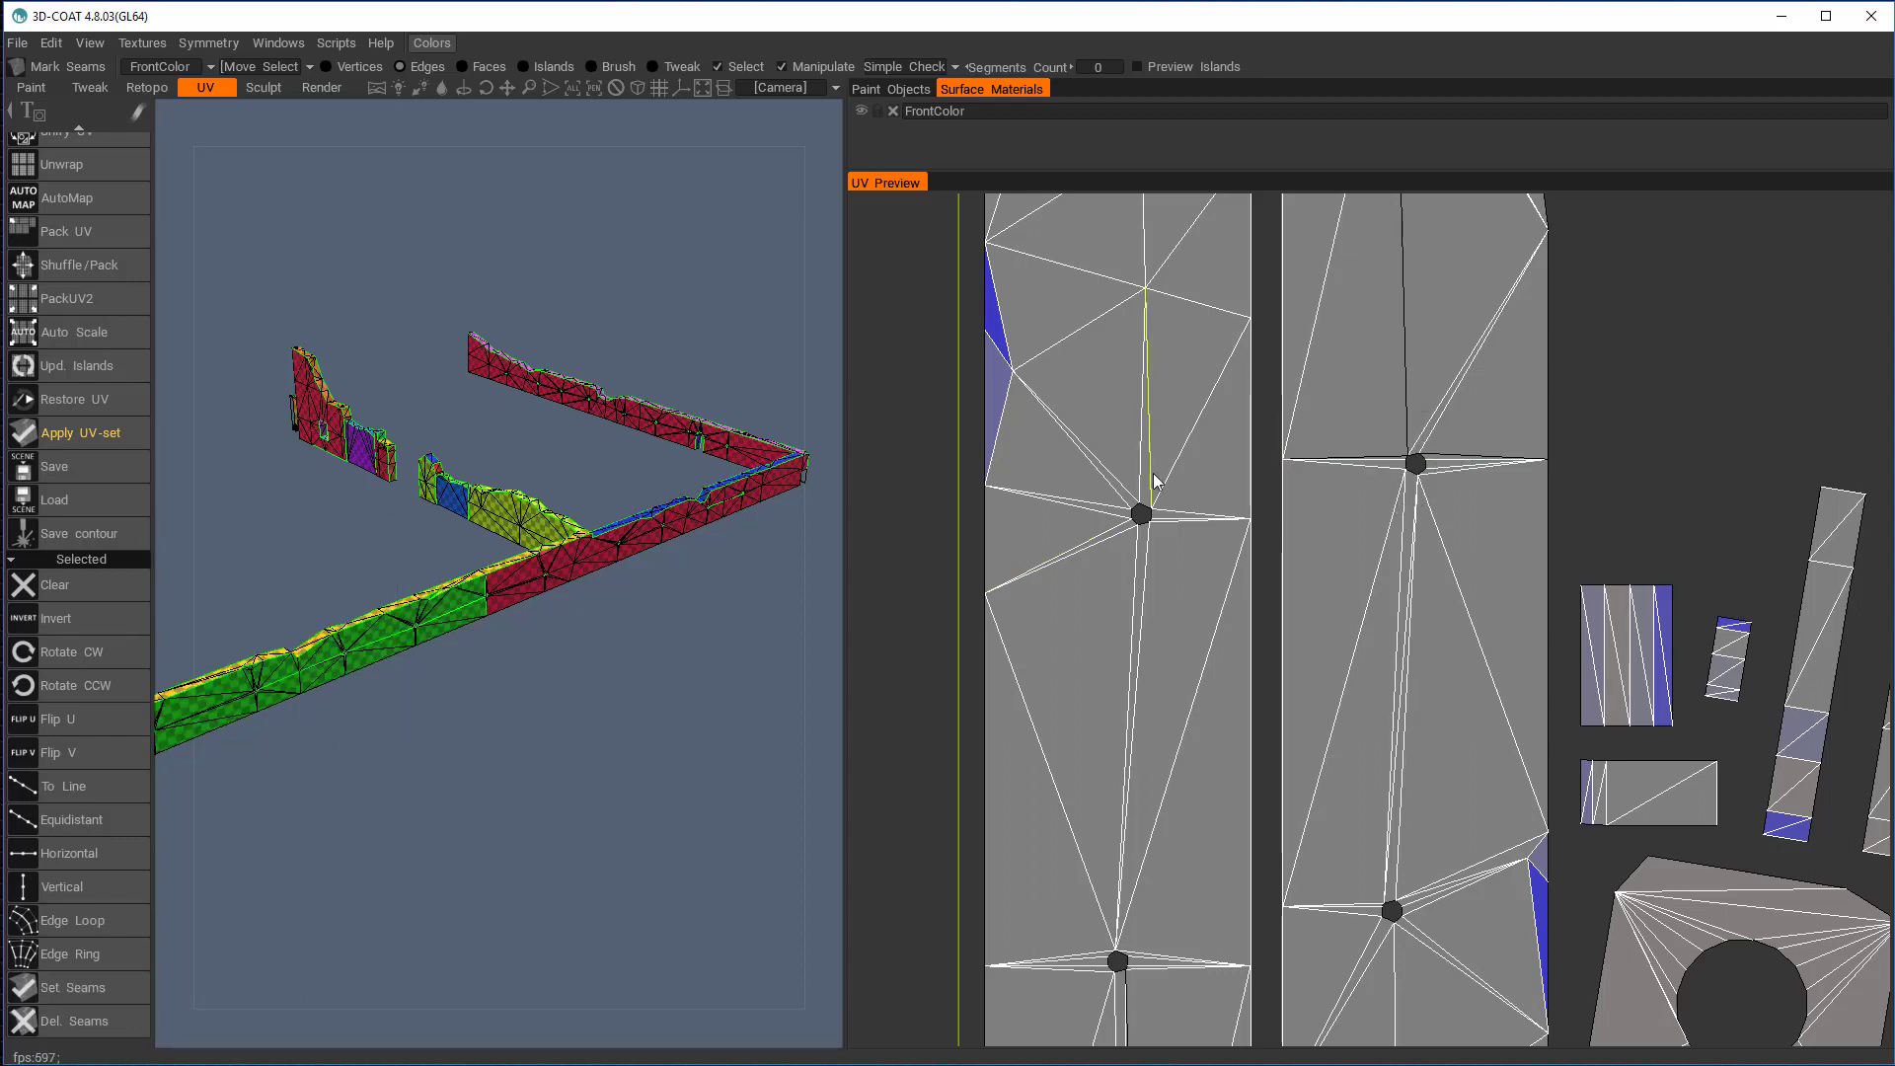
pyautogui.click(1141, 512)
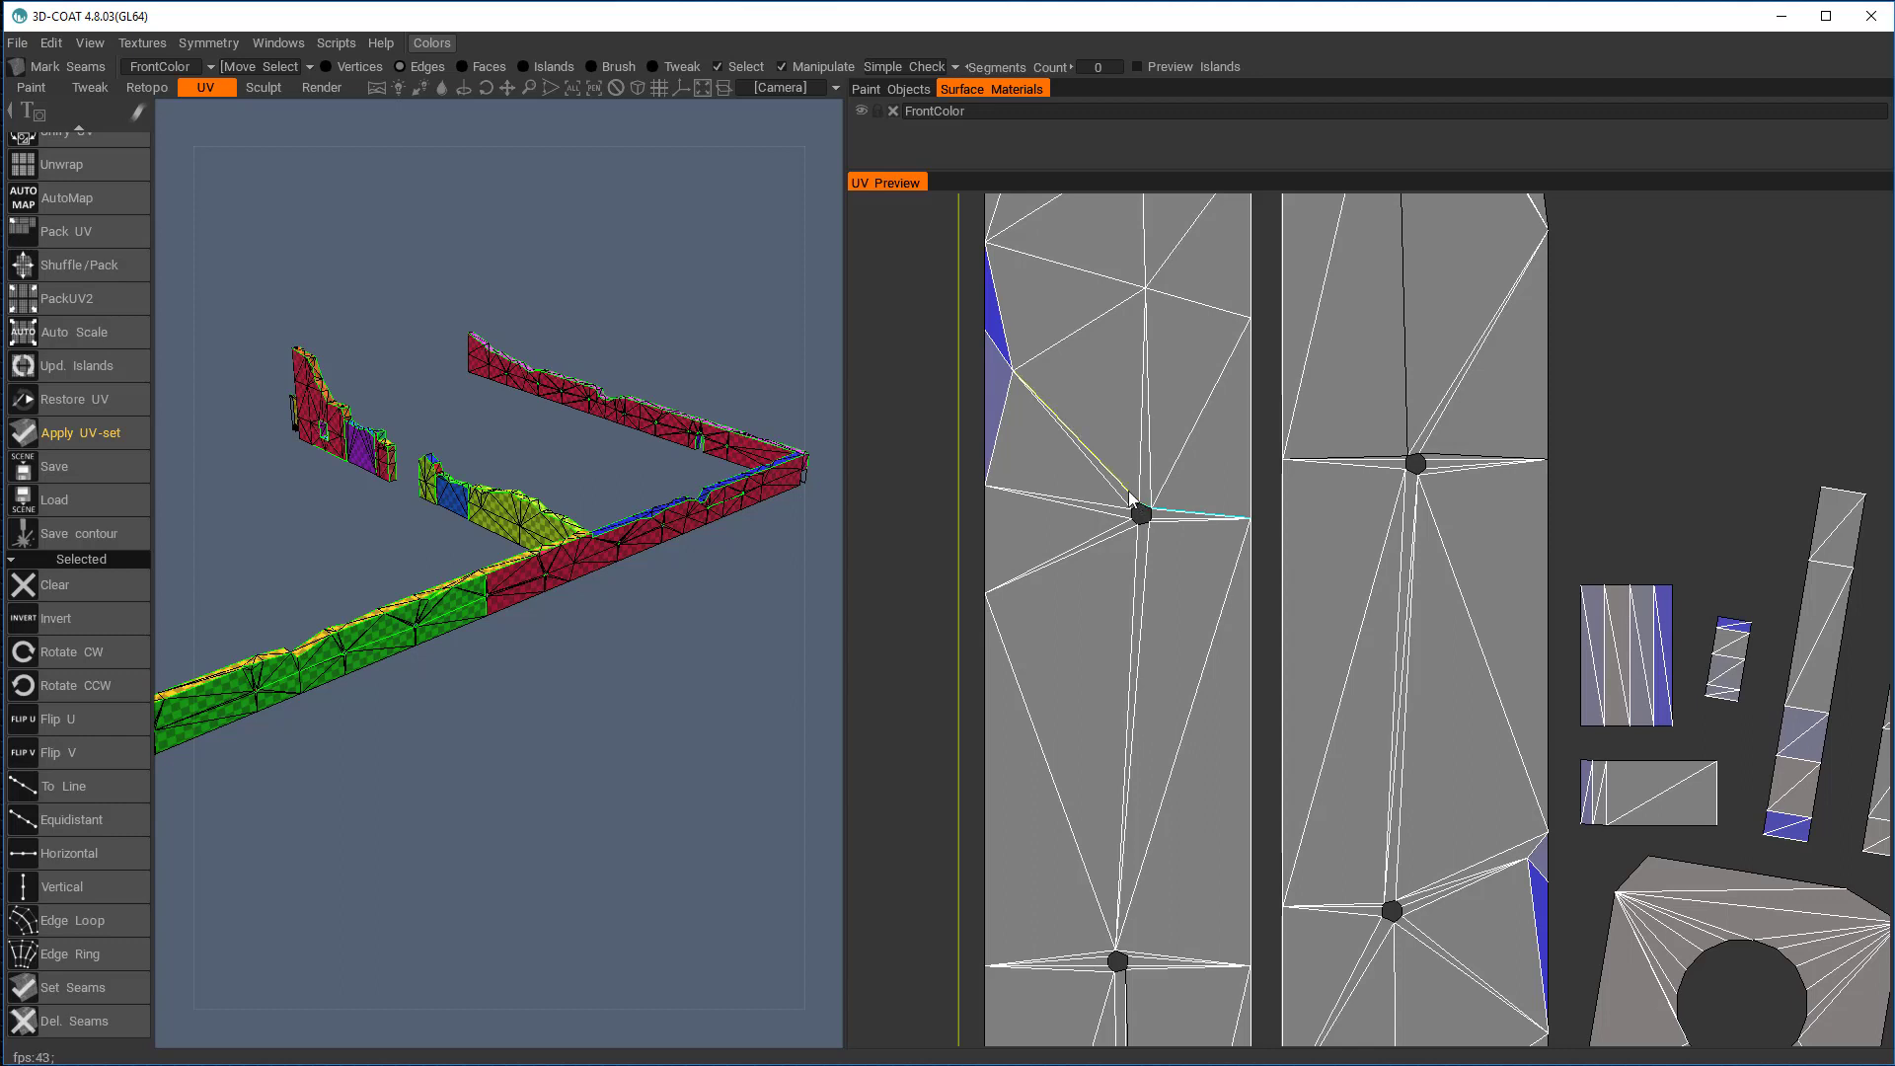
pyautogui.moveTo(1109, 512)
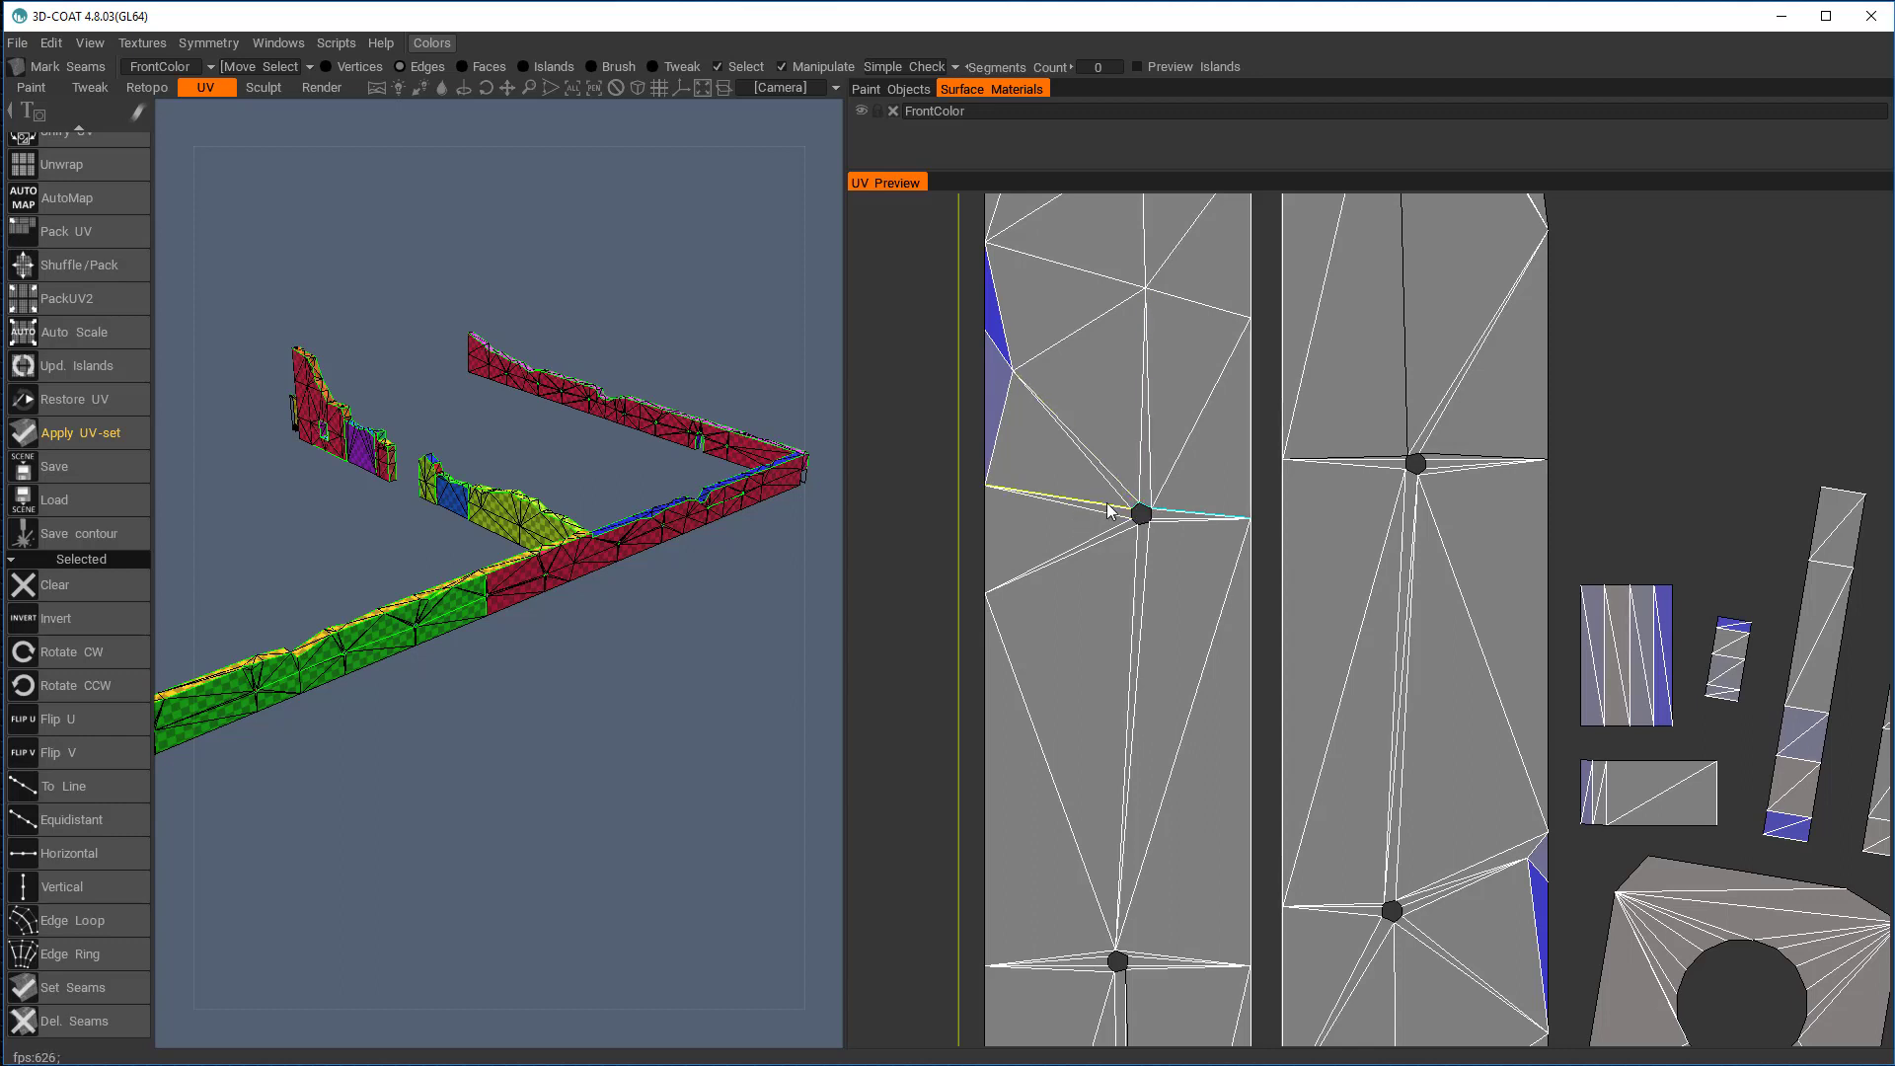
pyautogui.click(1140, 513)
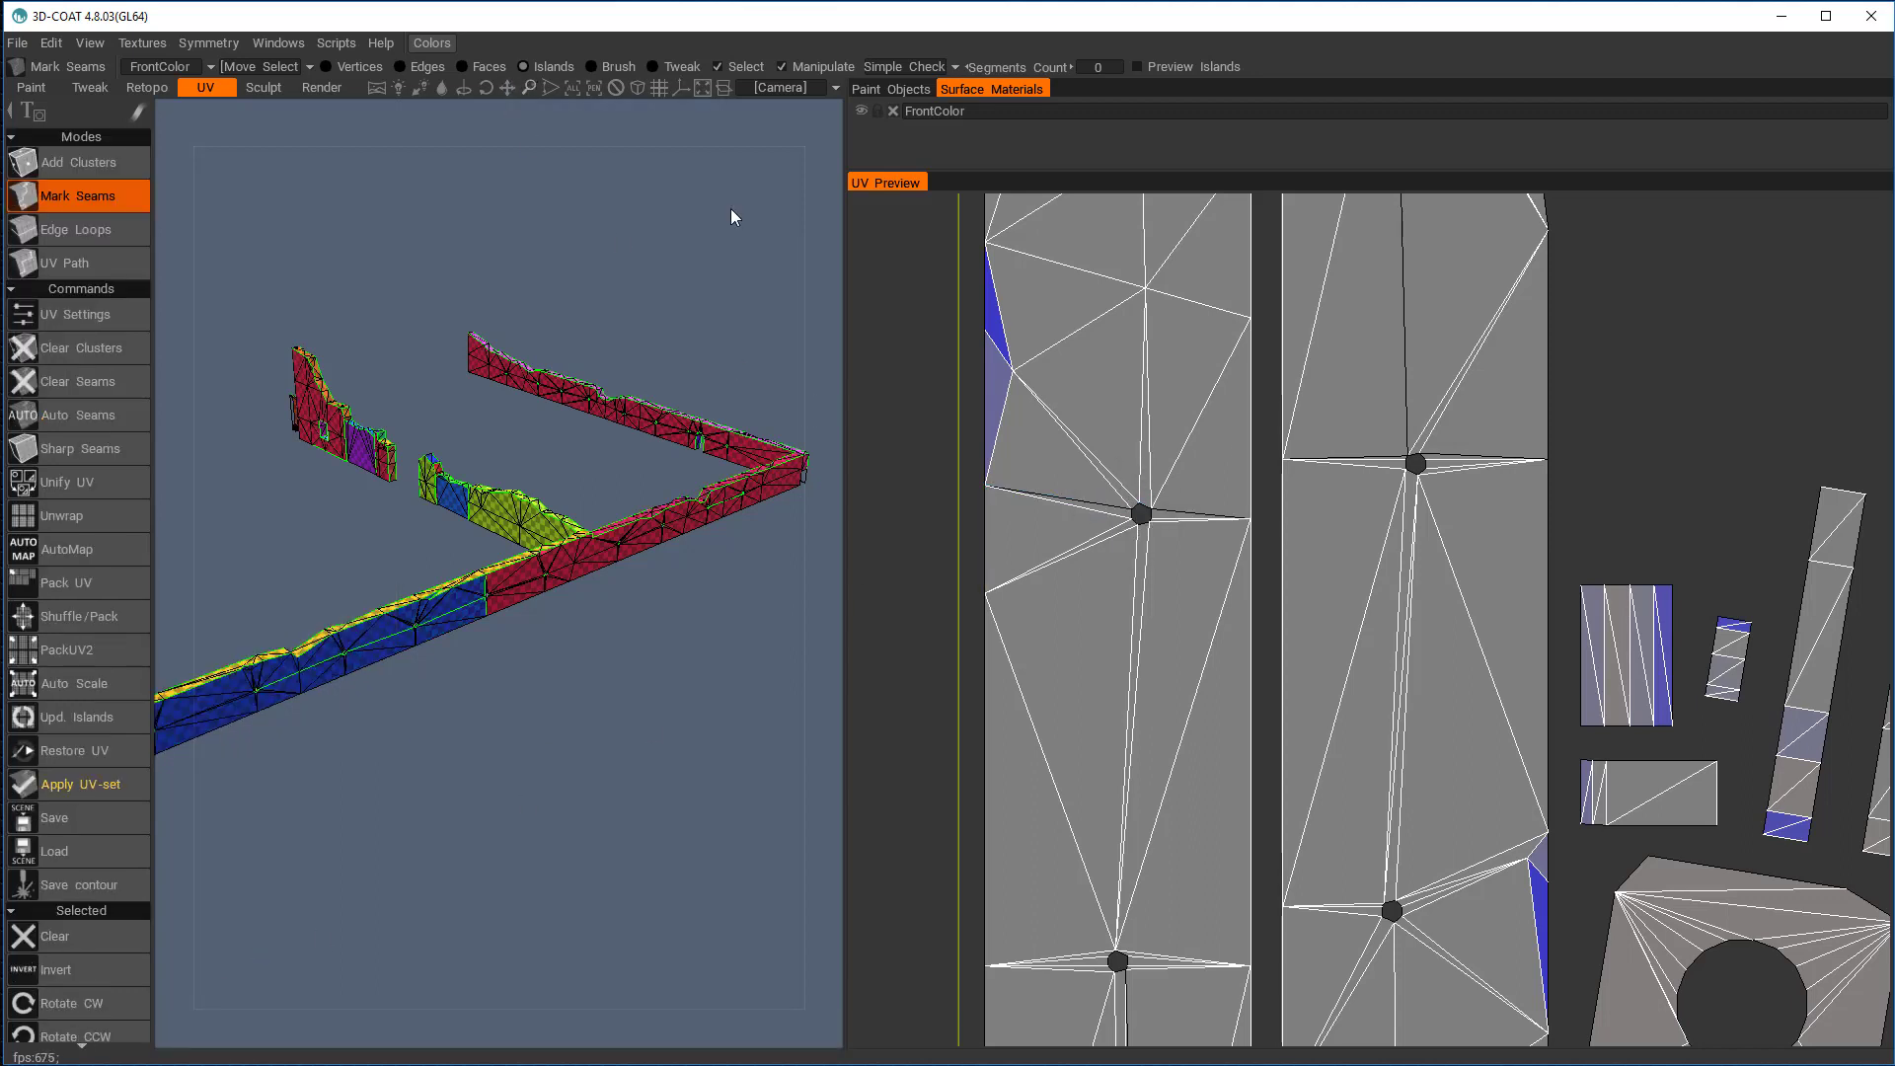
# Select the long narrow wall strip island in the zoomed-out UV Preview
pyautogui.click(1414, 463)
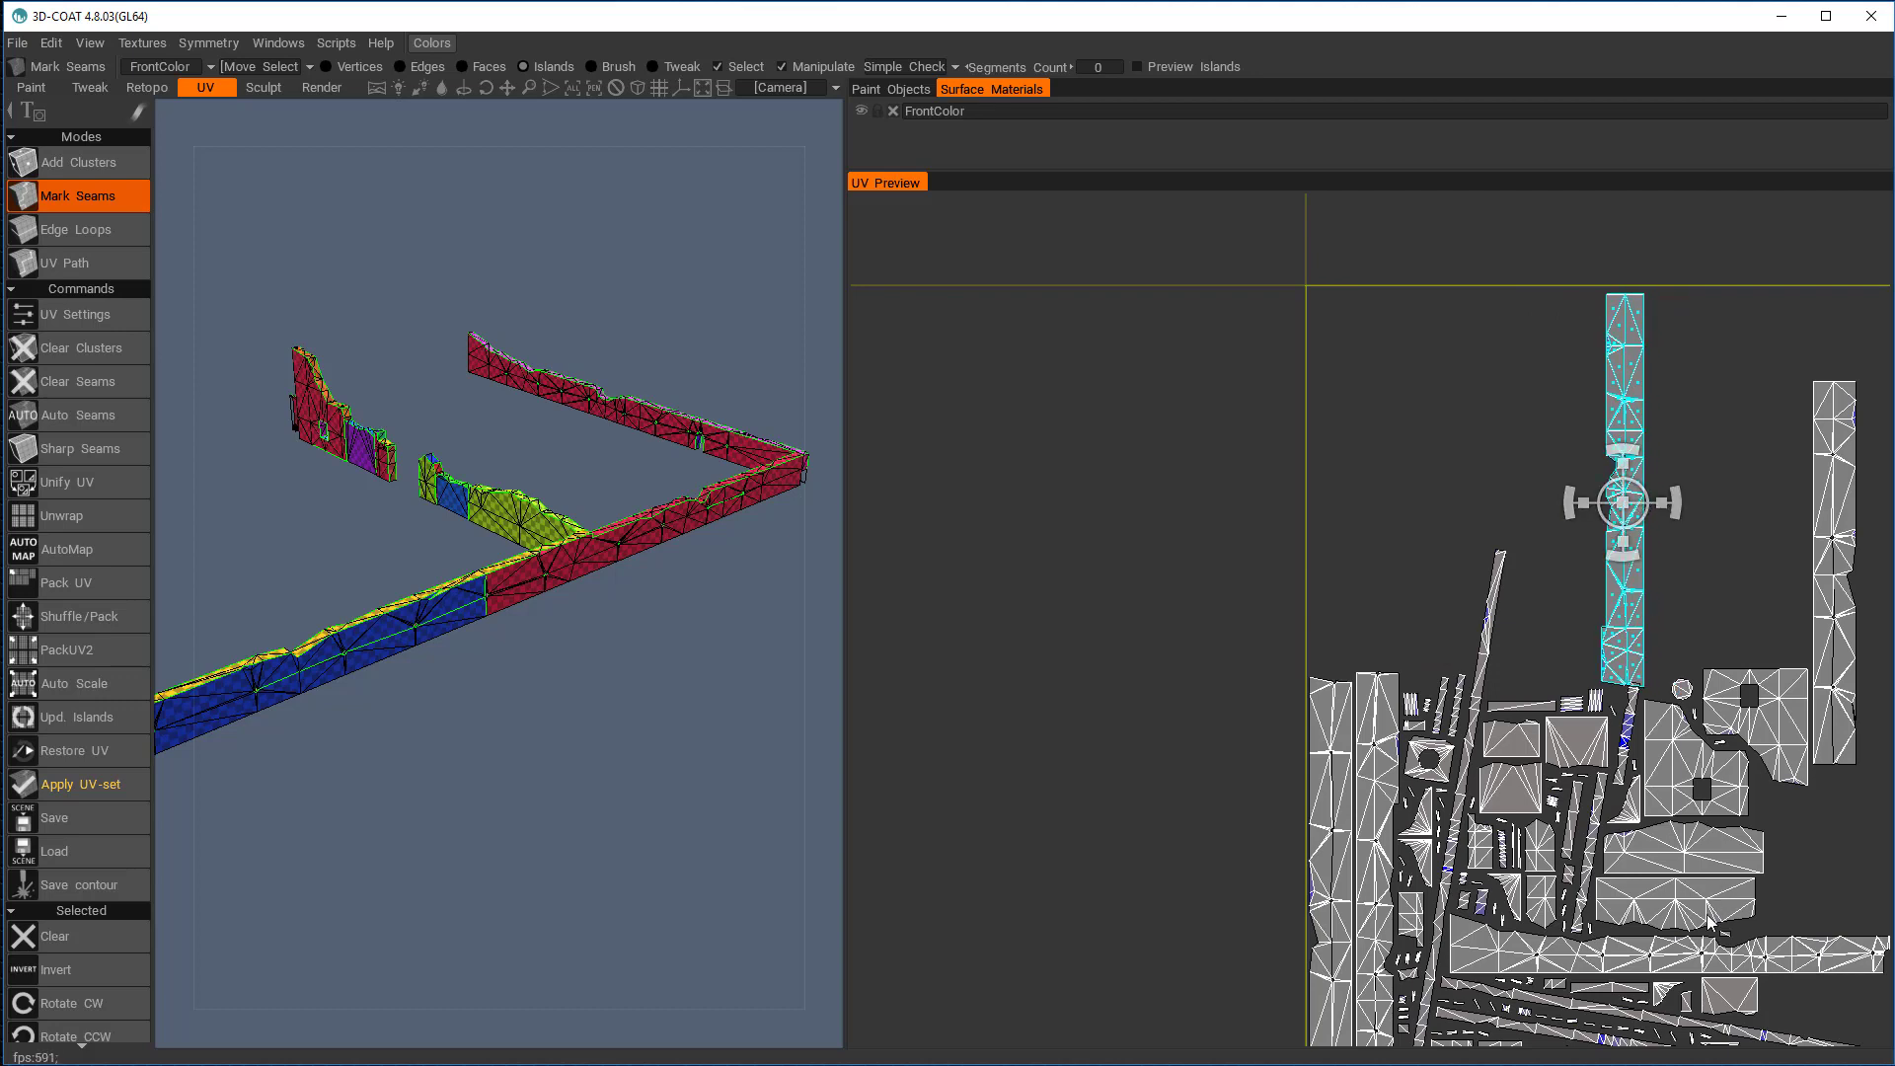
pyautogui.moveTo(1825, 891)
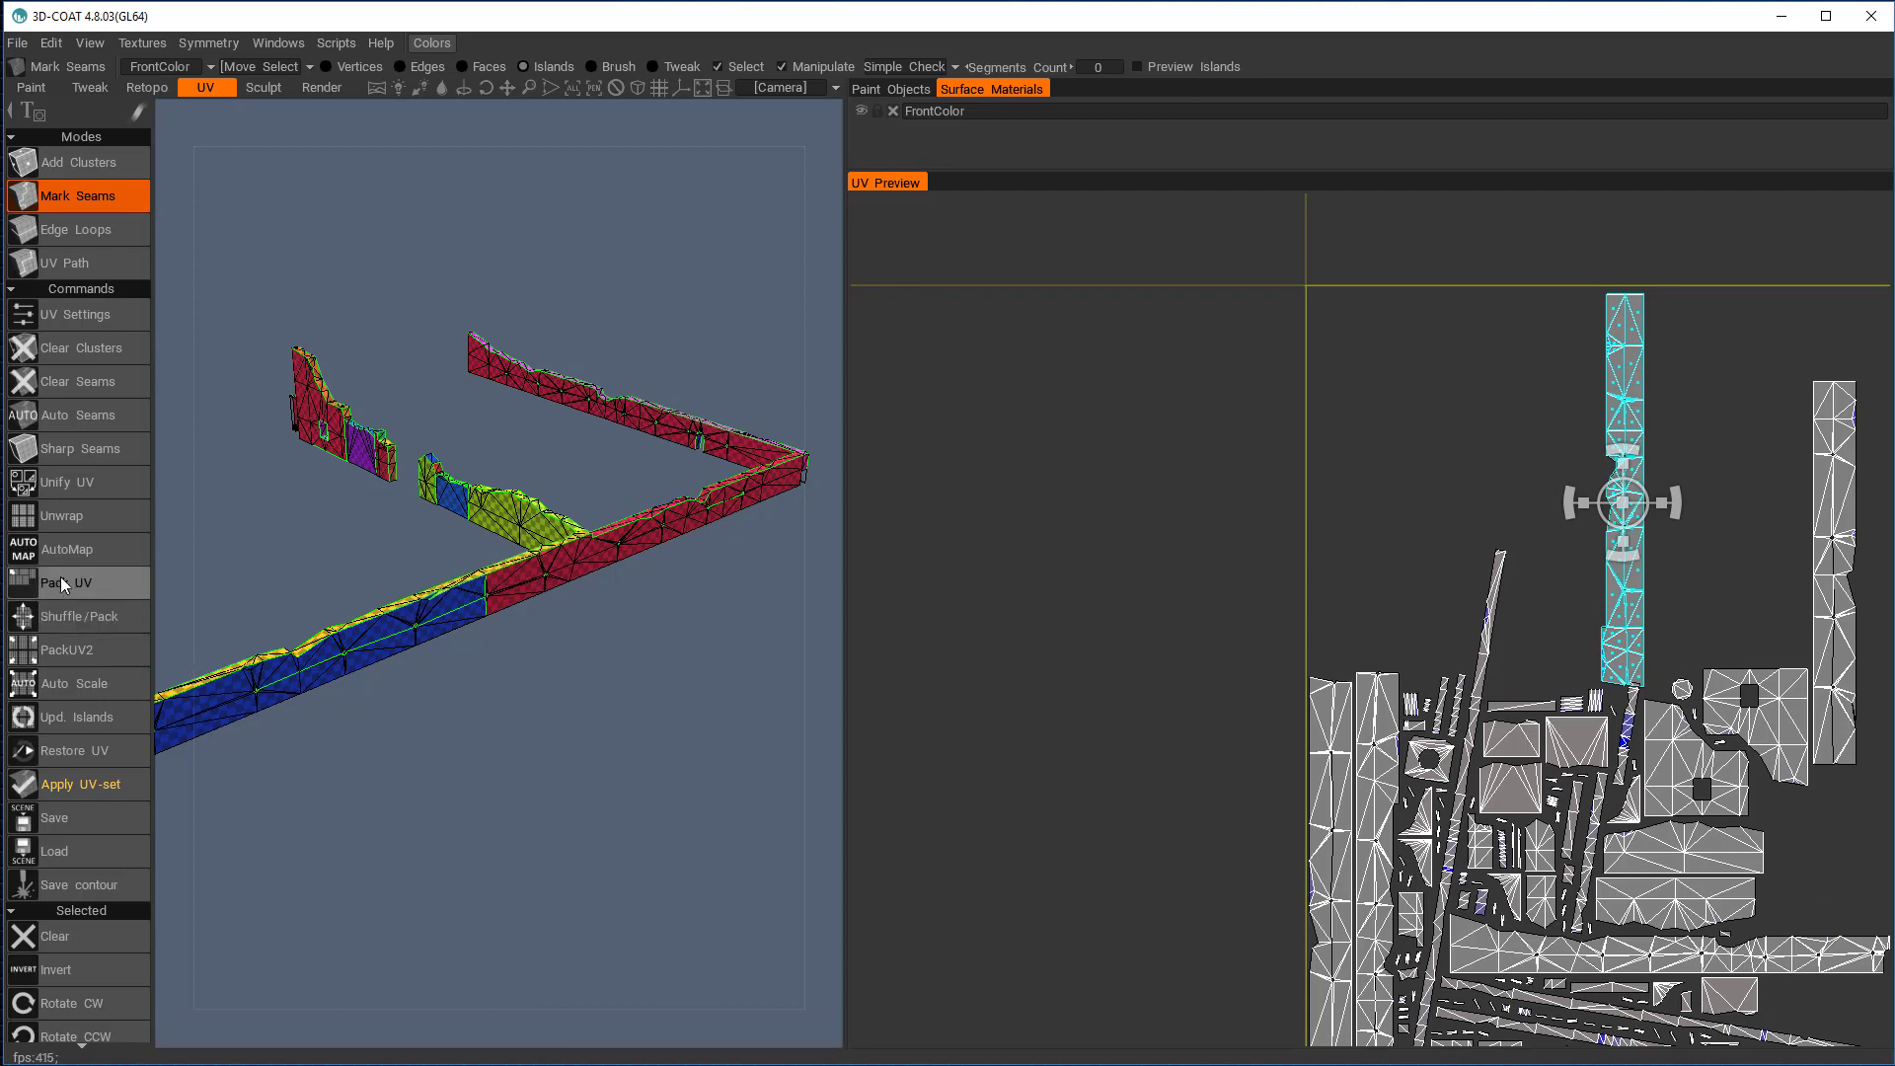
pyautogui.moveTo(60, 516)
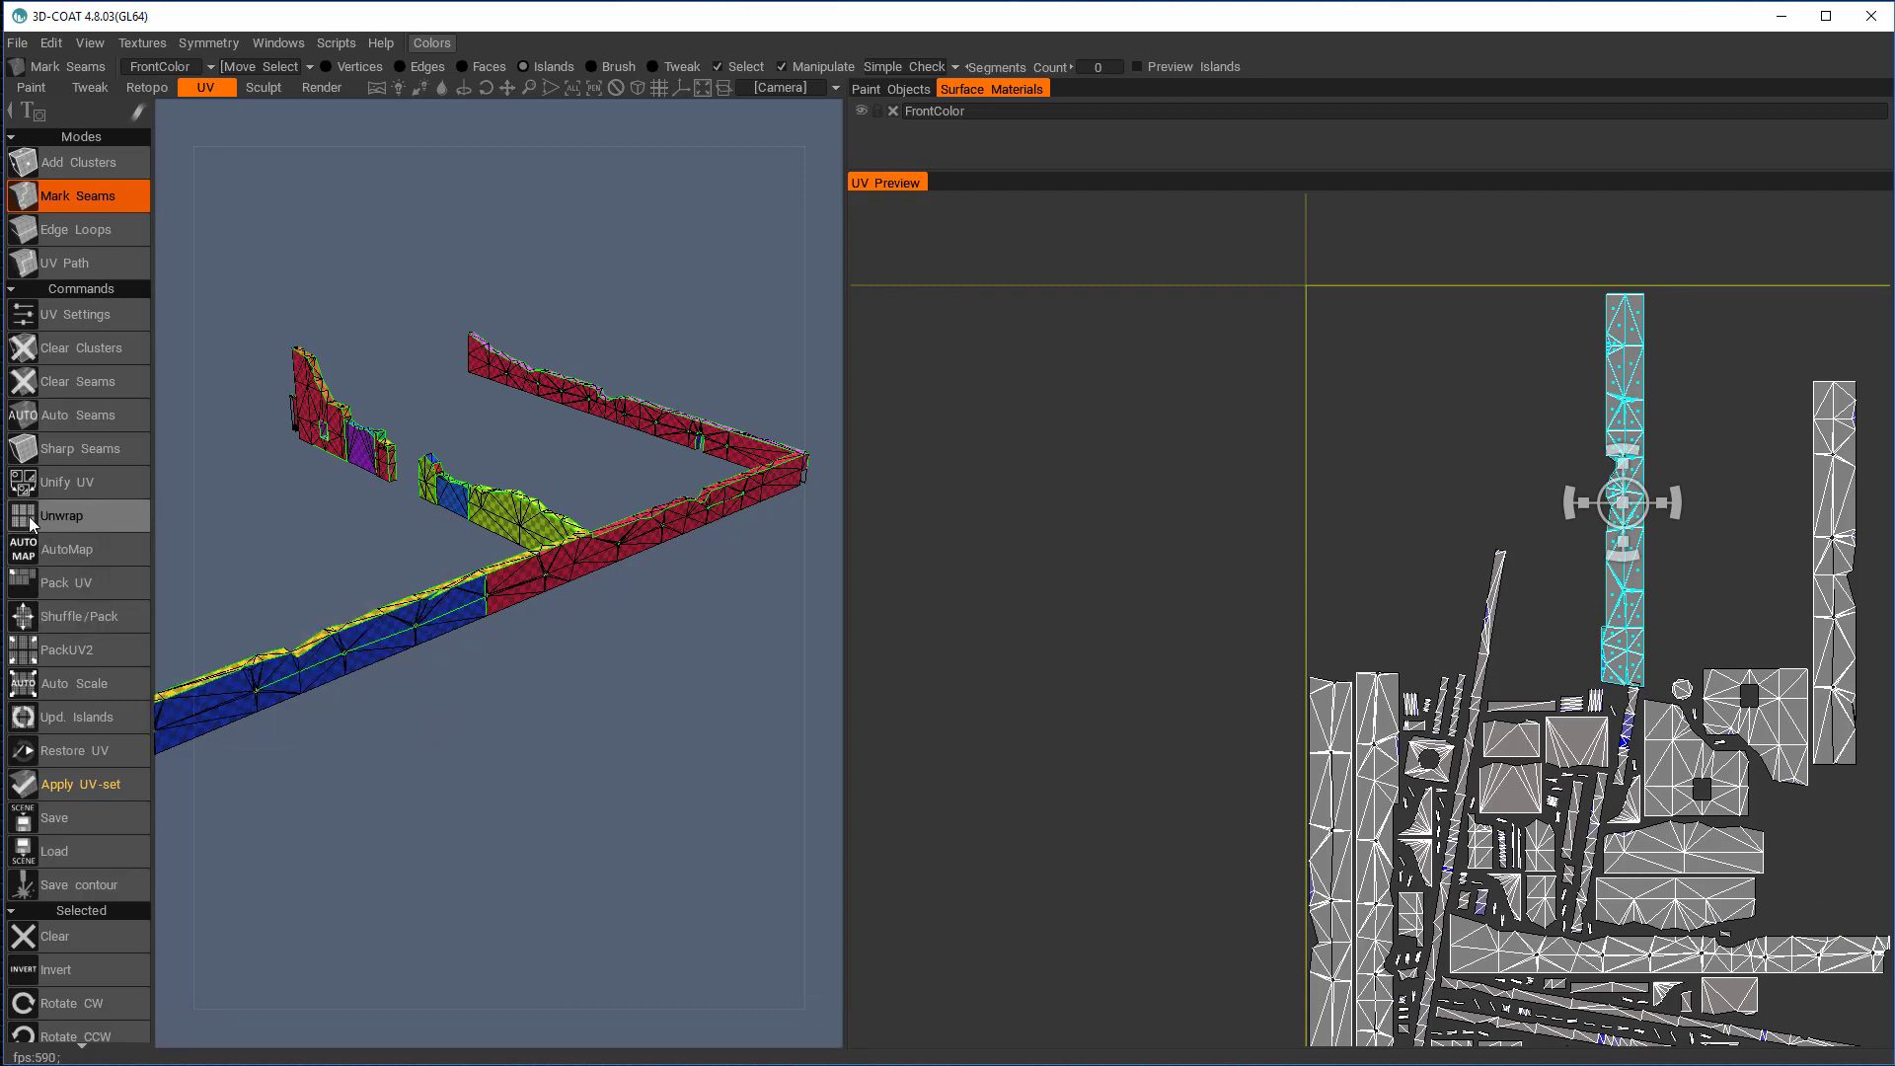
pyautogui.moveTo(61, 515)
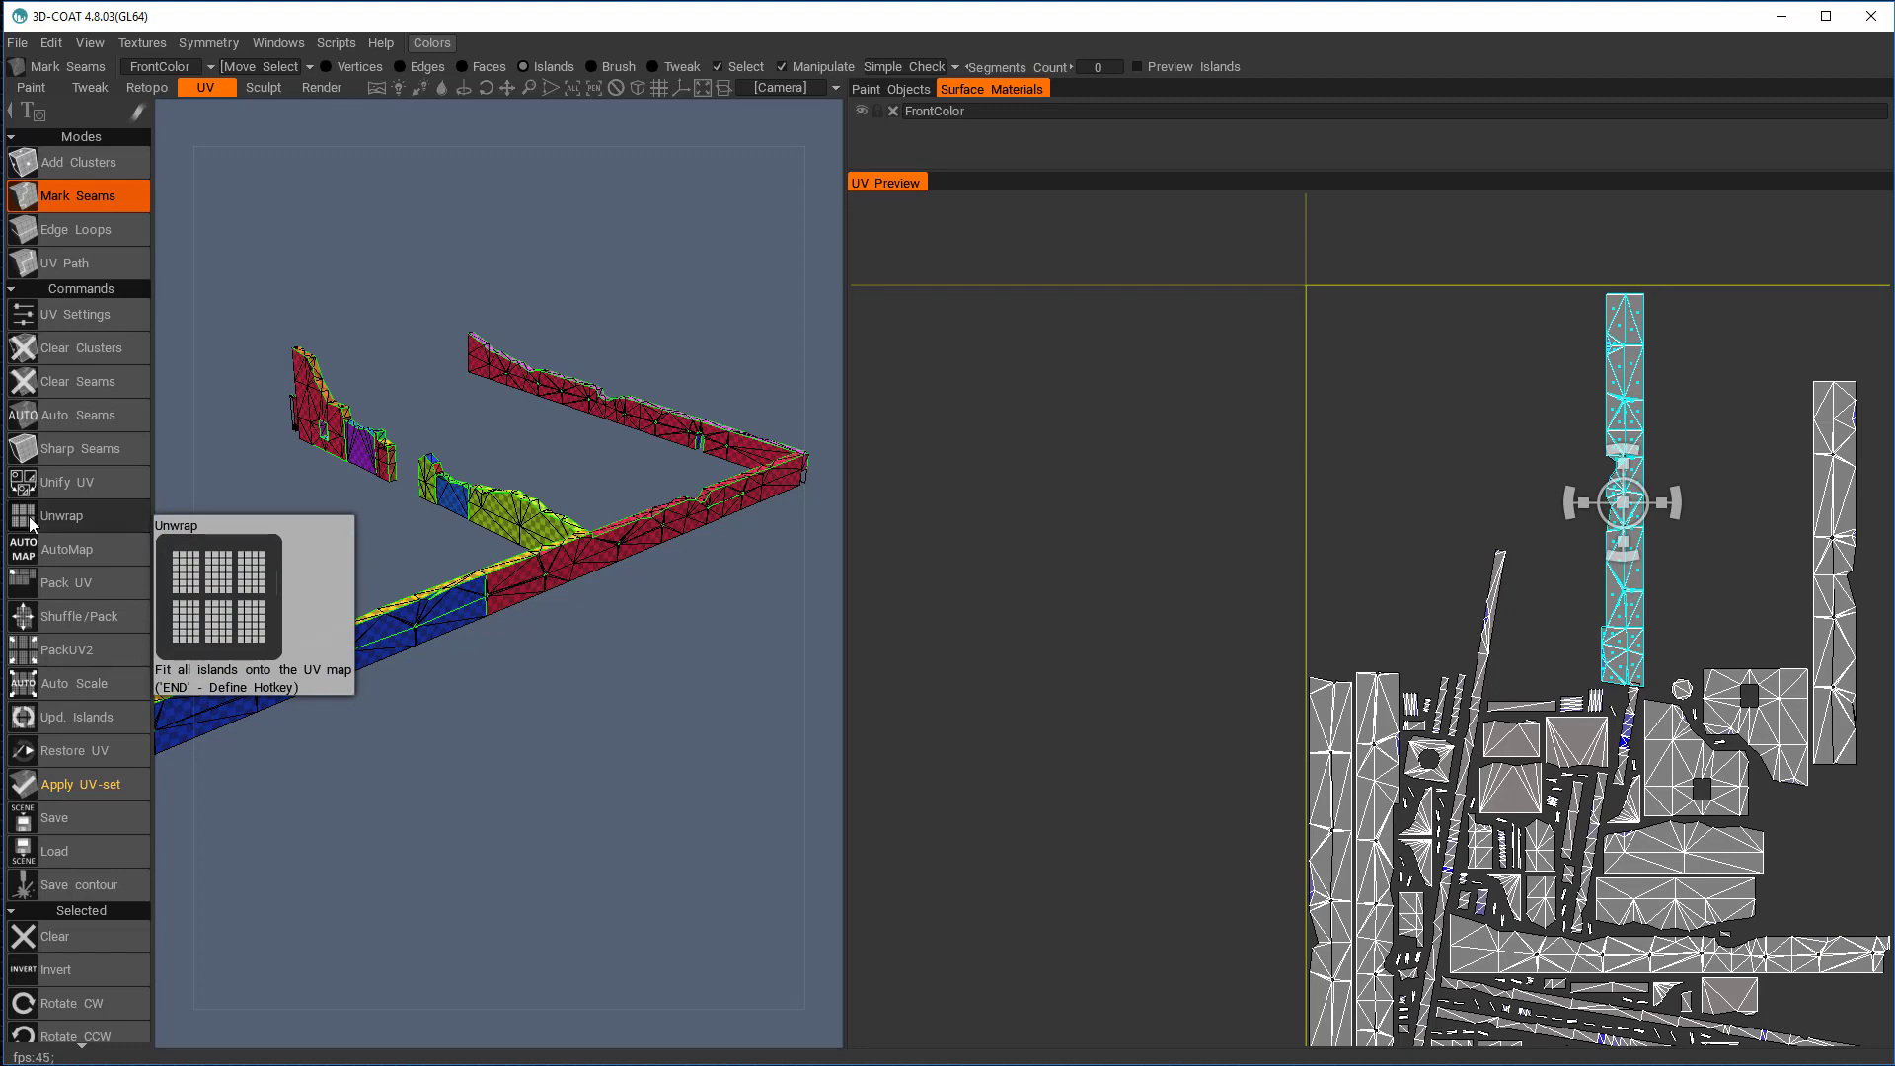
pyautogui.click(61, 515)
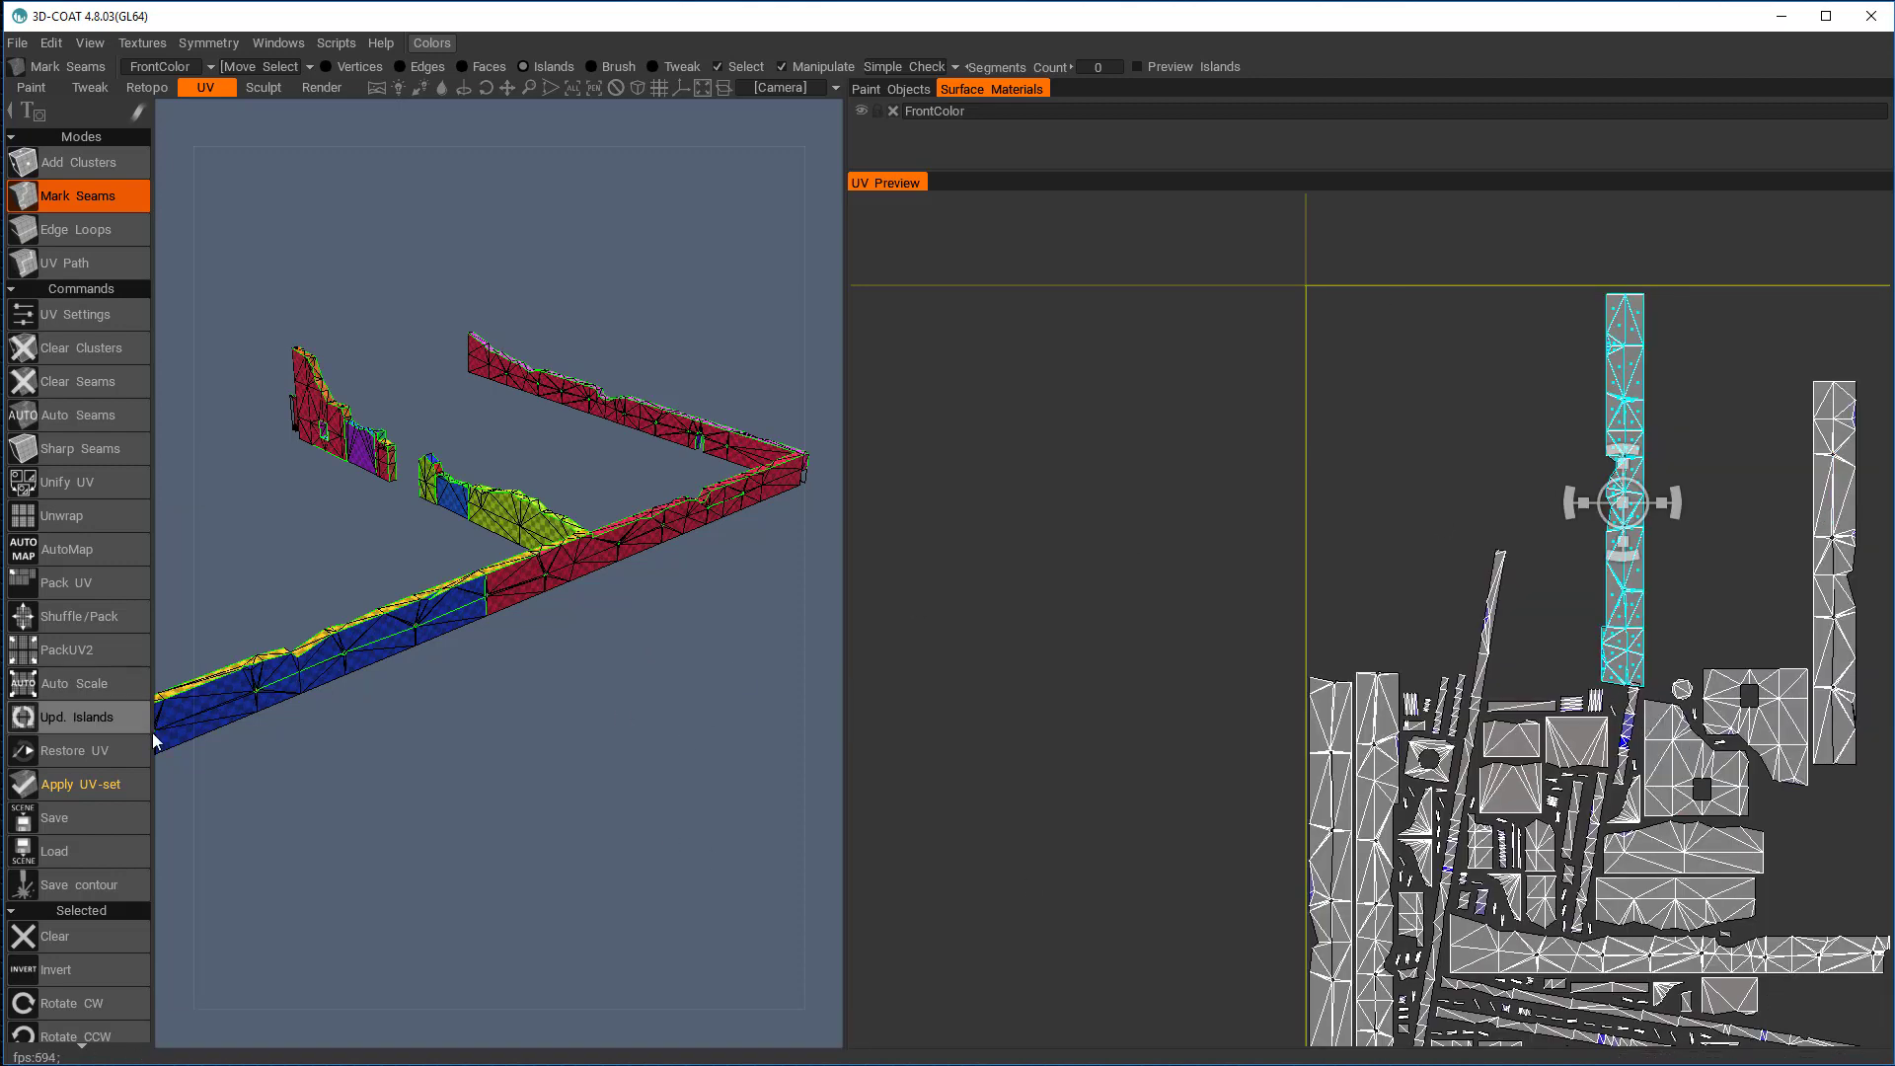
pyautogui.moveTo(1668, 450)
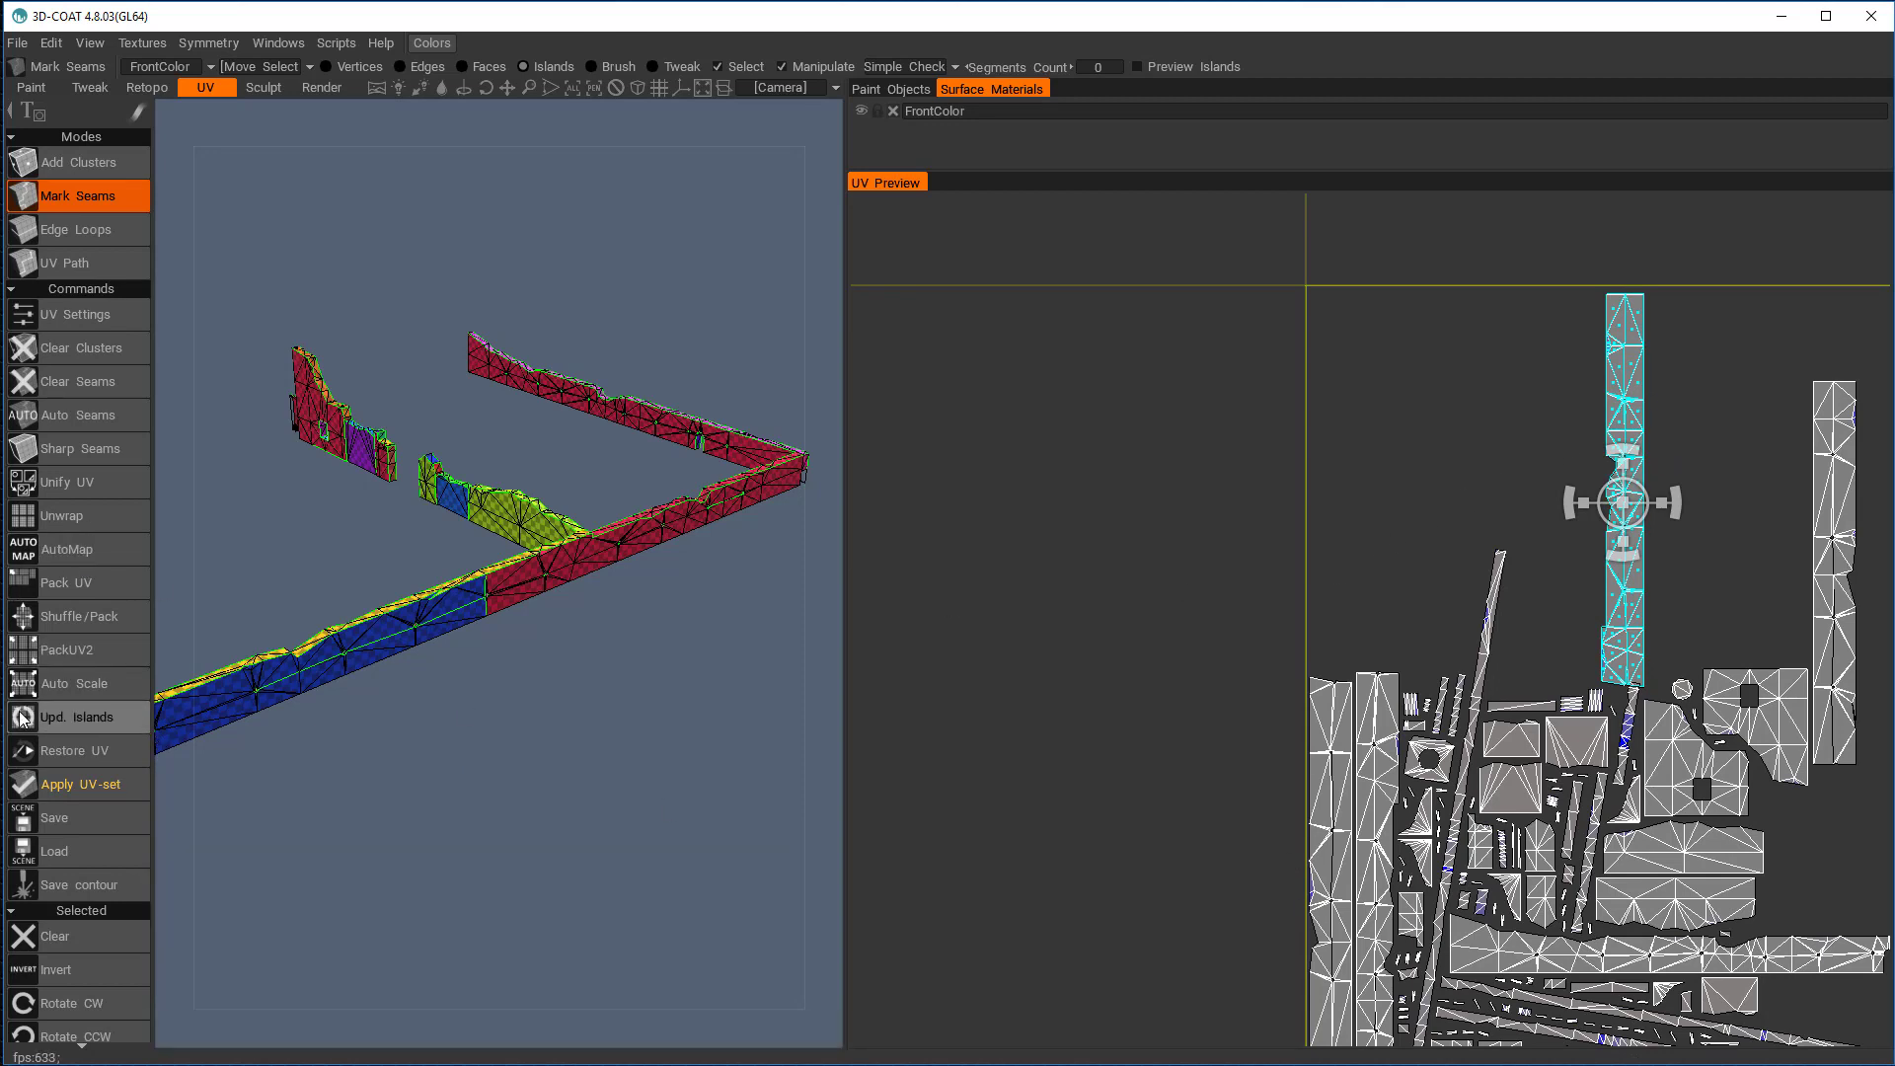
pyautogui.moveTo(69, 649)
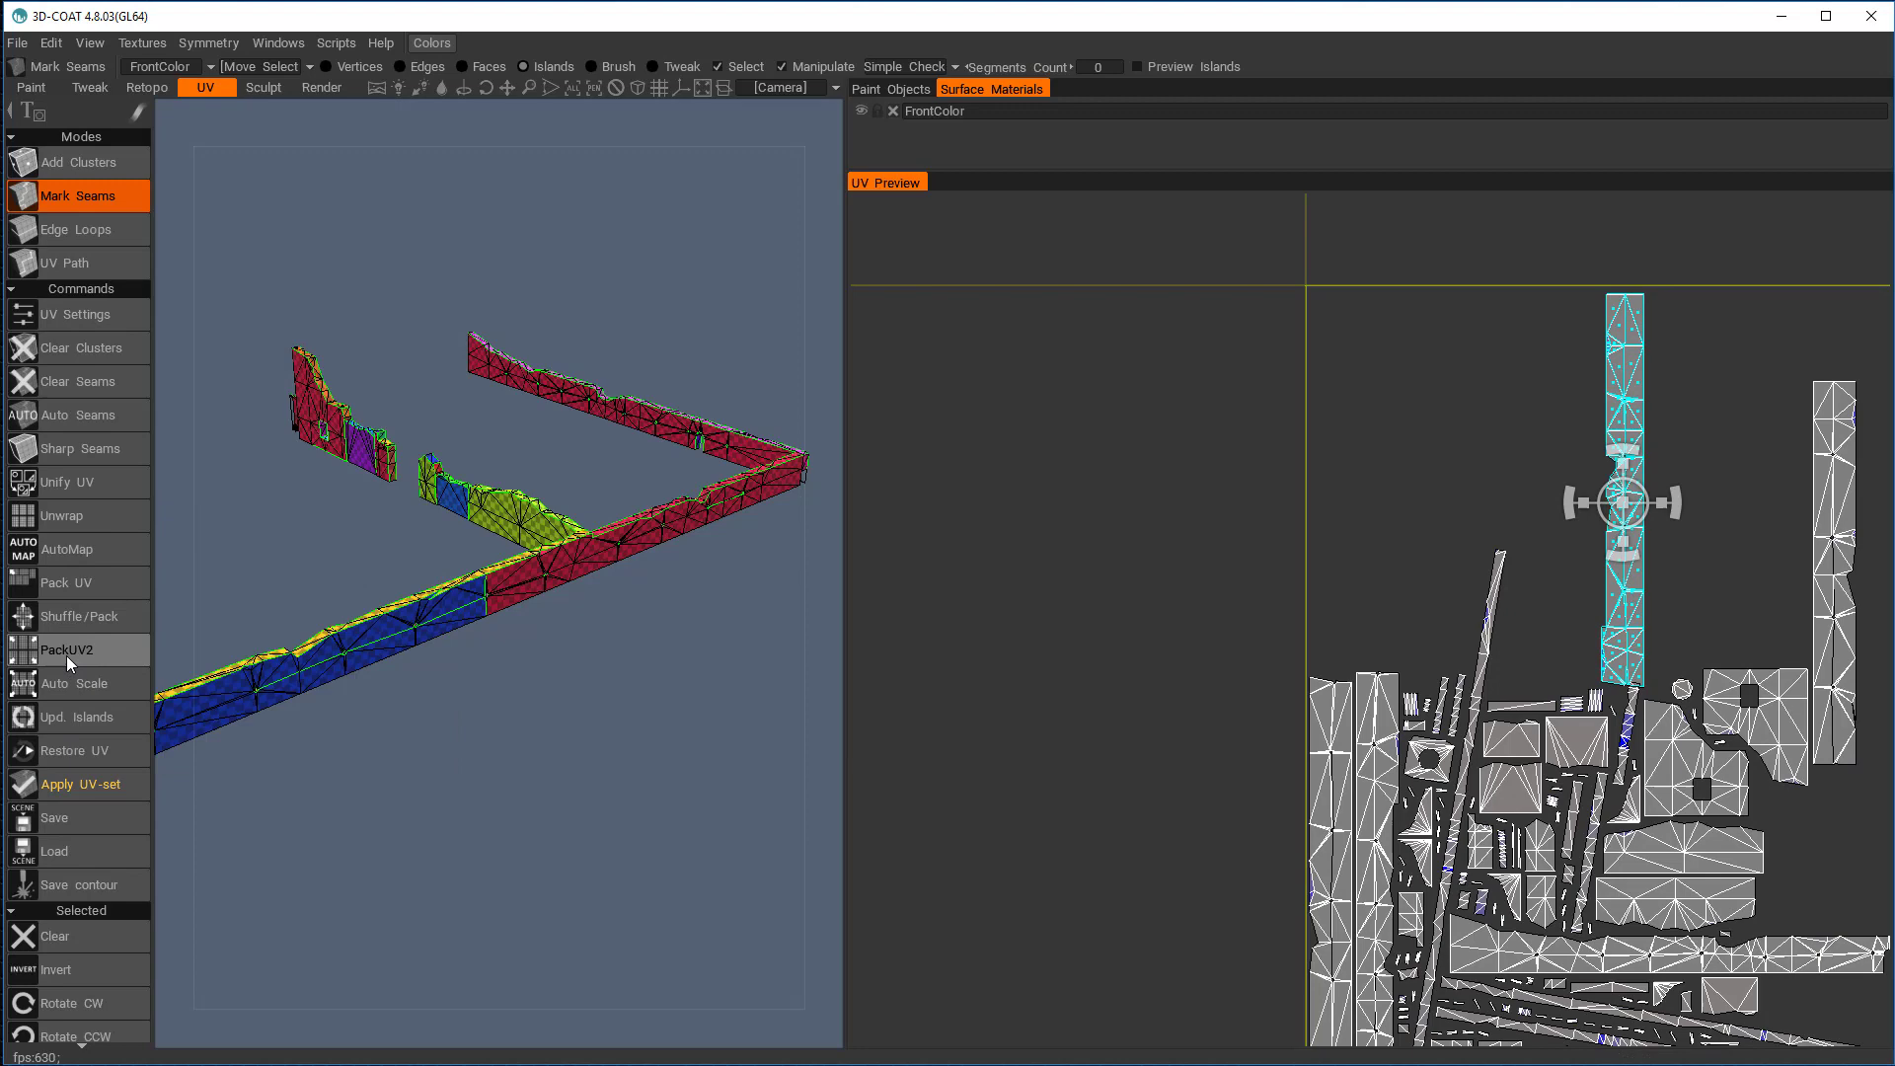
pyautogui.click(63, 582)
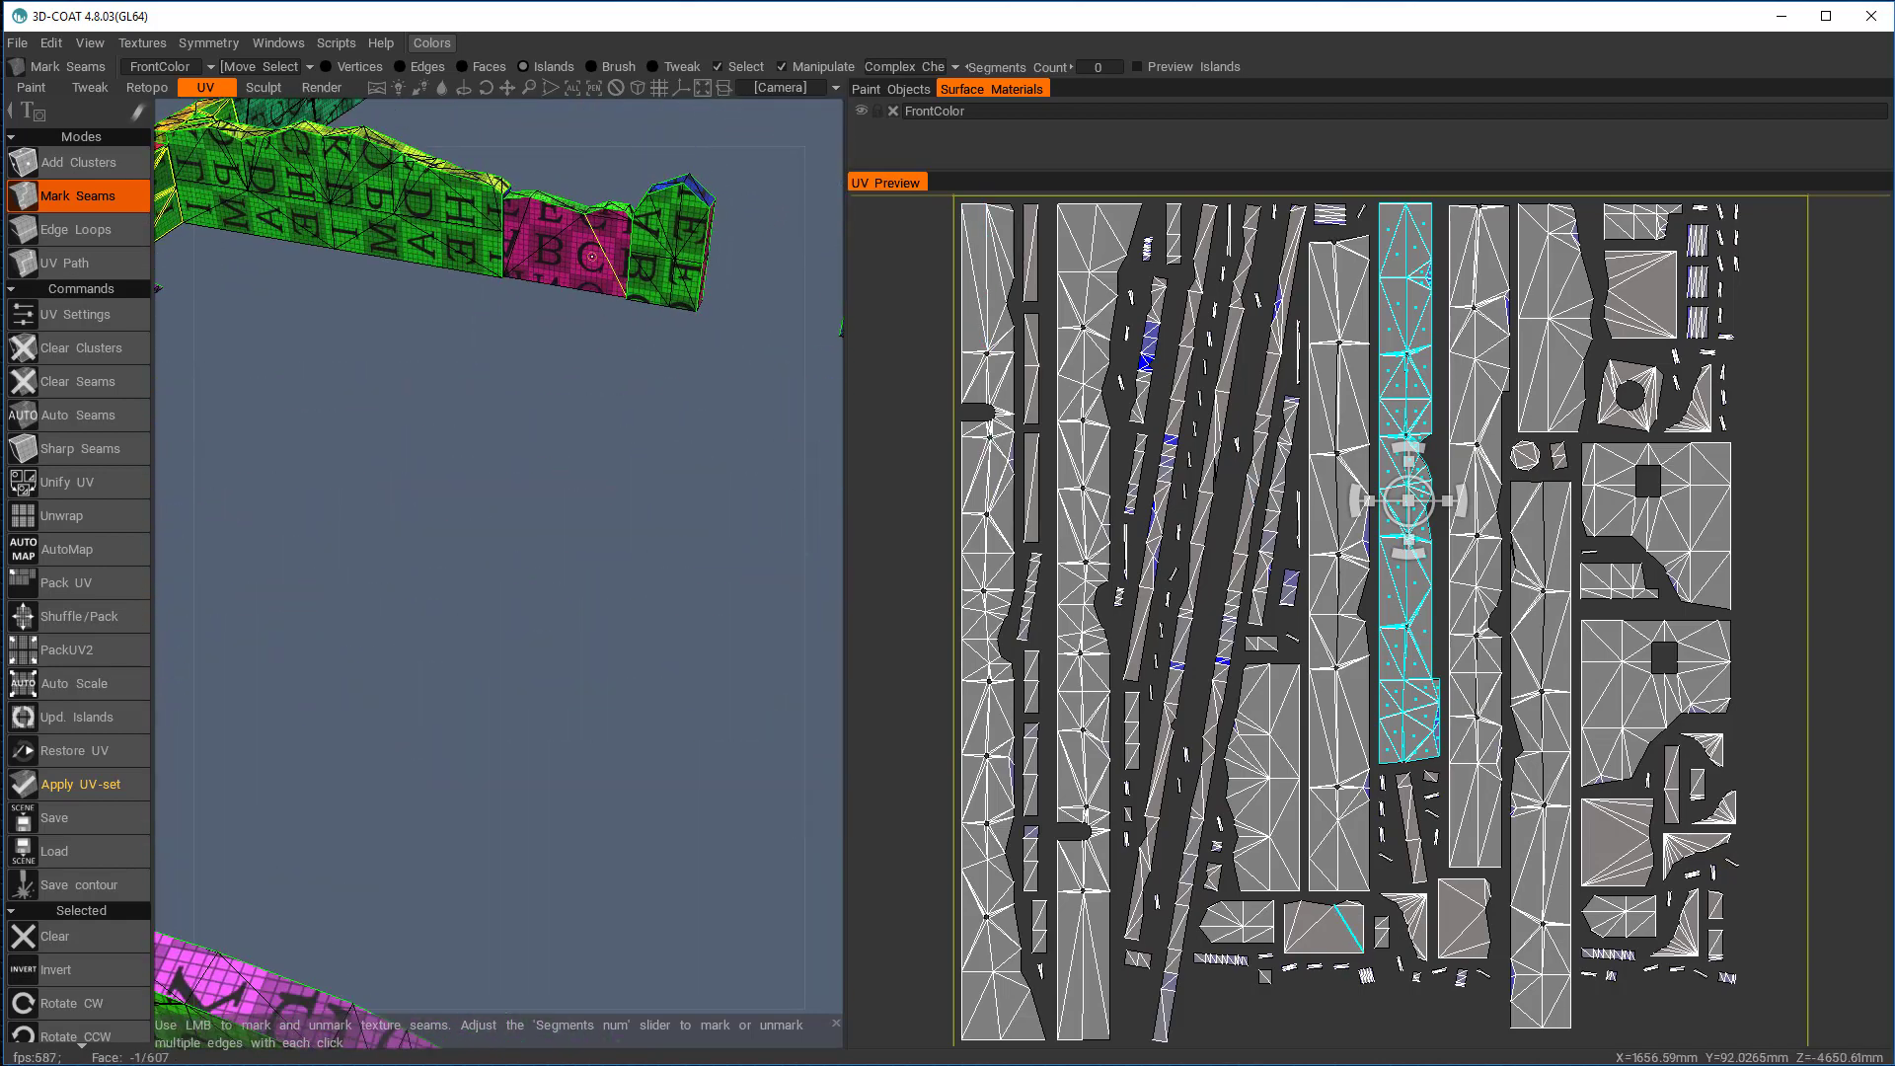
# Click twice on a panel control while viewing the packed, checkered fence
pyautogui.click(562, 254)
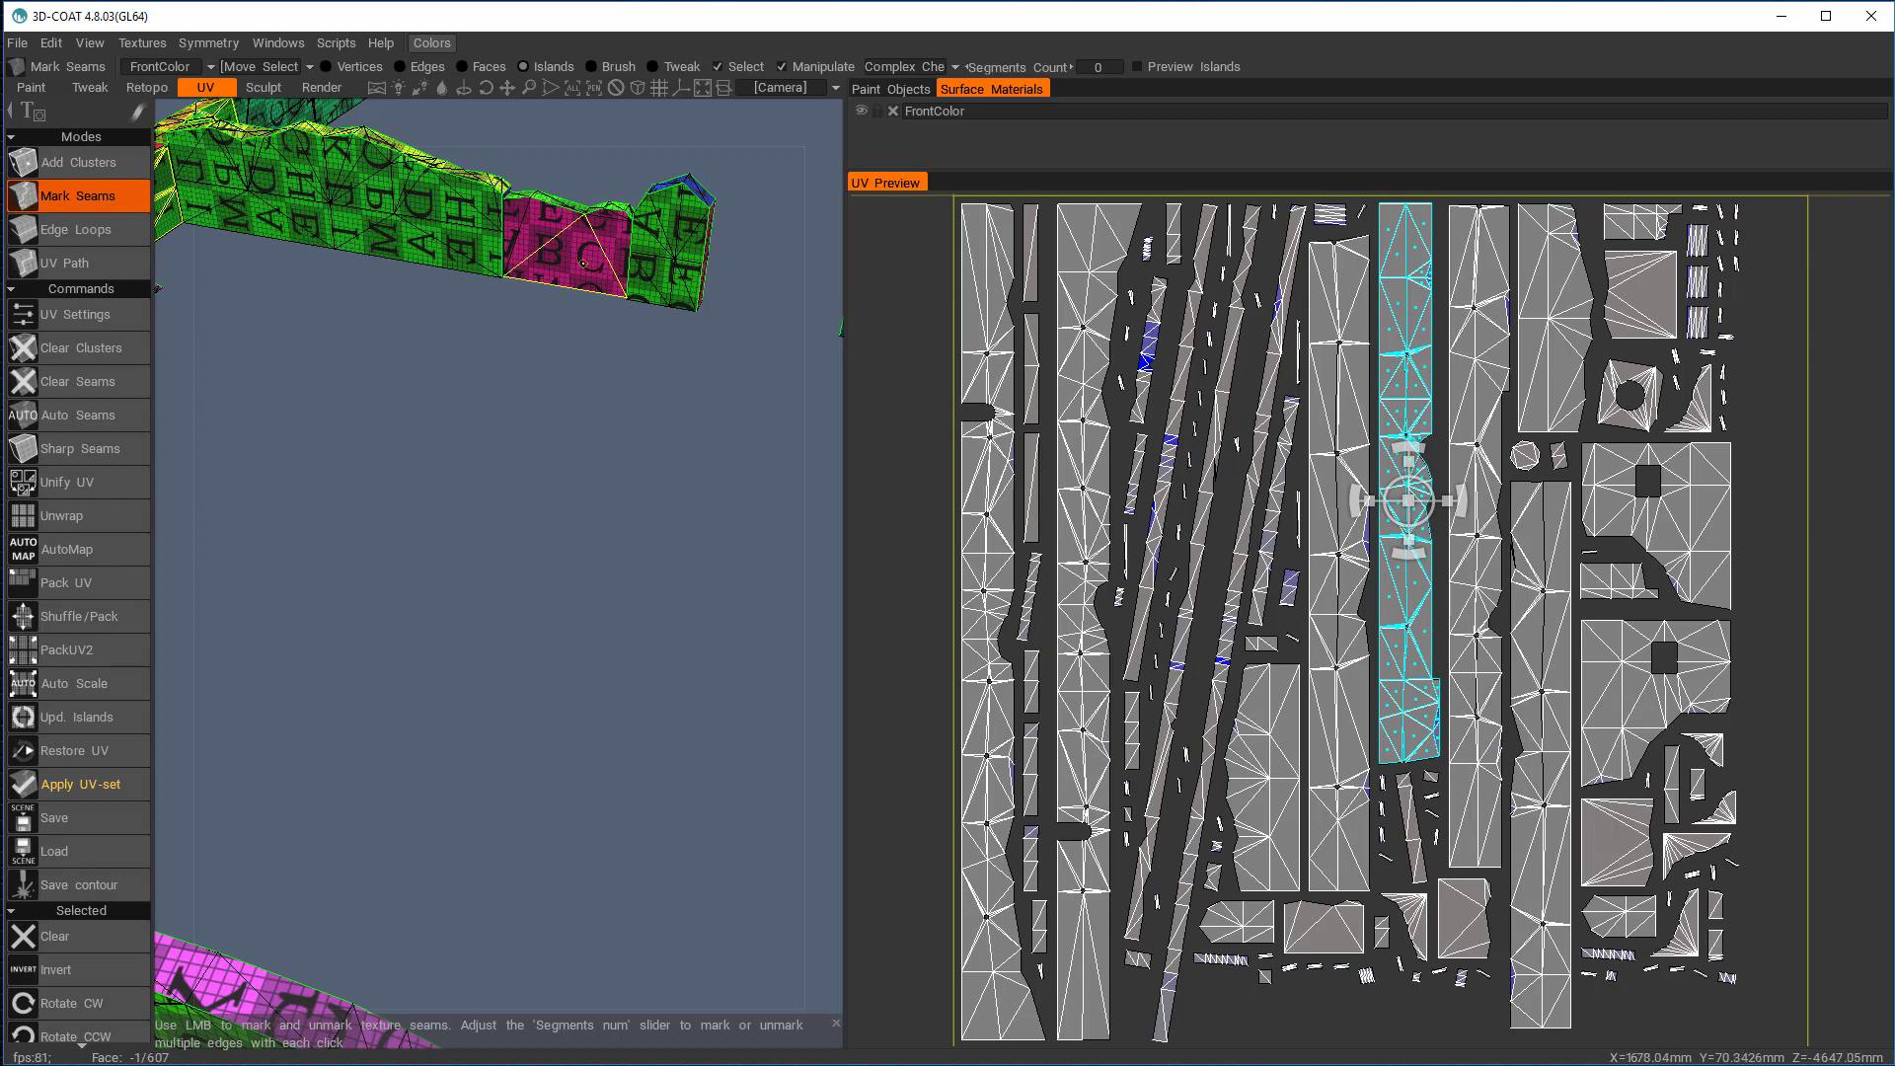
pyautogui.click(562, 254)
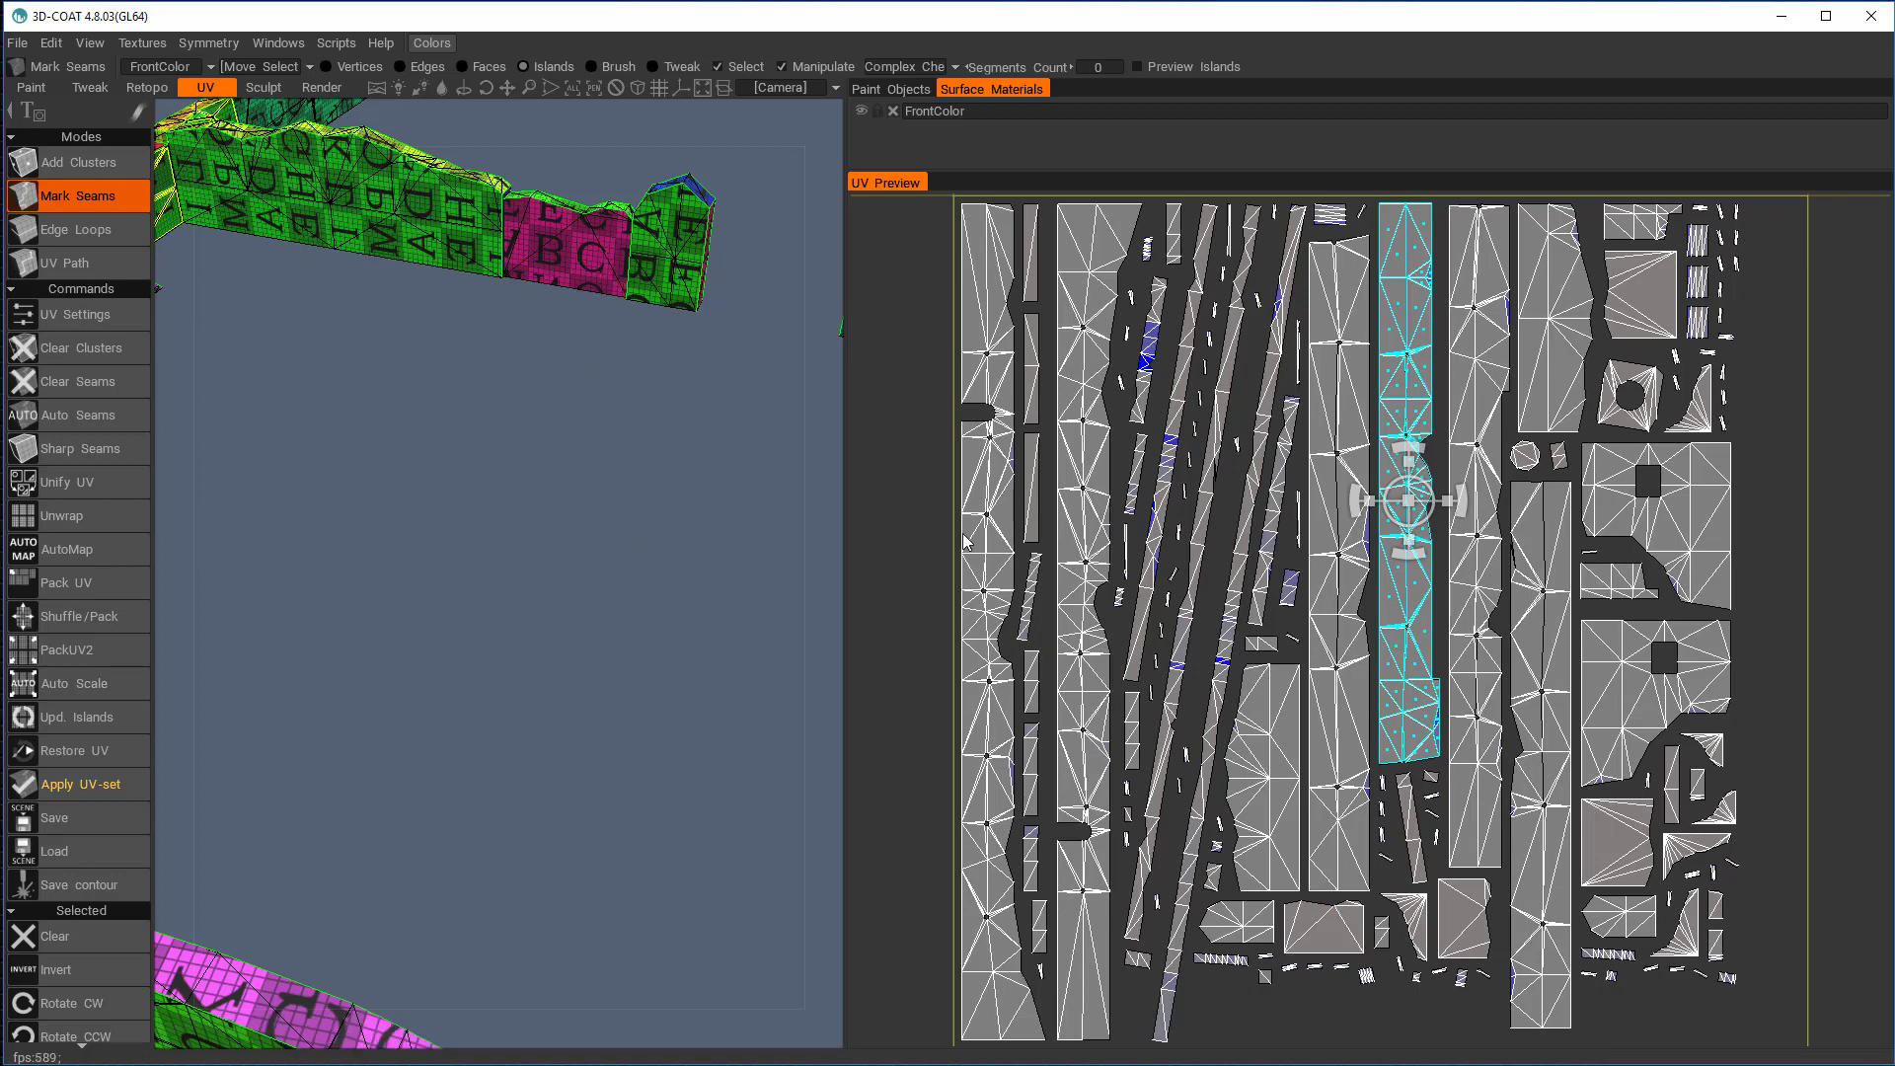
pyautogui.moveTo(1205, 529)
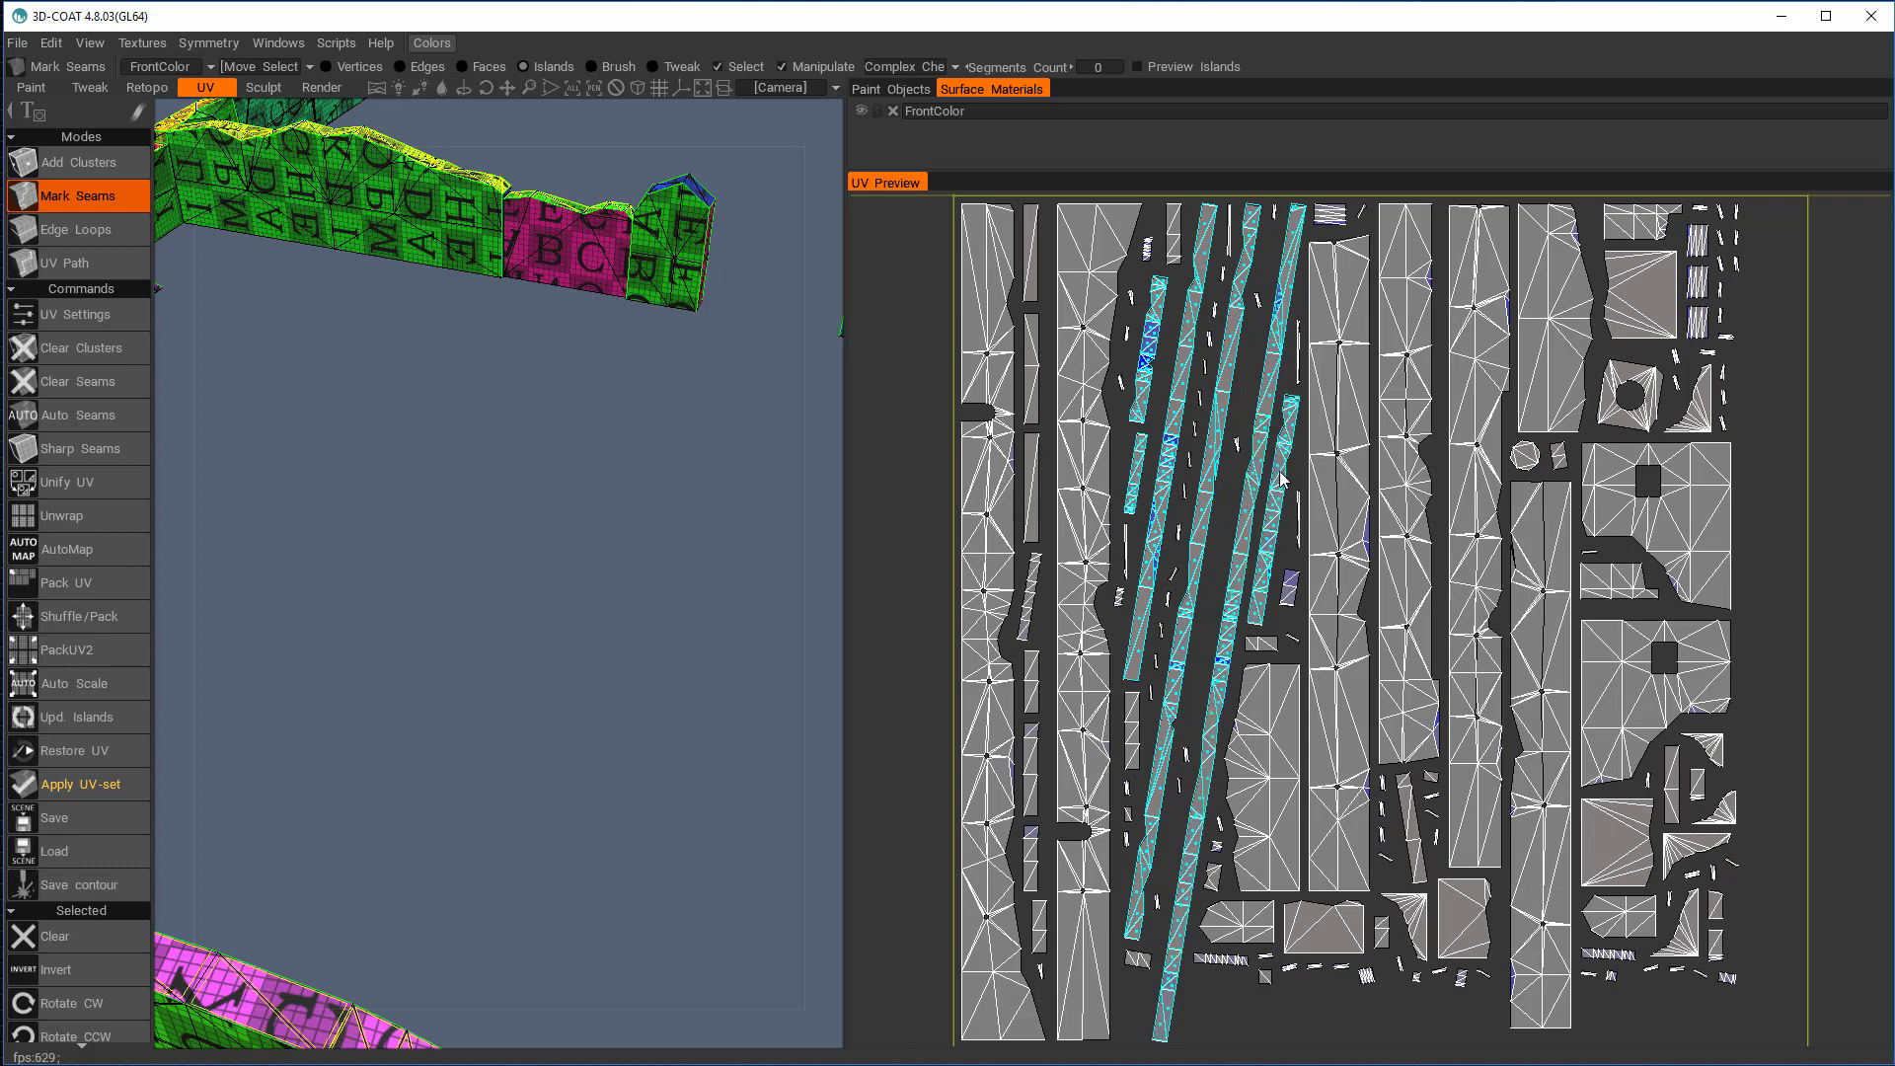
pyautogui.moveTo(1426, 673)
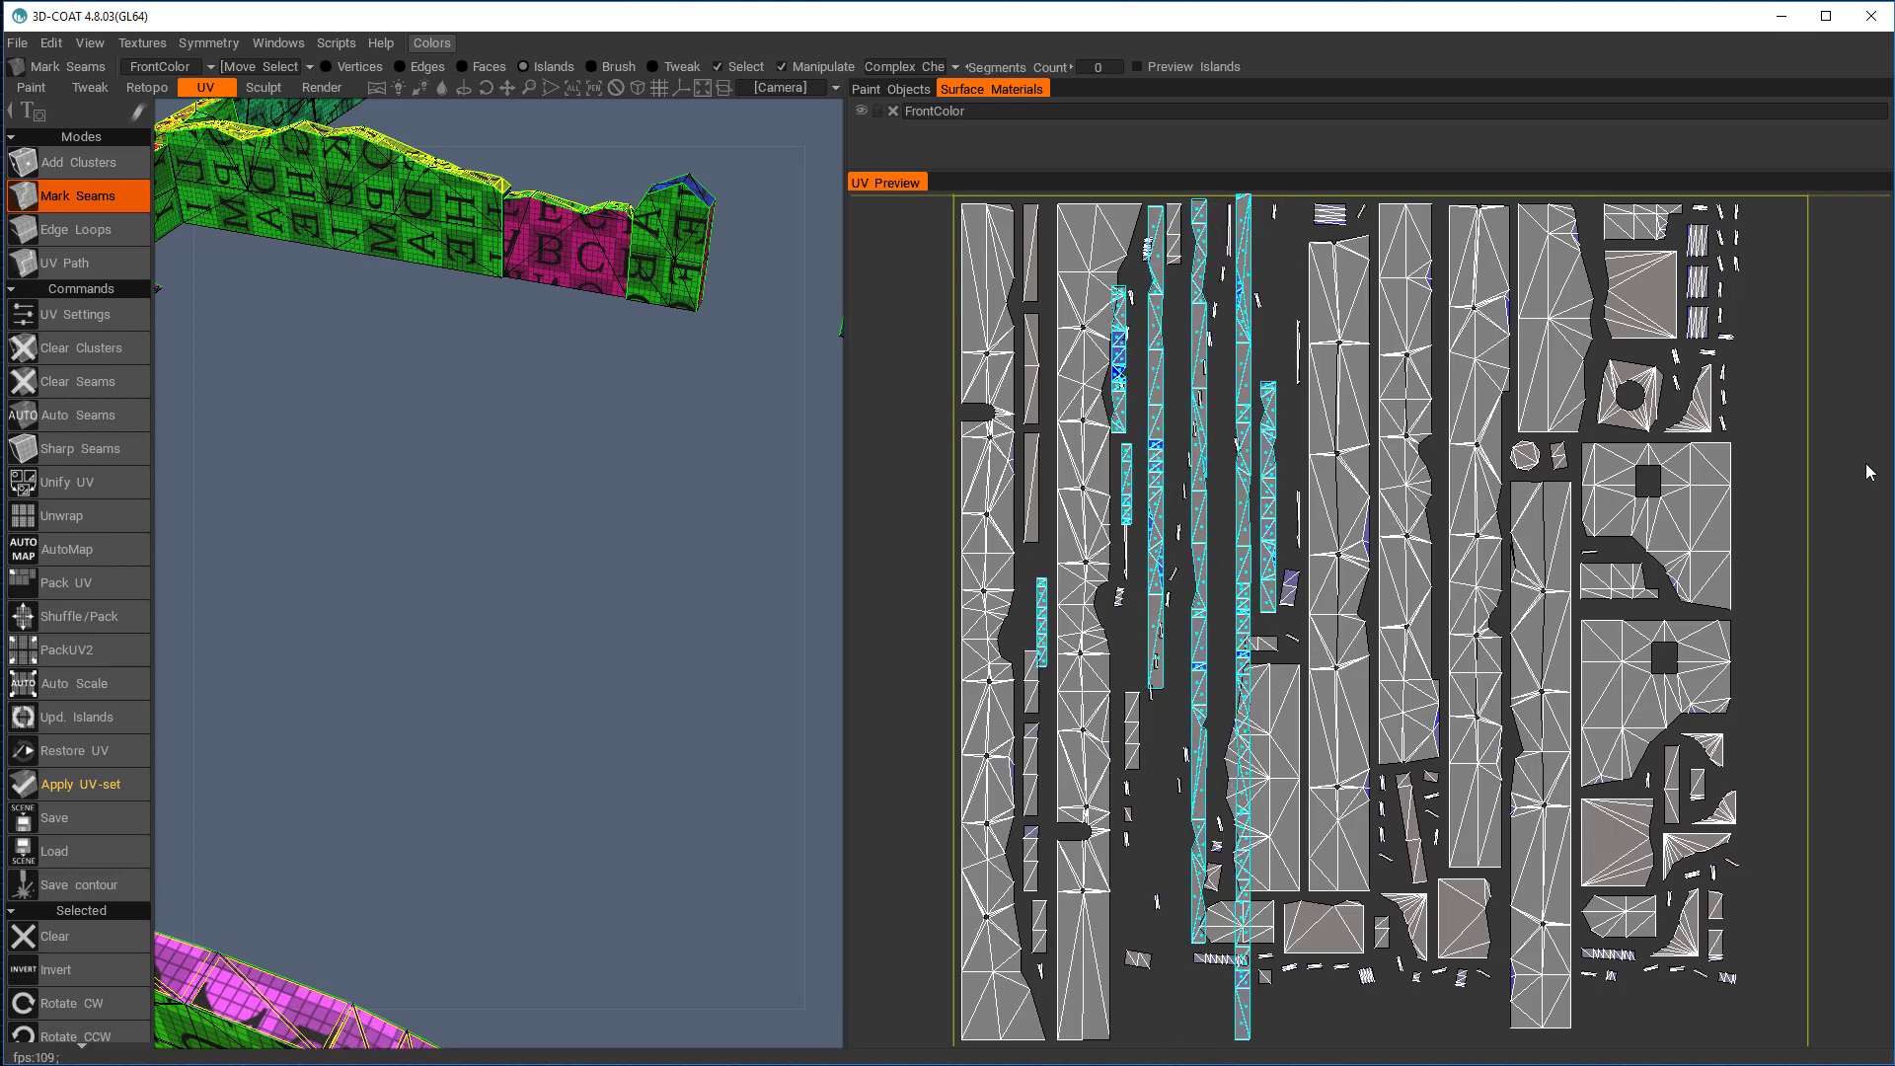
pyautogui.moveTo(61, 515)
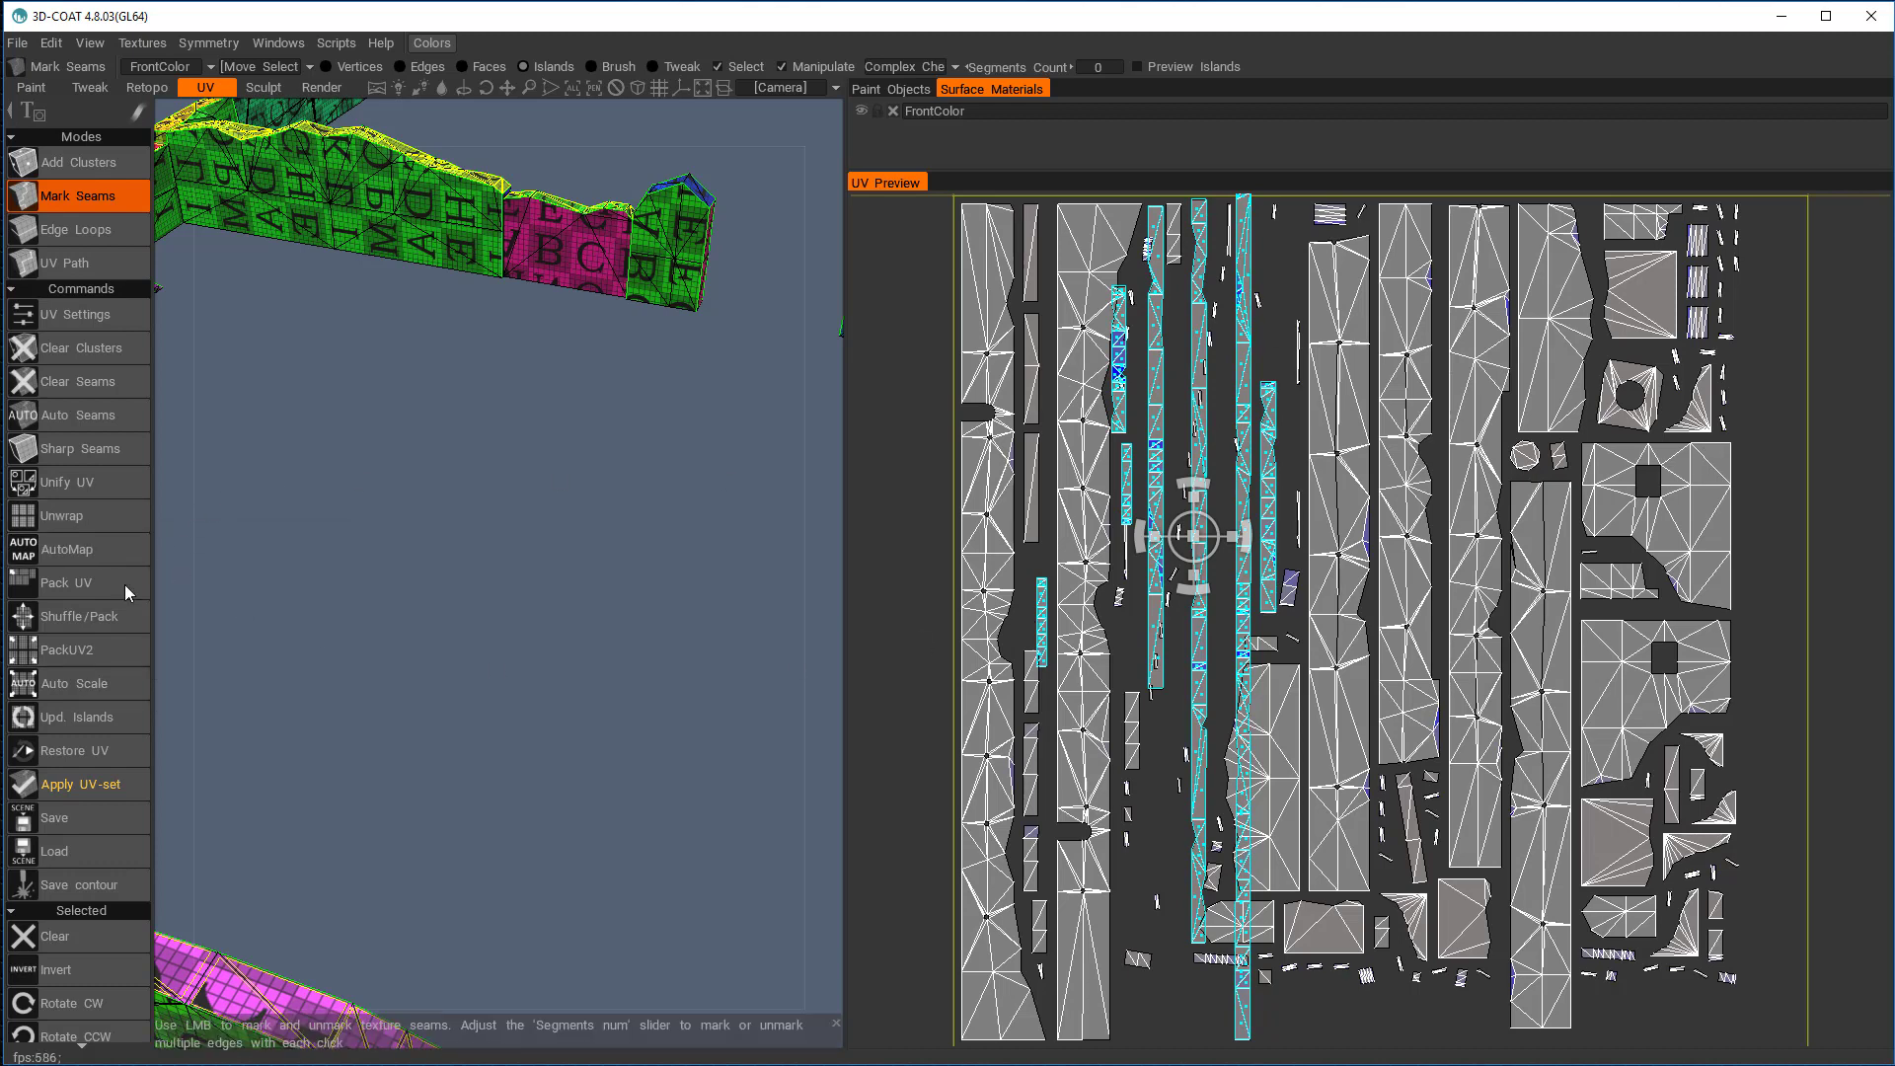
# Repack the UV layout with PackUV2 around the straightened strip islands
pyautogui.click(69, 650)
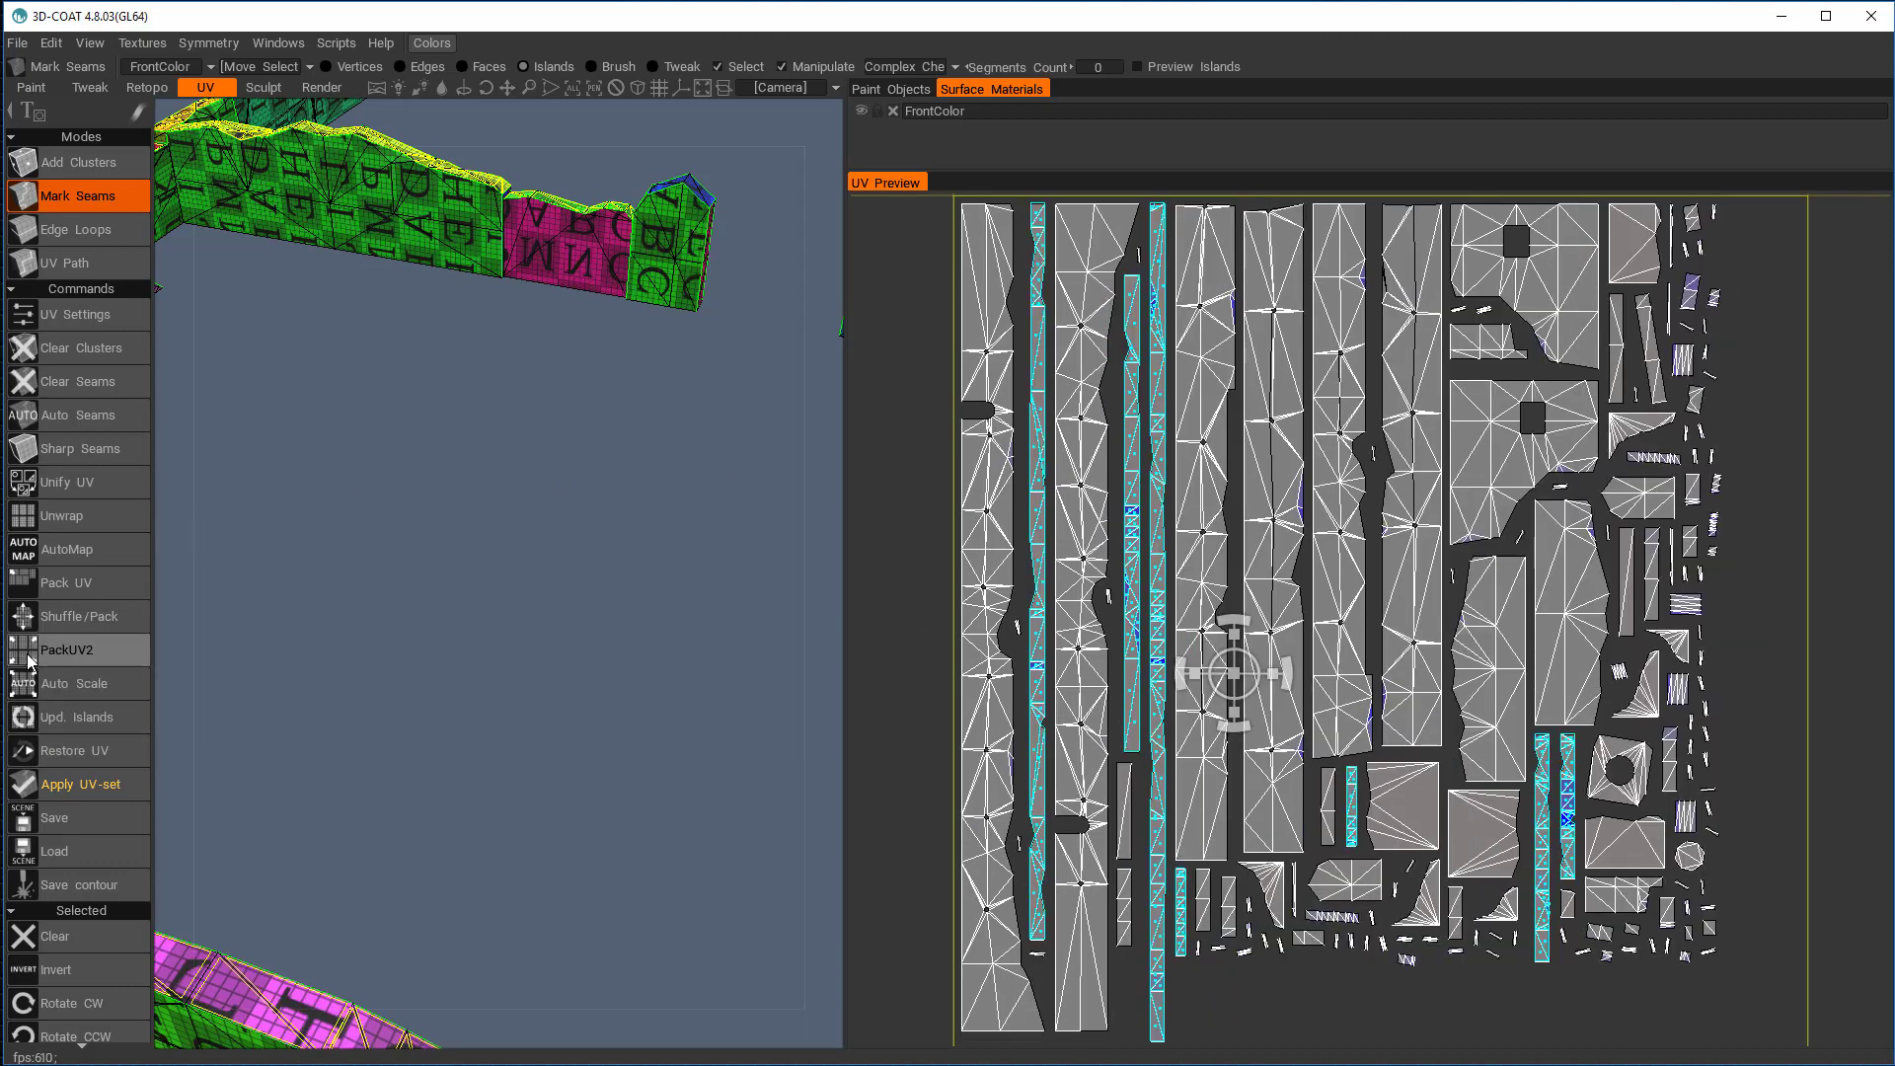
pyautogui.moveTo(1160, 548)
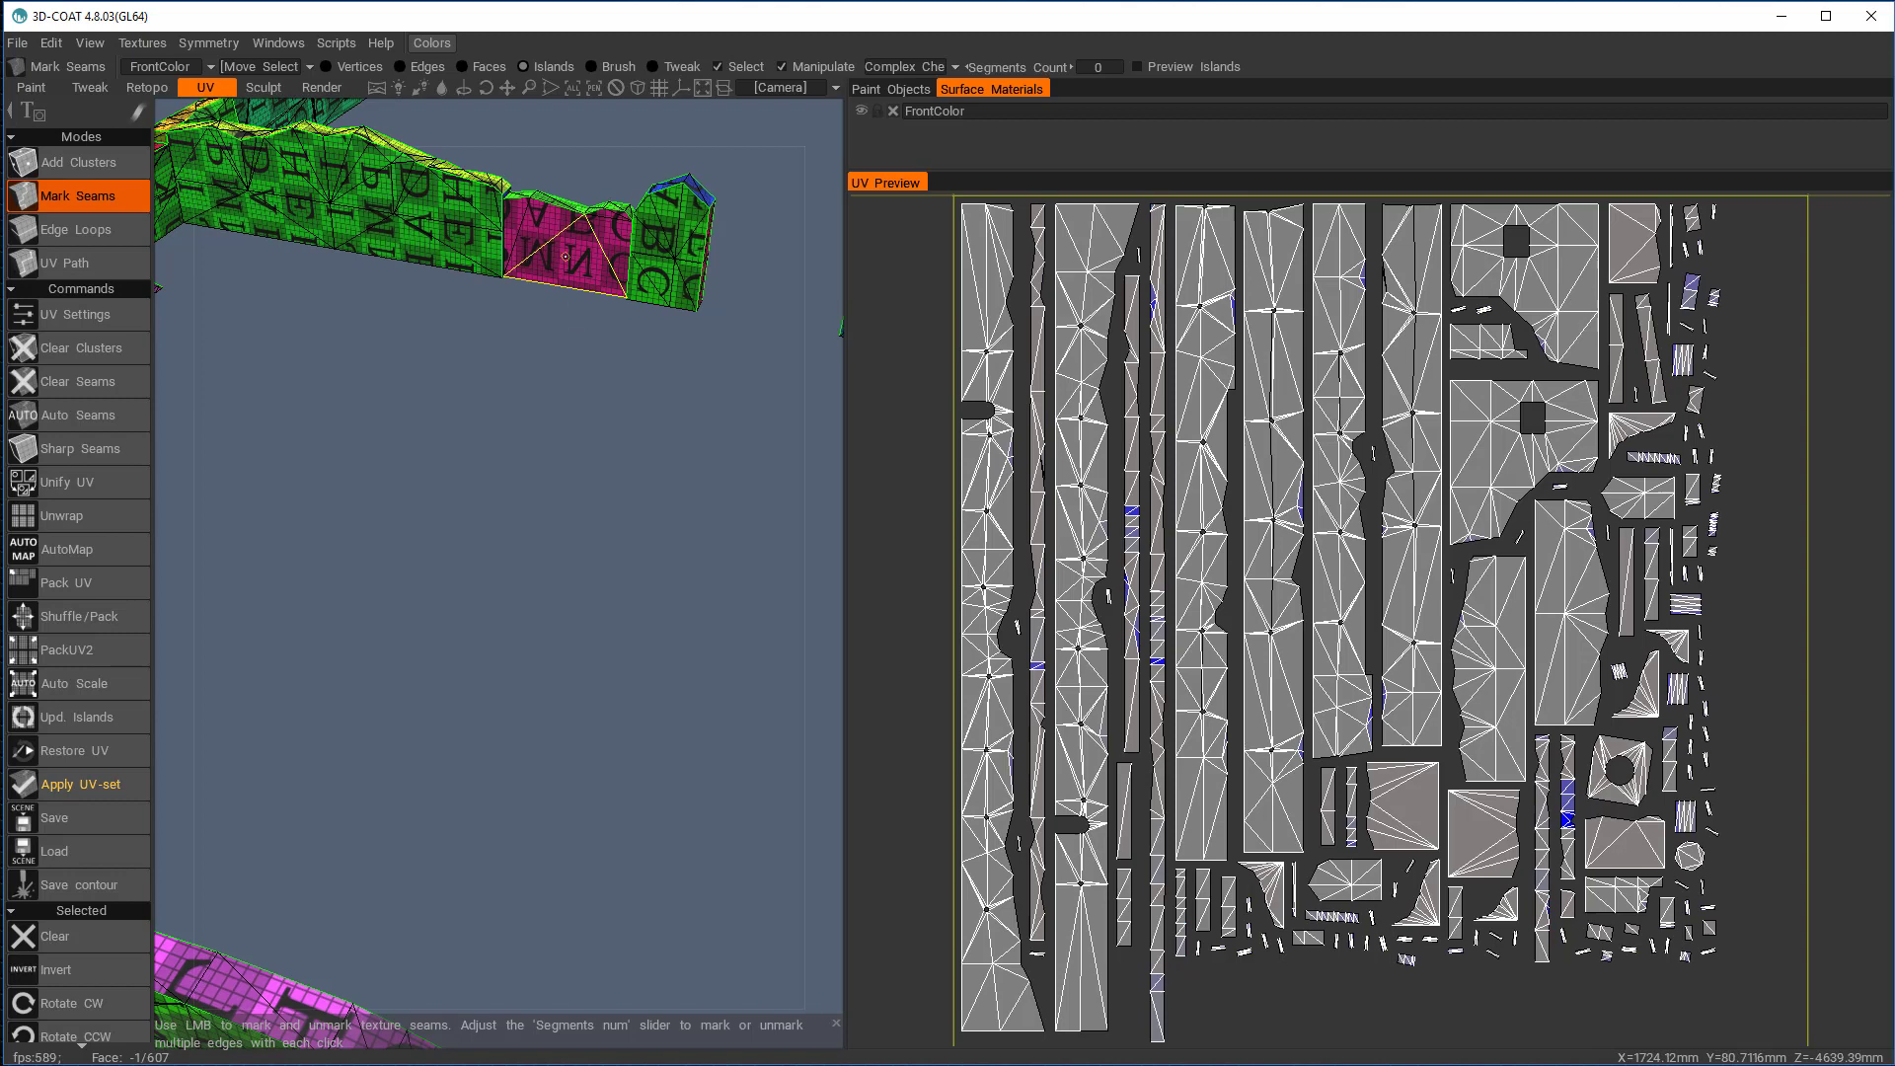
pyautogui.moveTo(565, 257)
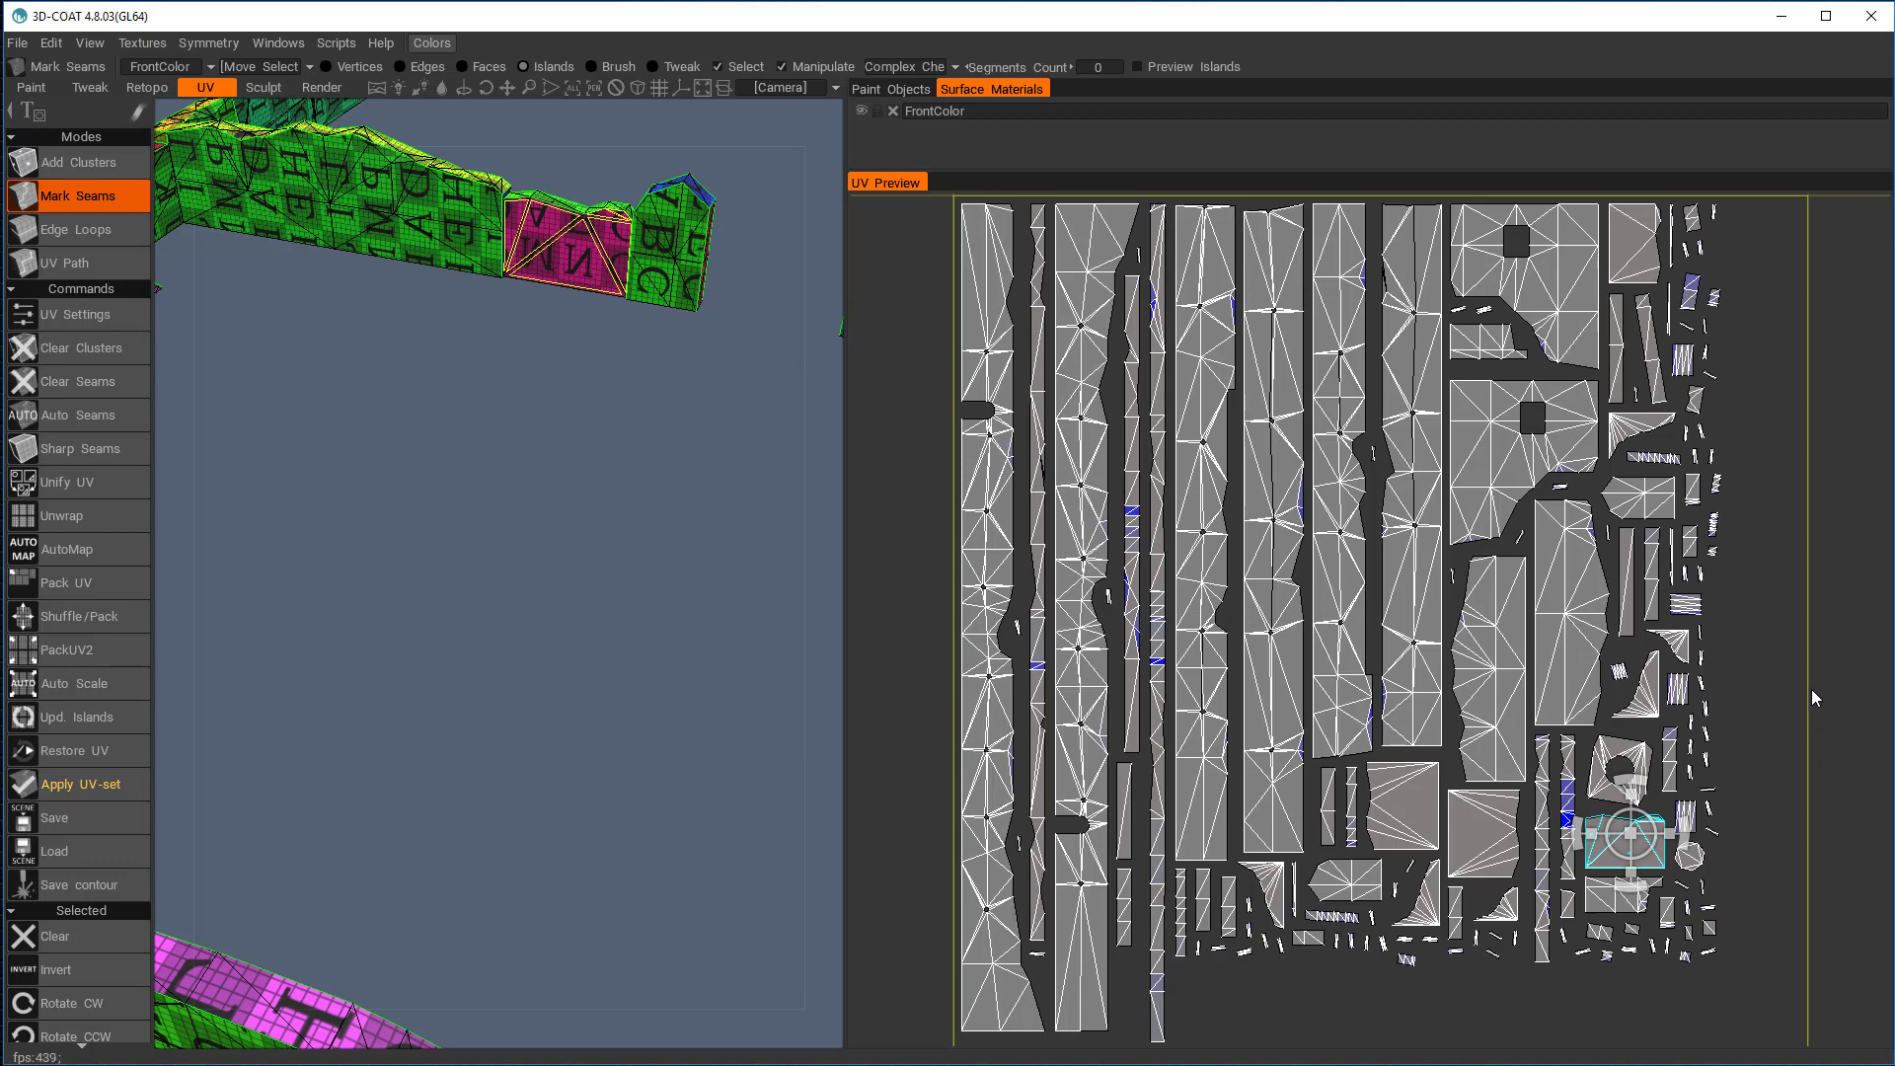
pyautogui.moveTo(1705, 811)
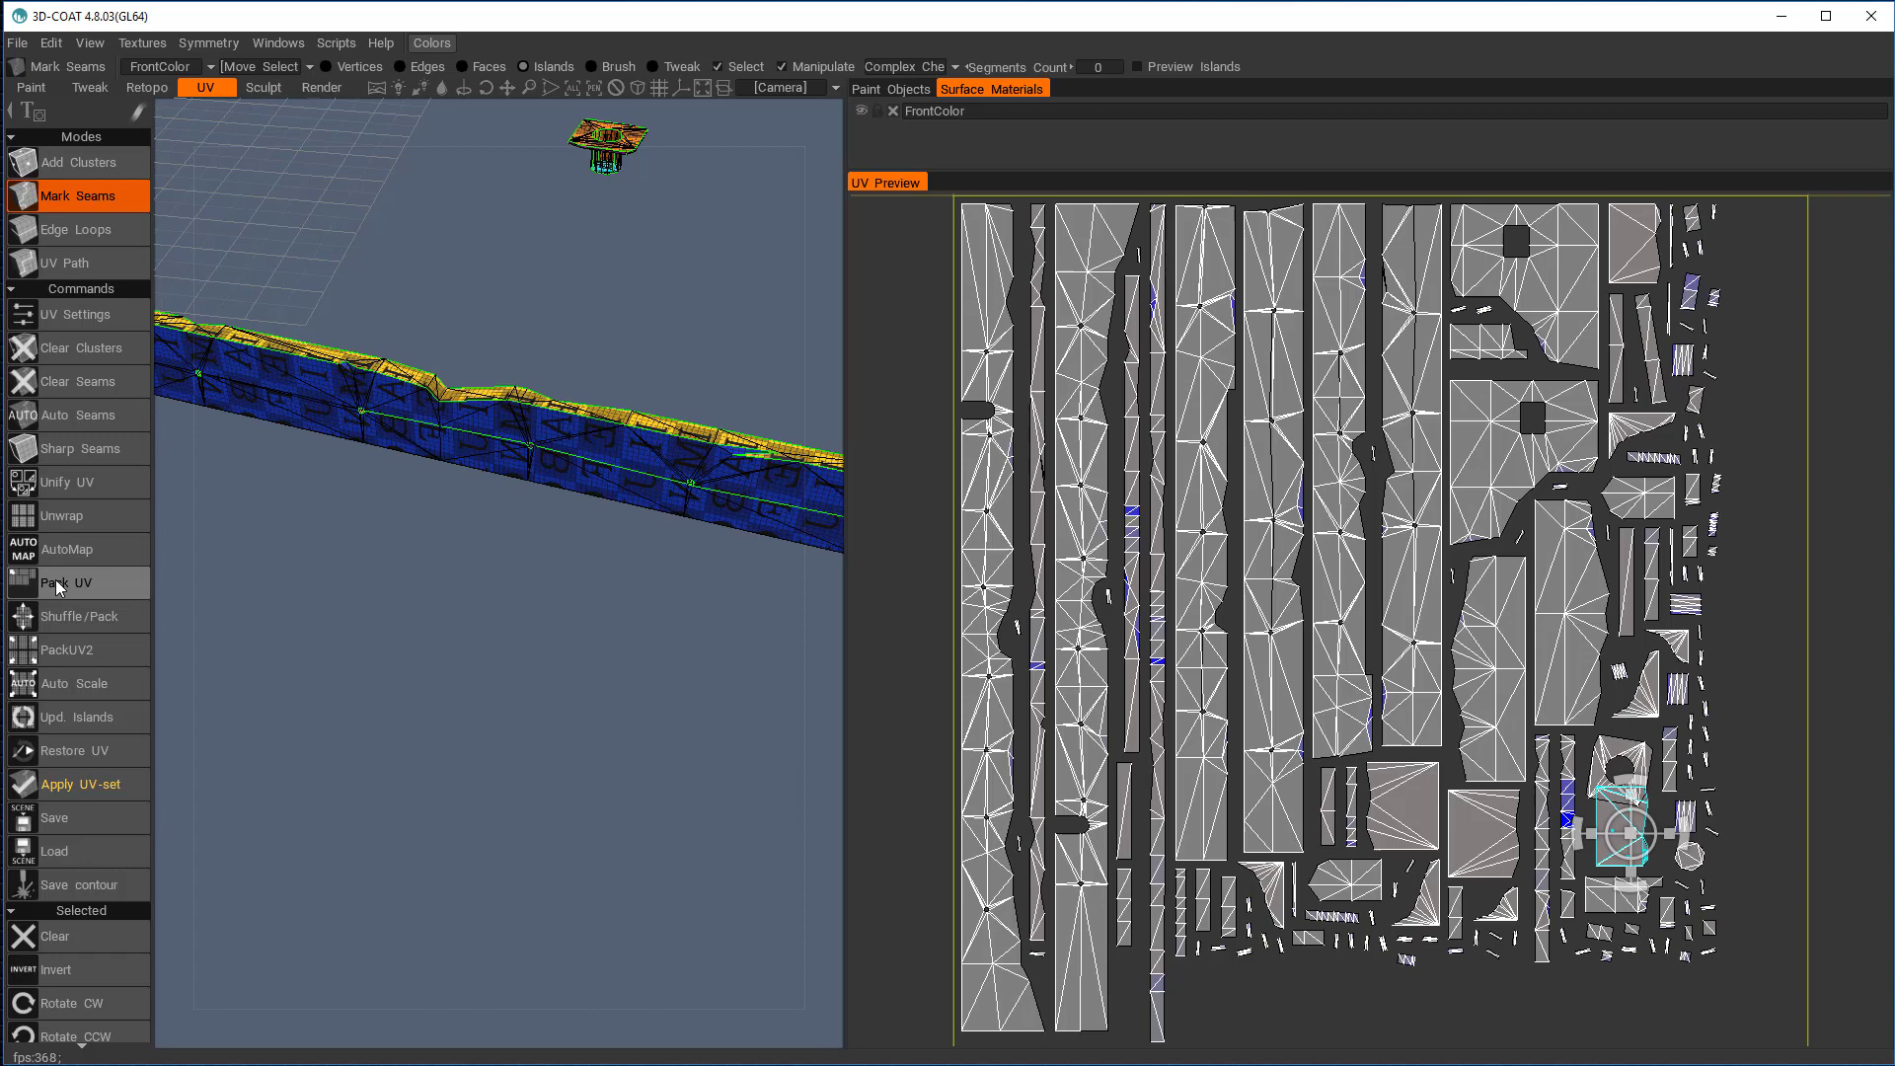
# Repack all islands with Pack UV and open Export Objects & Textures
pyautogui.click(60, 583)
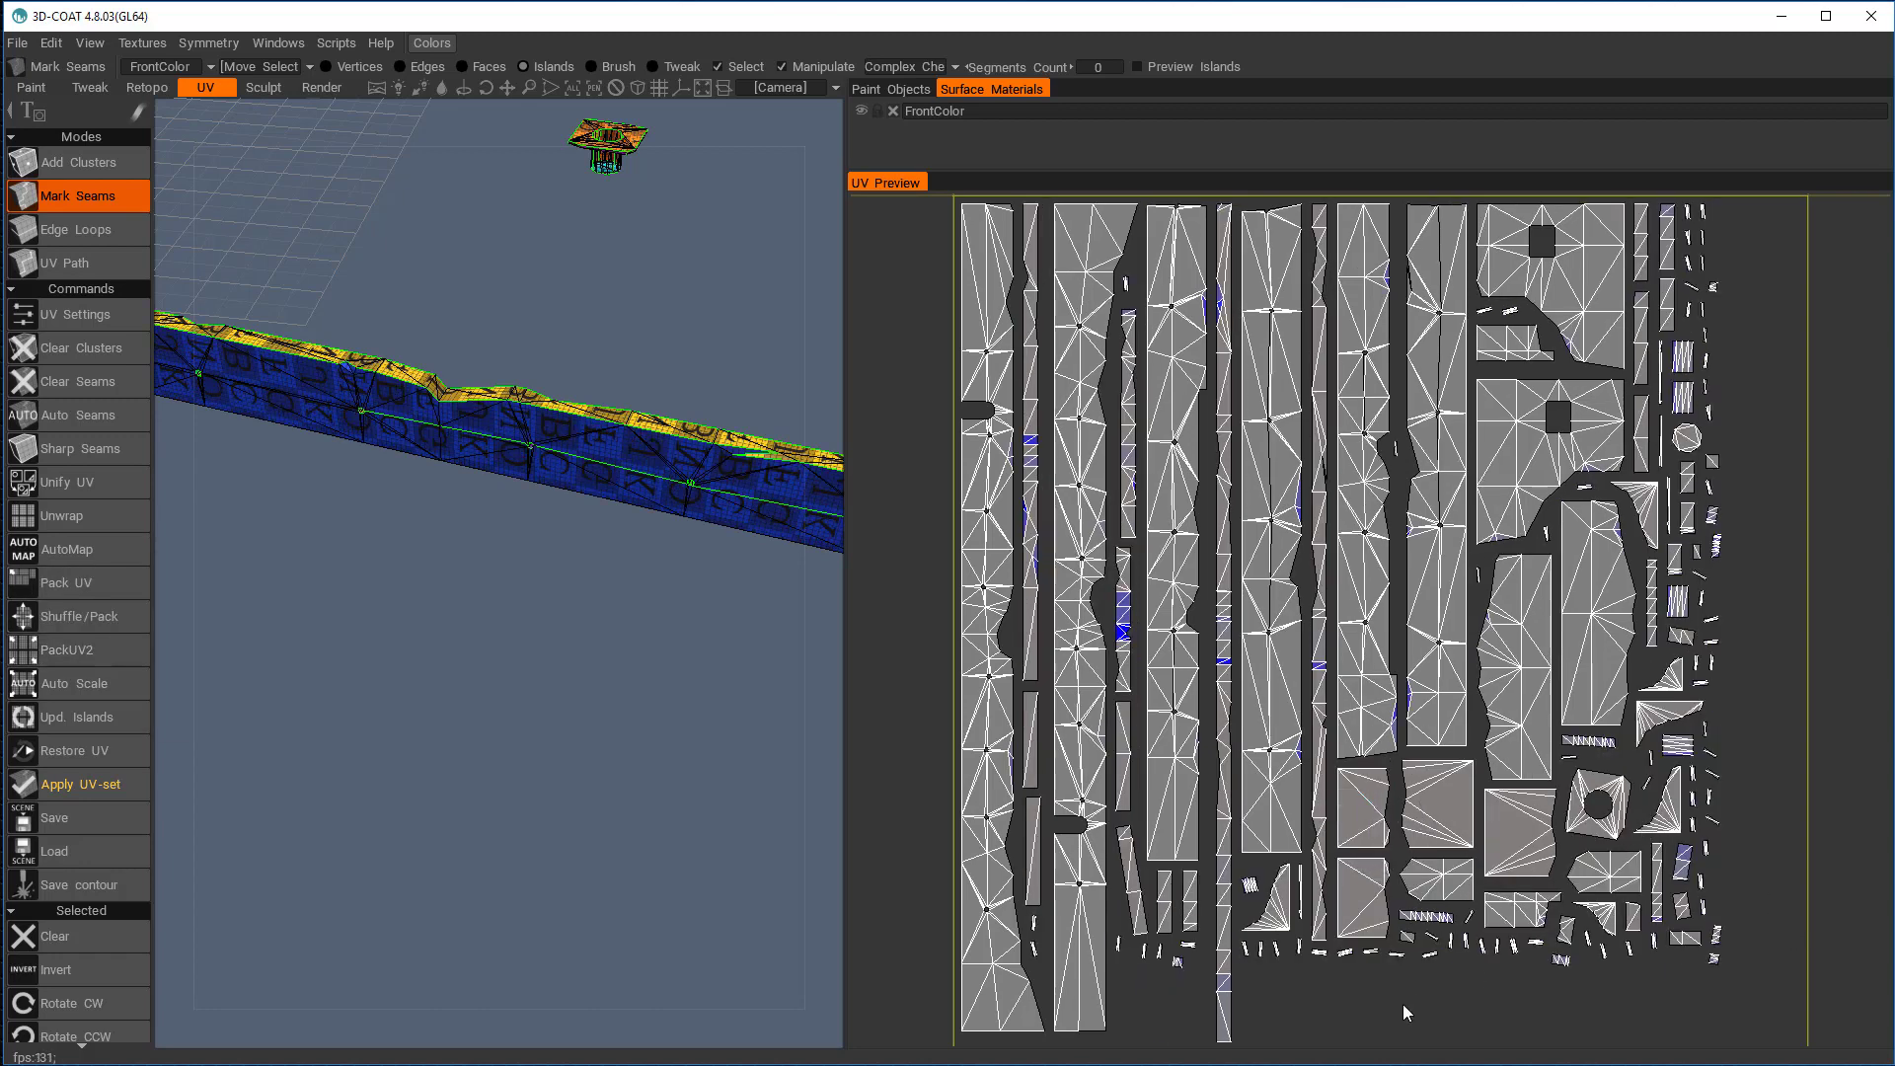
pyautogui.click(70, 783)
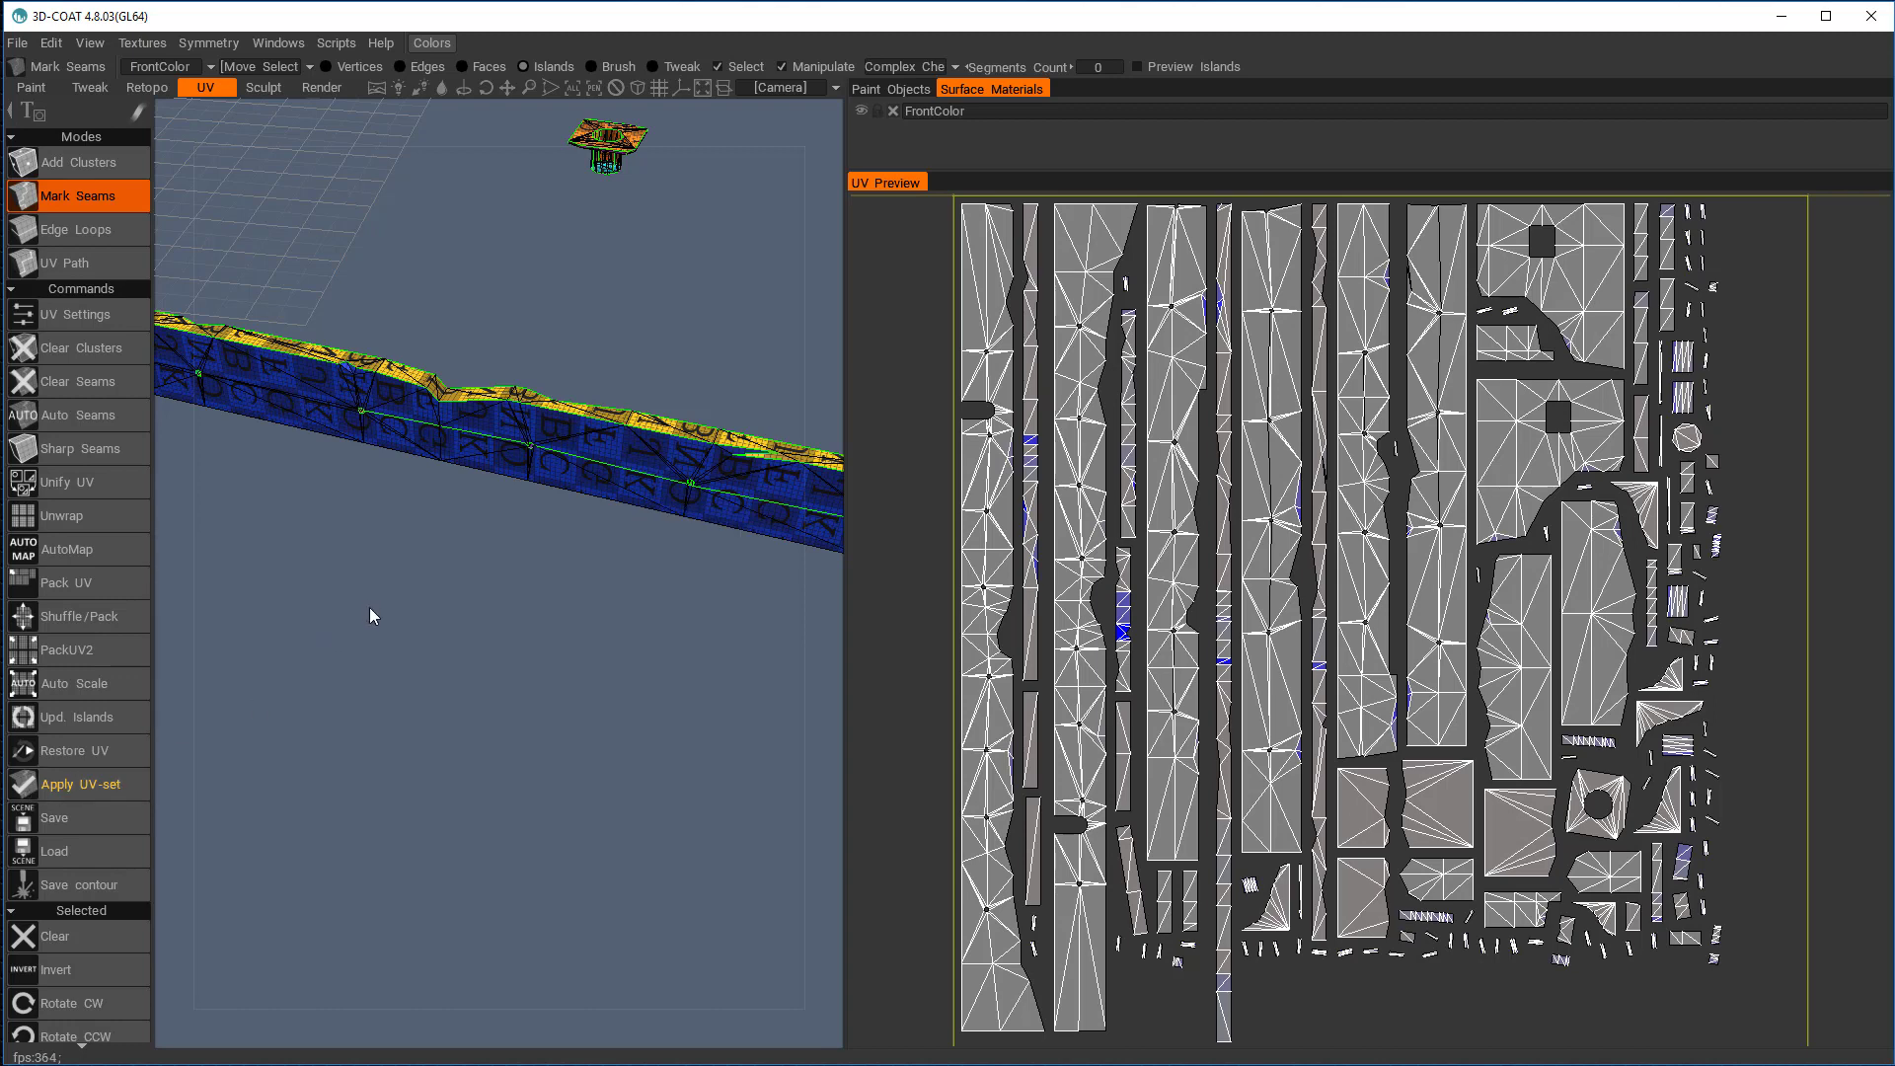
pyautogui.moveTo(18, 48)
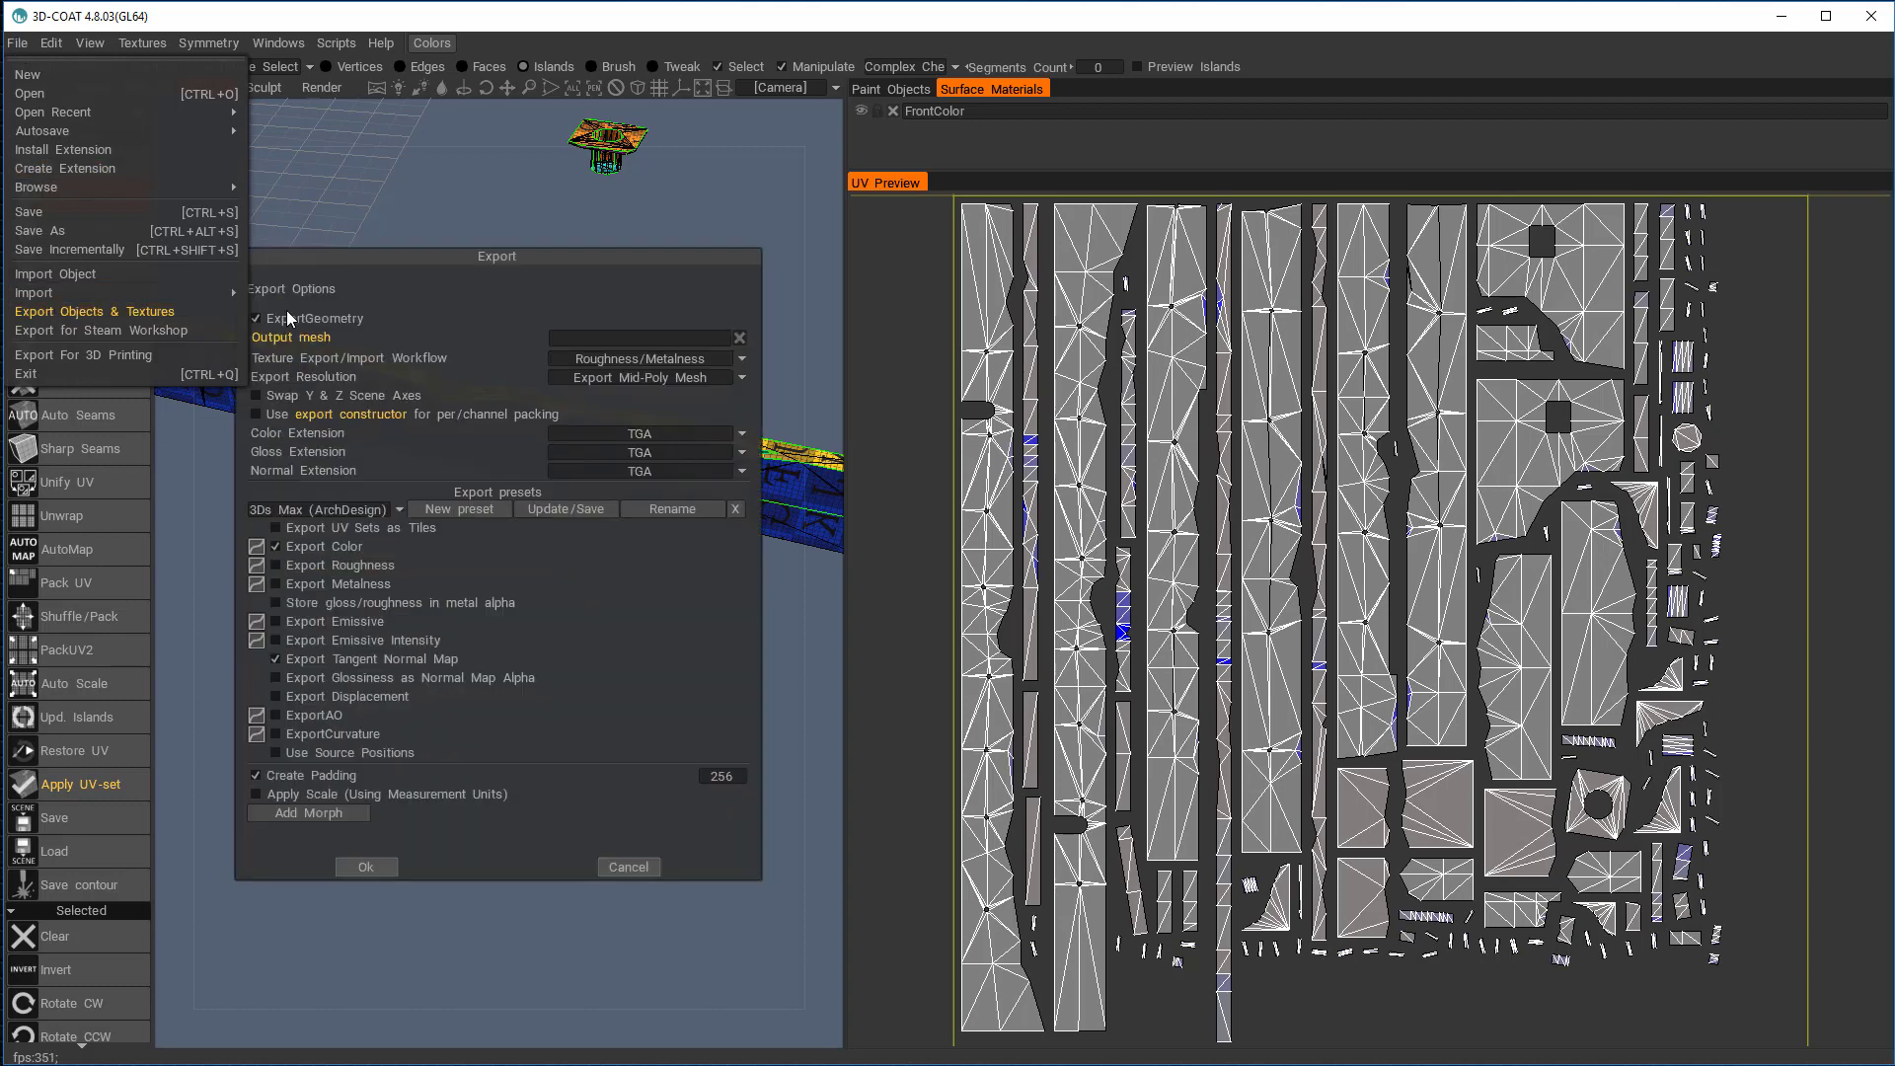
# Set the output mesh to EastFenceLo-UV.obj in the Buildings folder
pyautogui.click(364, 867)
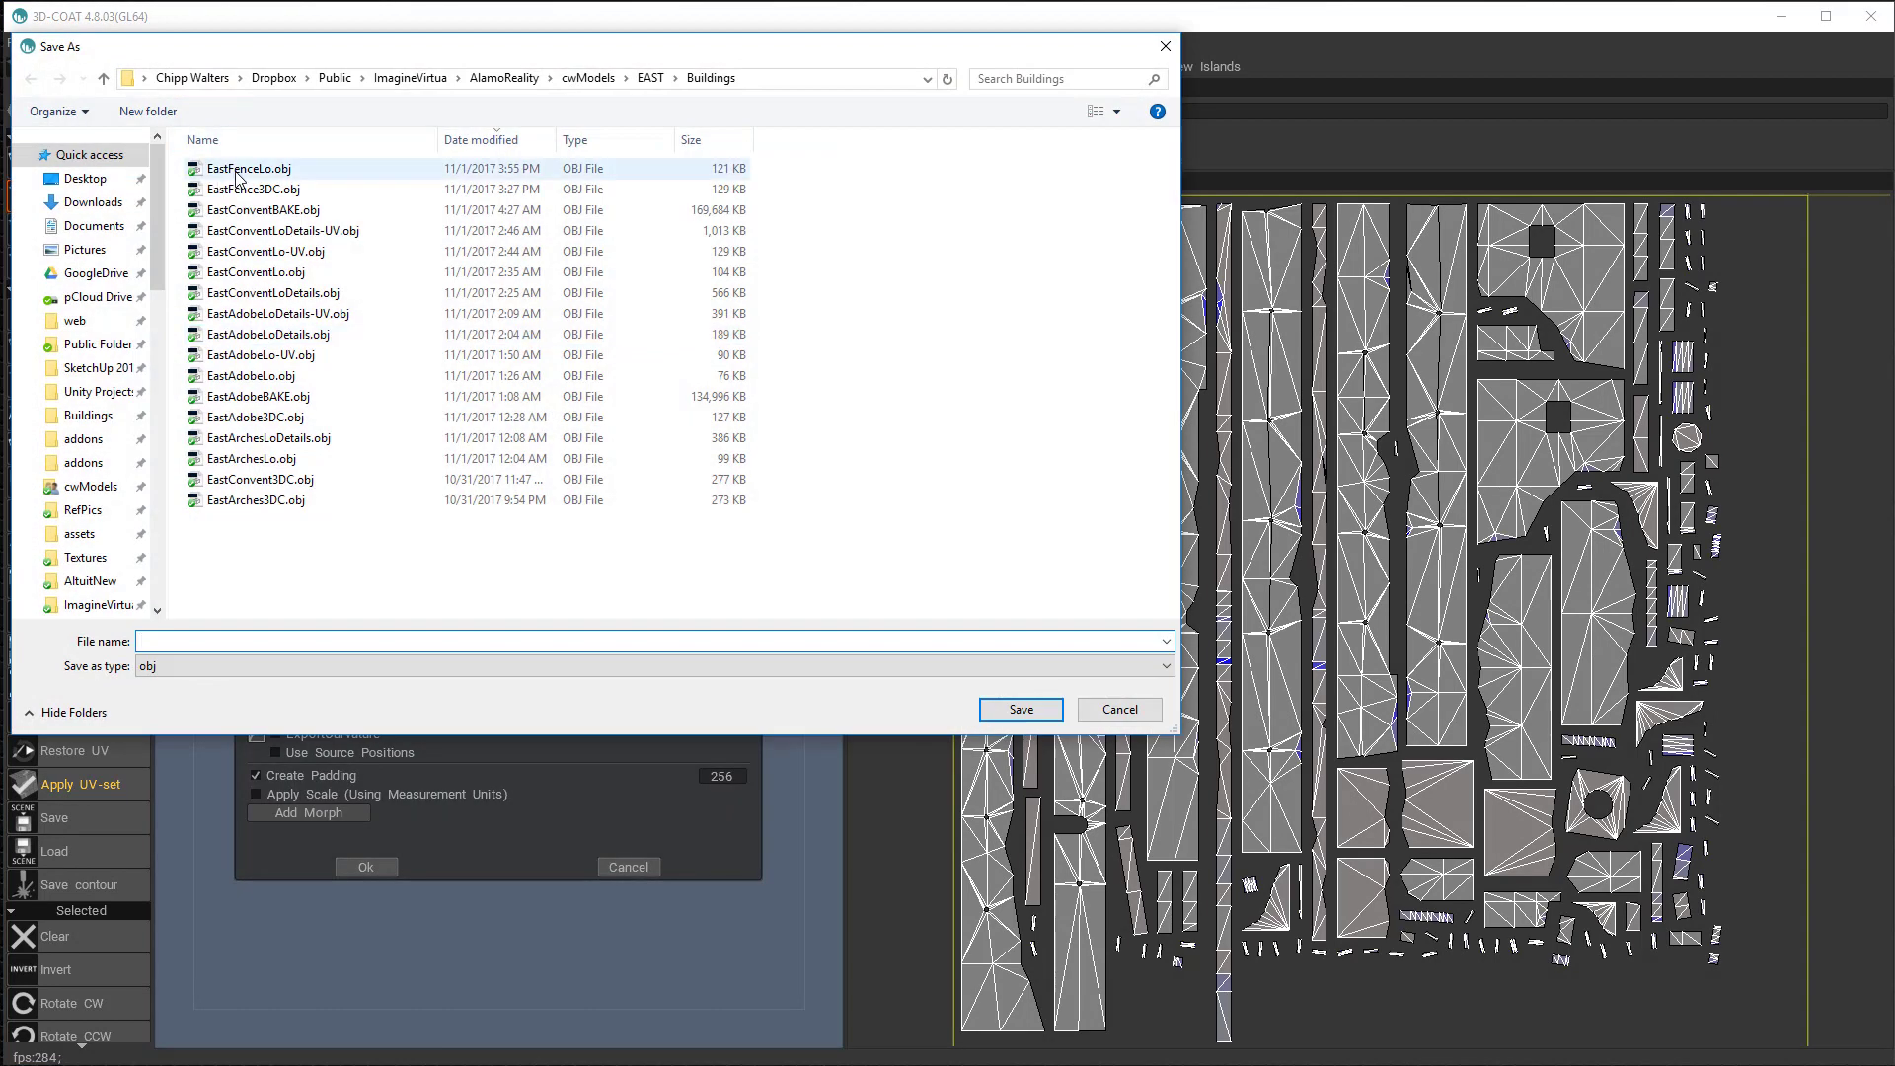
pyautogui.click(249, 168)
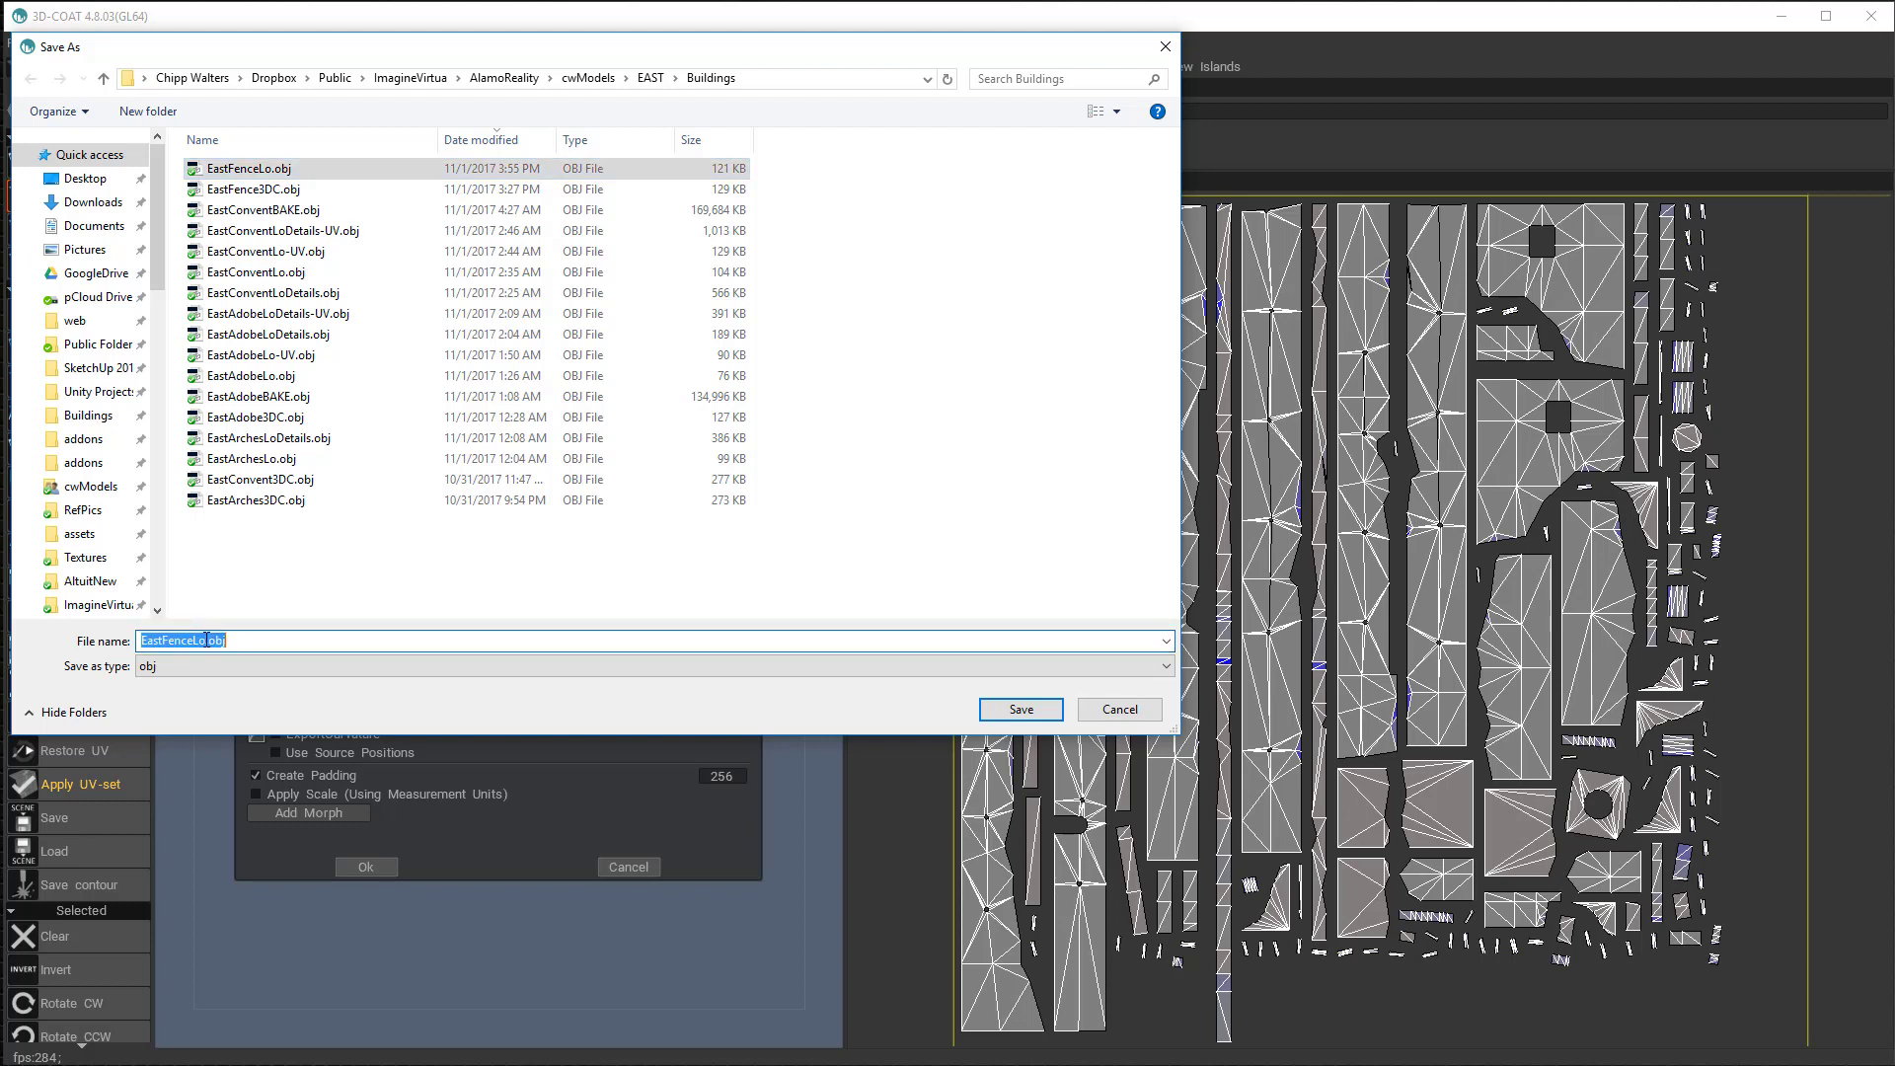
pyautogui.write('EastFenceLo-UV.obj')
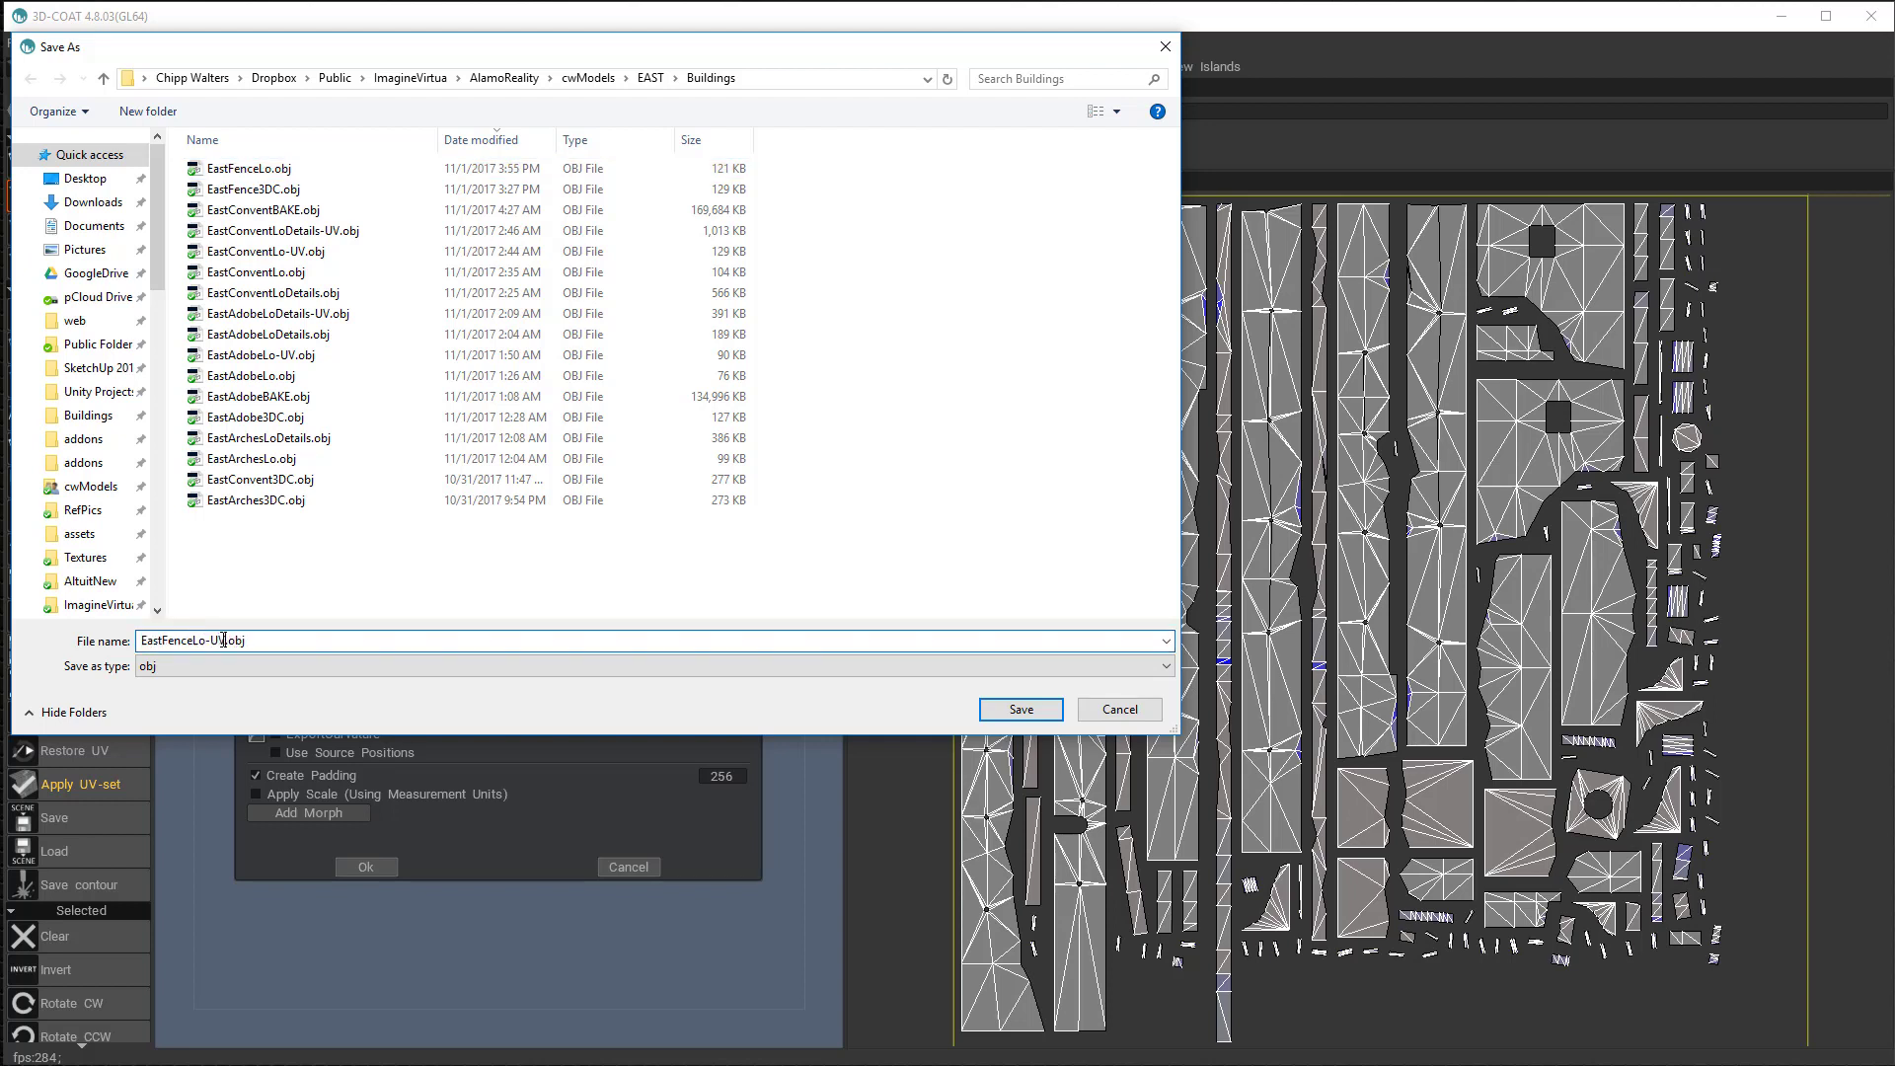
pyautogui.click(1019, 709)
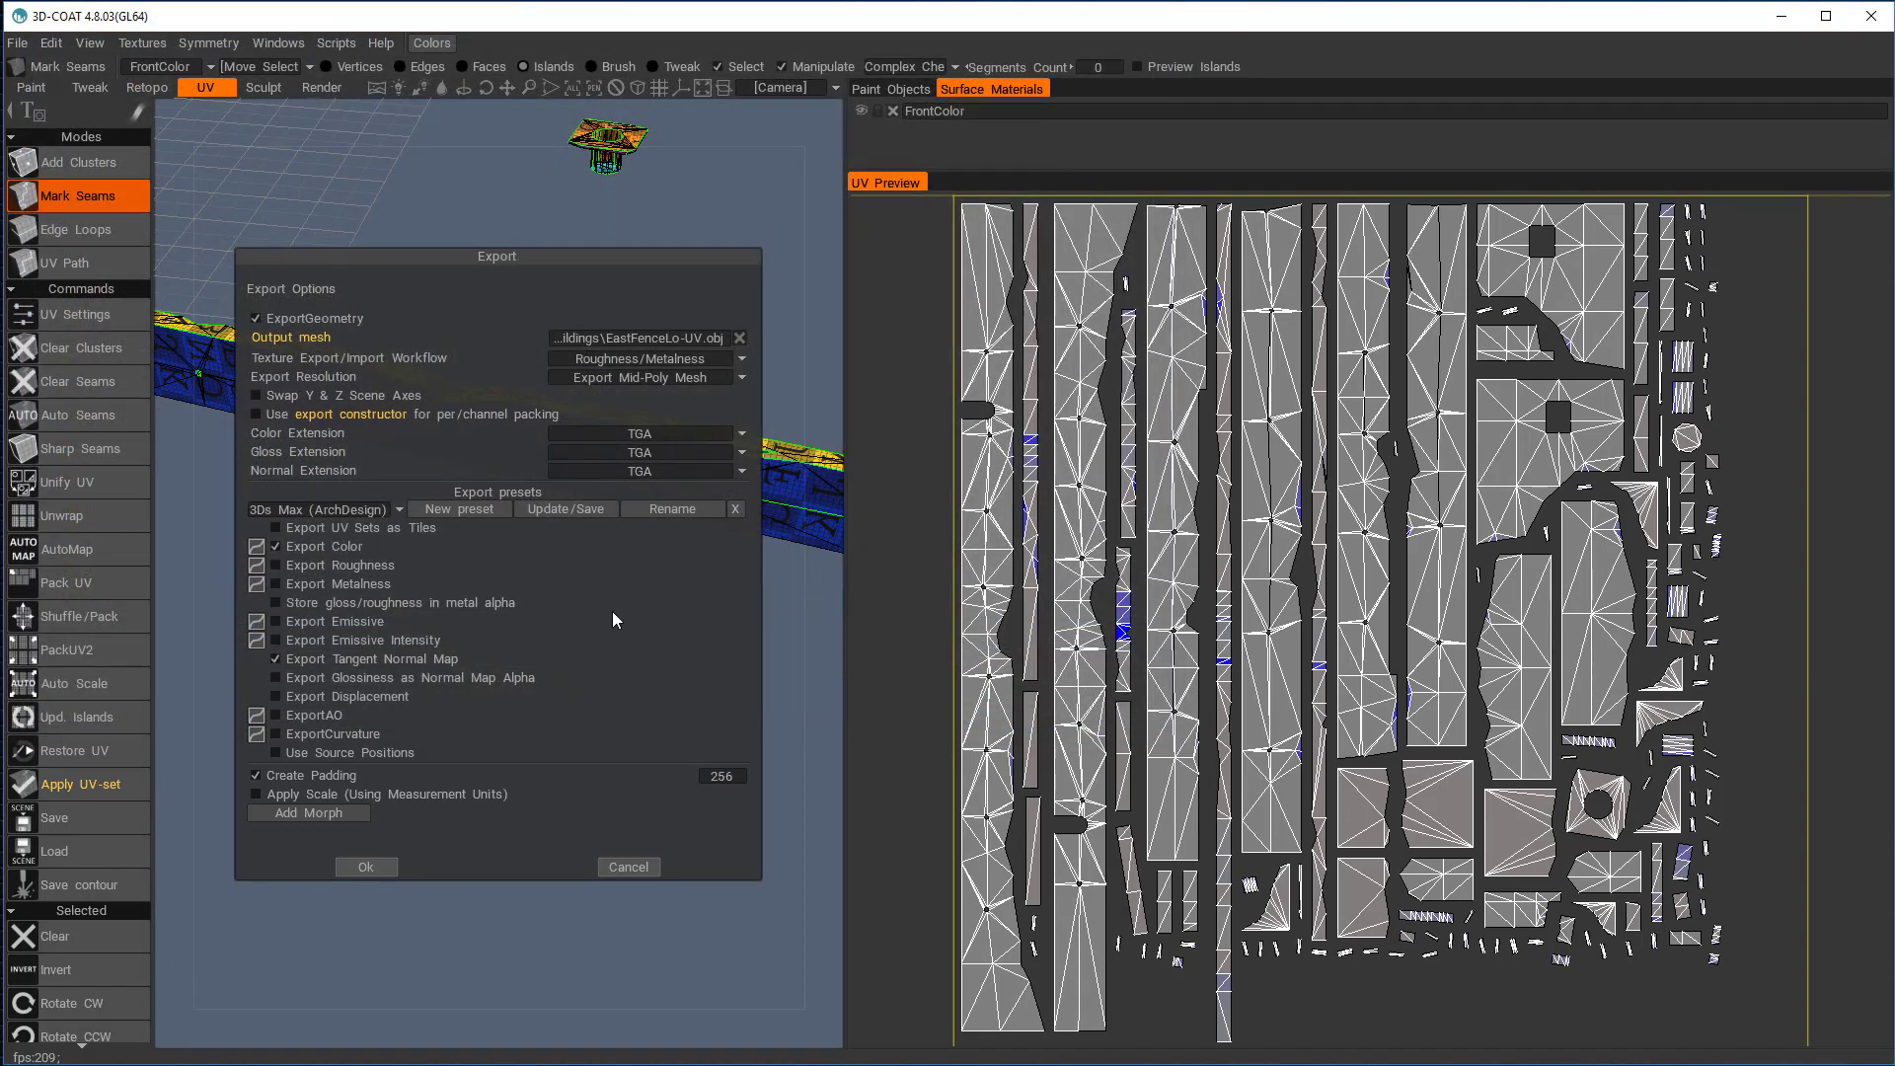
# Export the fence mesh with the export preset set to None and confirm
pyautogui.click(320, 507)
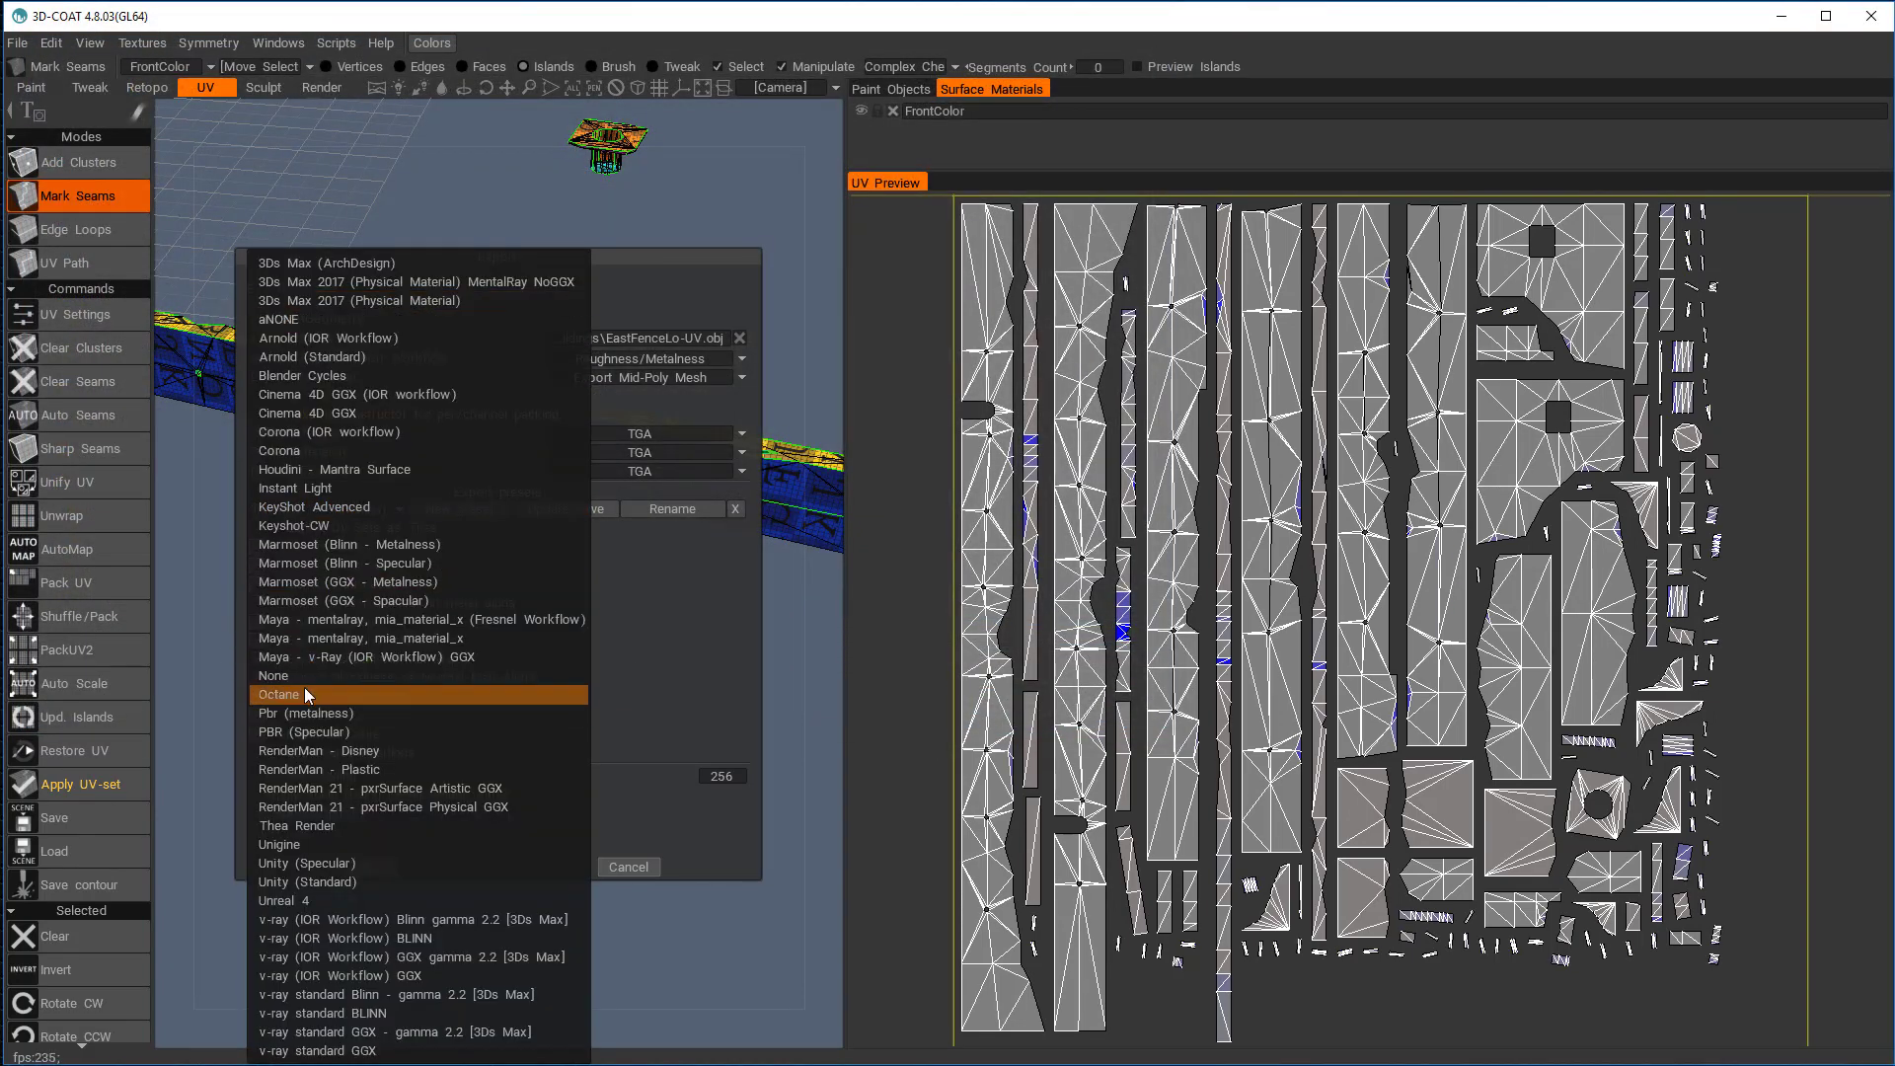
pyautogui.click(278, 694)
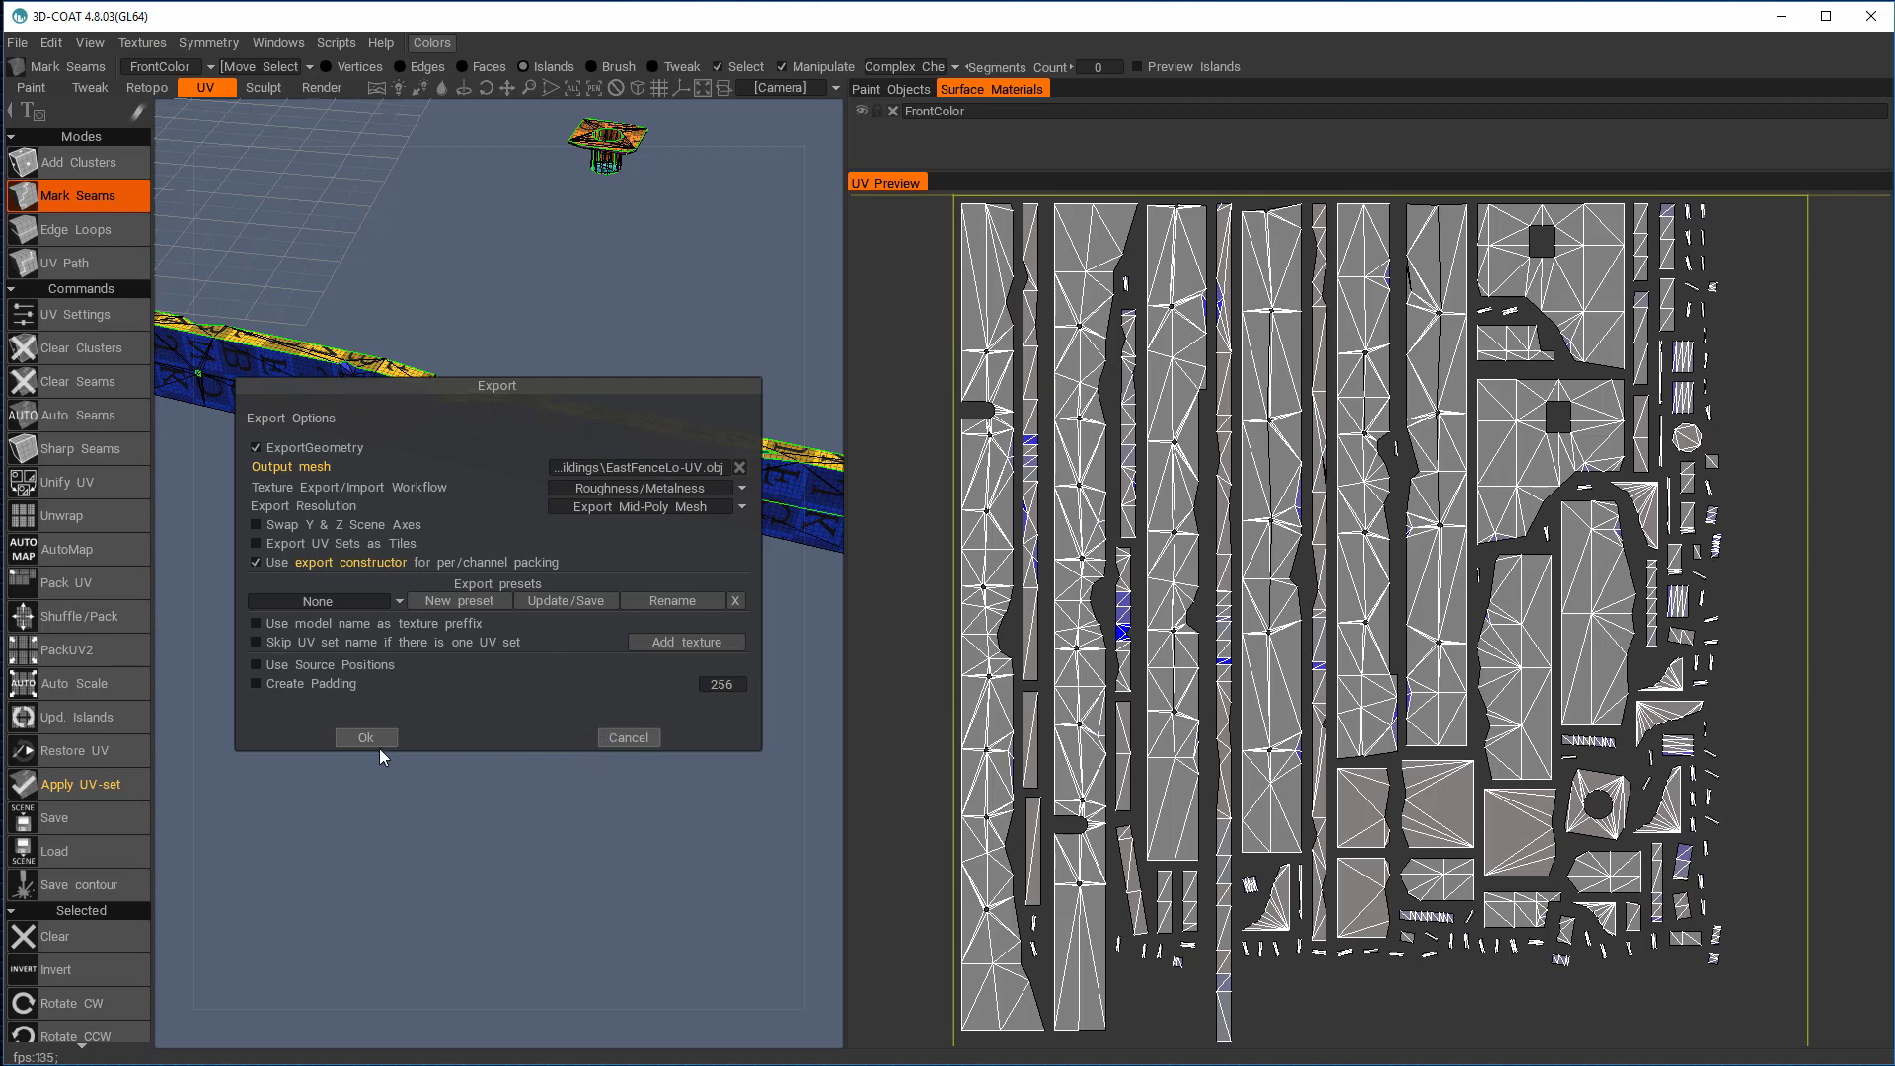
pyautogui.click(366, 737)
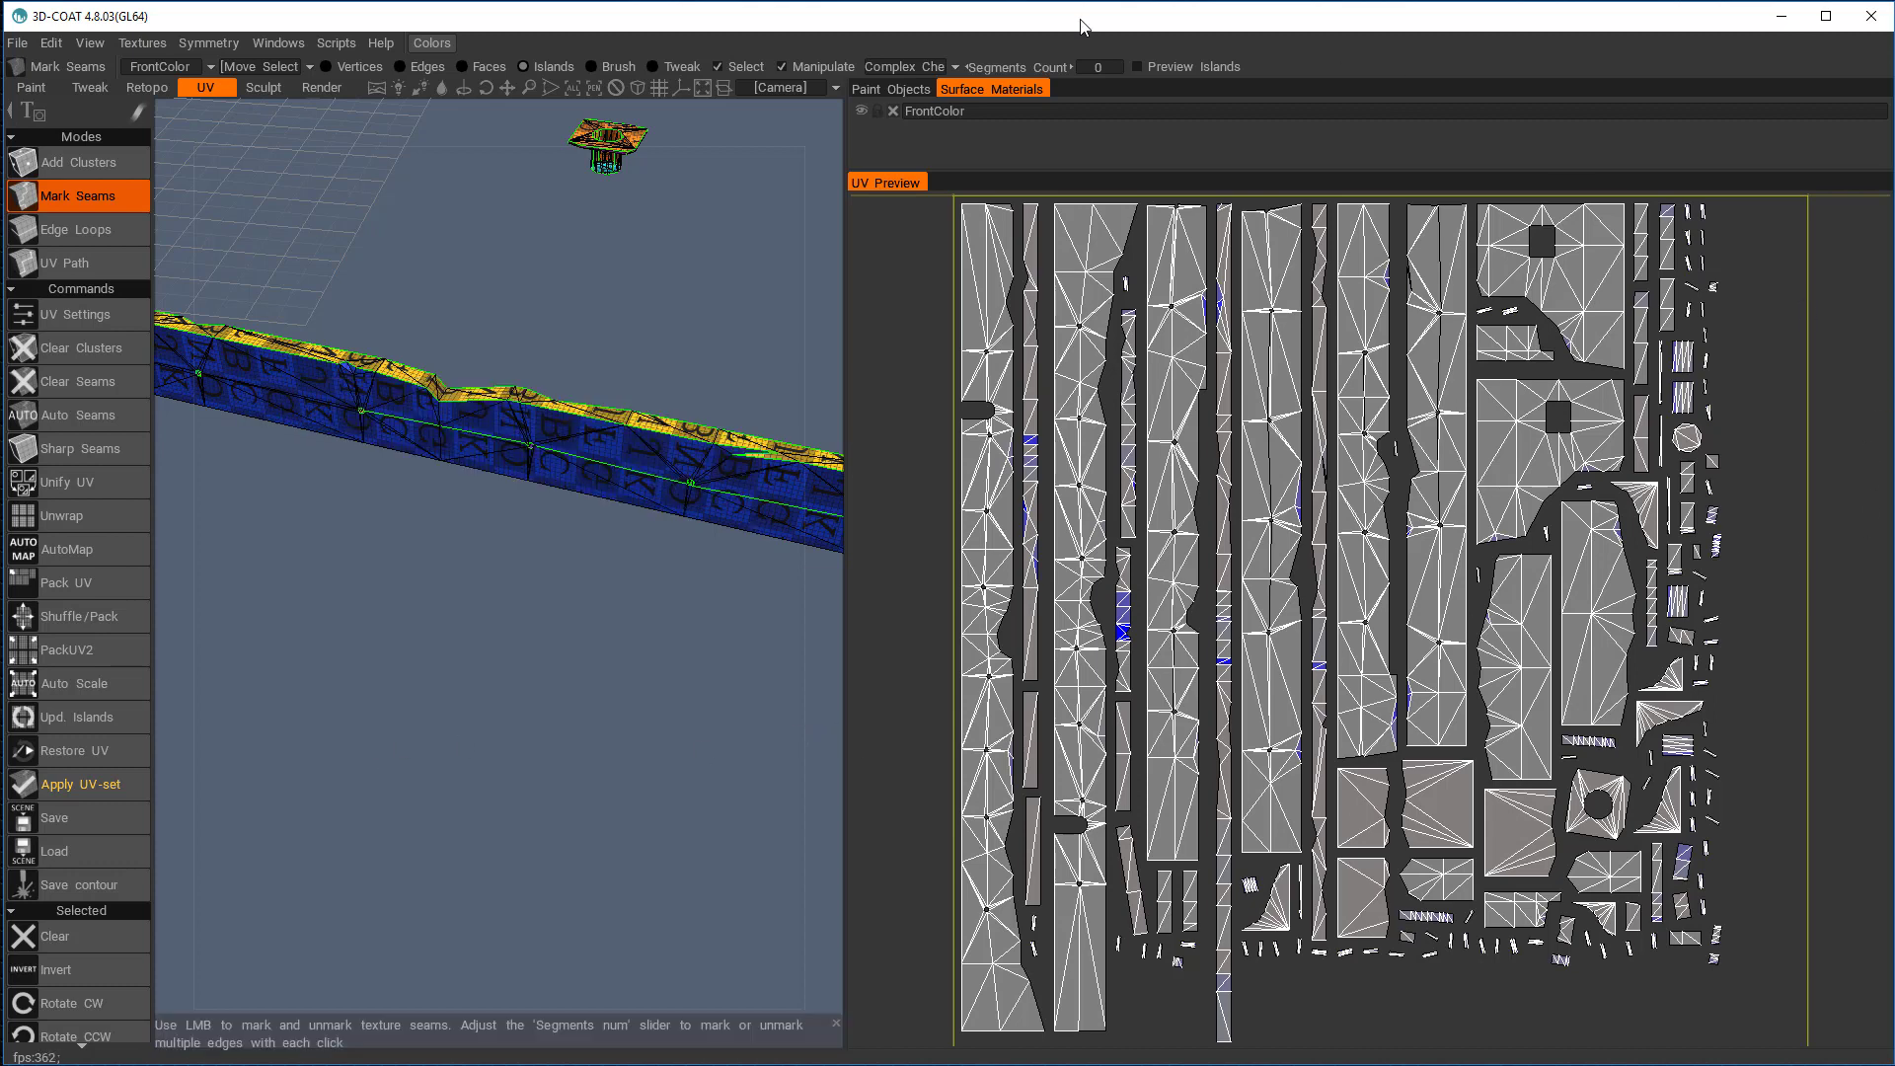